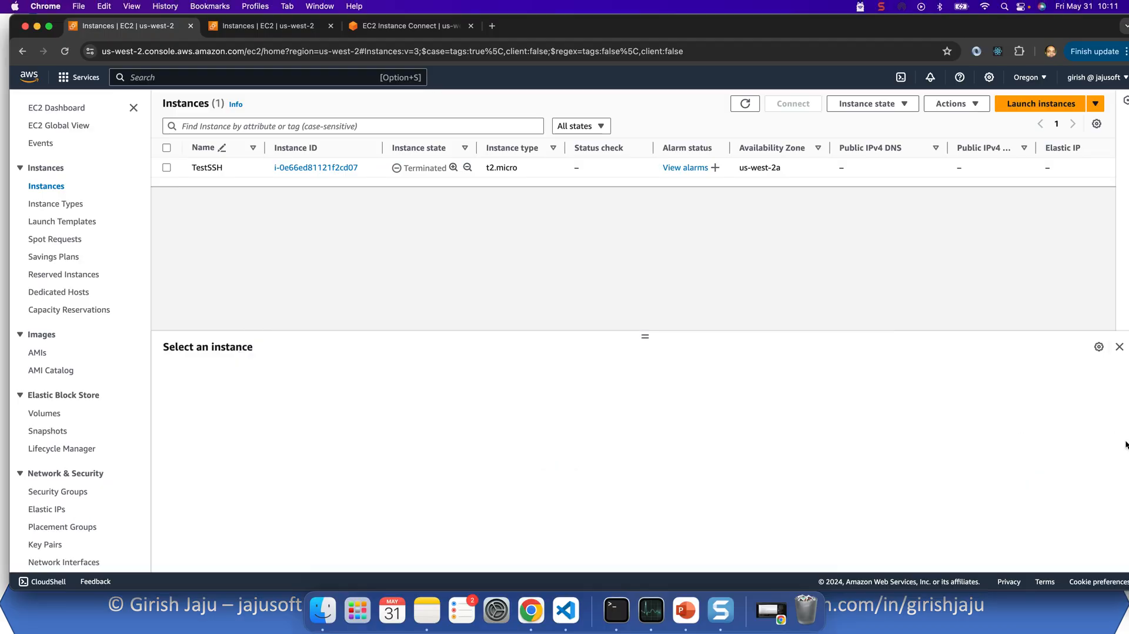
mouse_move(474, 223)
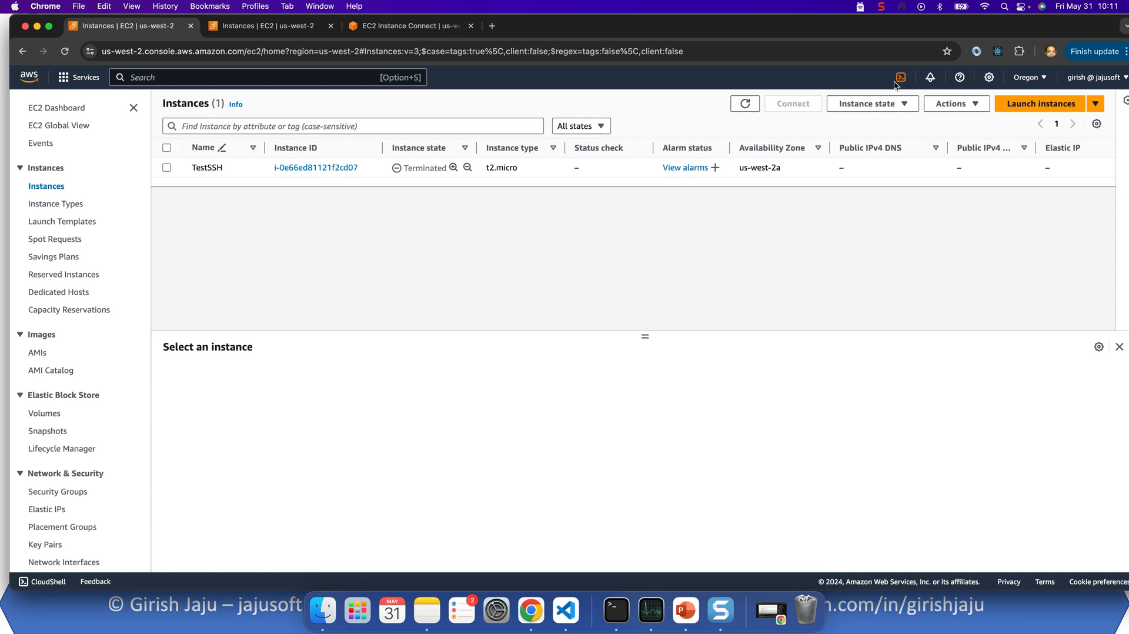
Start the Launch instances flow from the EC2 Instances page.
click(1039, 104)
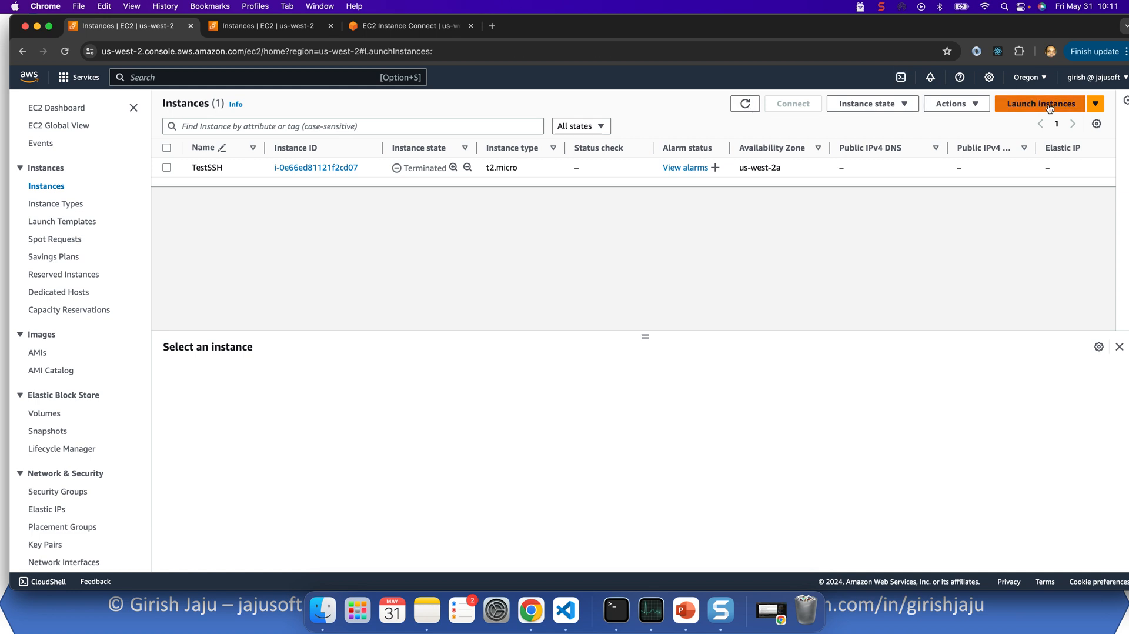
Name the instance TestSSh2, keeping the Amazon Linux 2023 AMI and t2.micro type.
click(1039, 104)
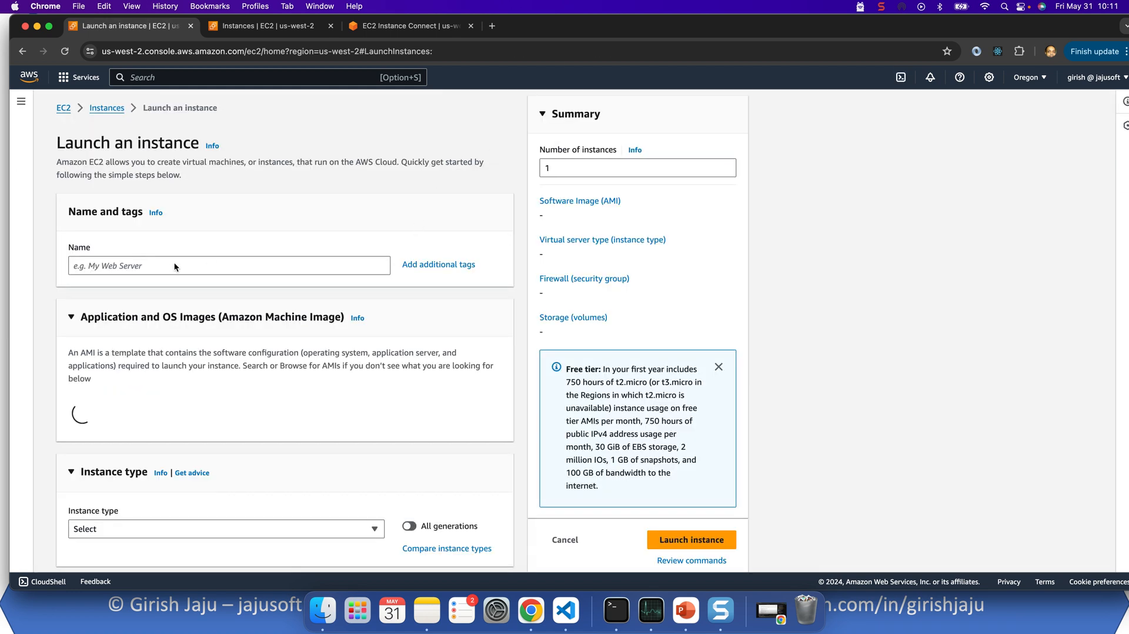
text(TestSSh2)
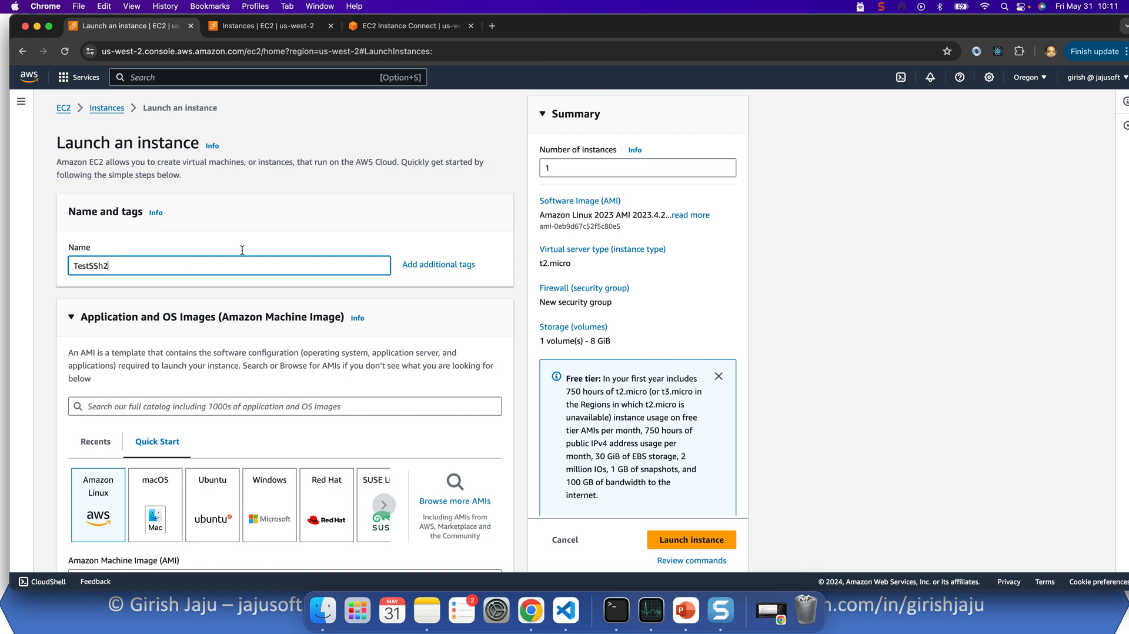
scroll(down, 3)
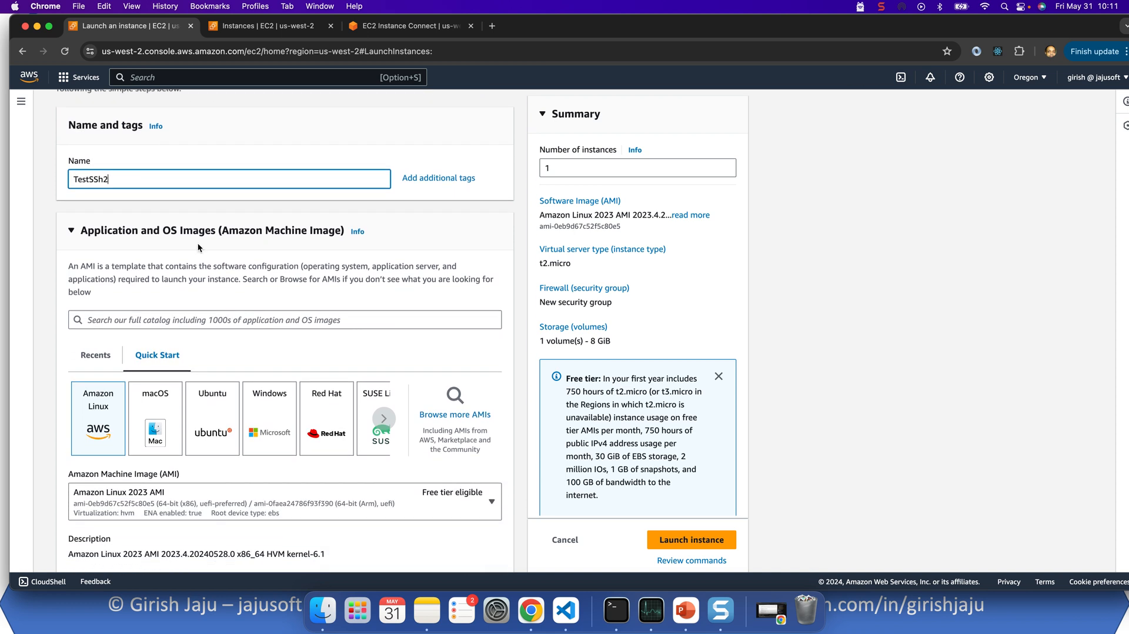
scroll(down, 3)
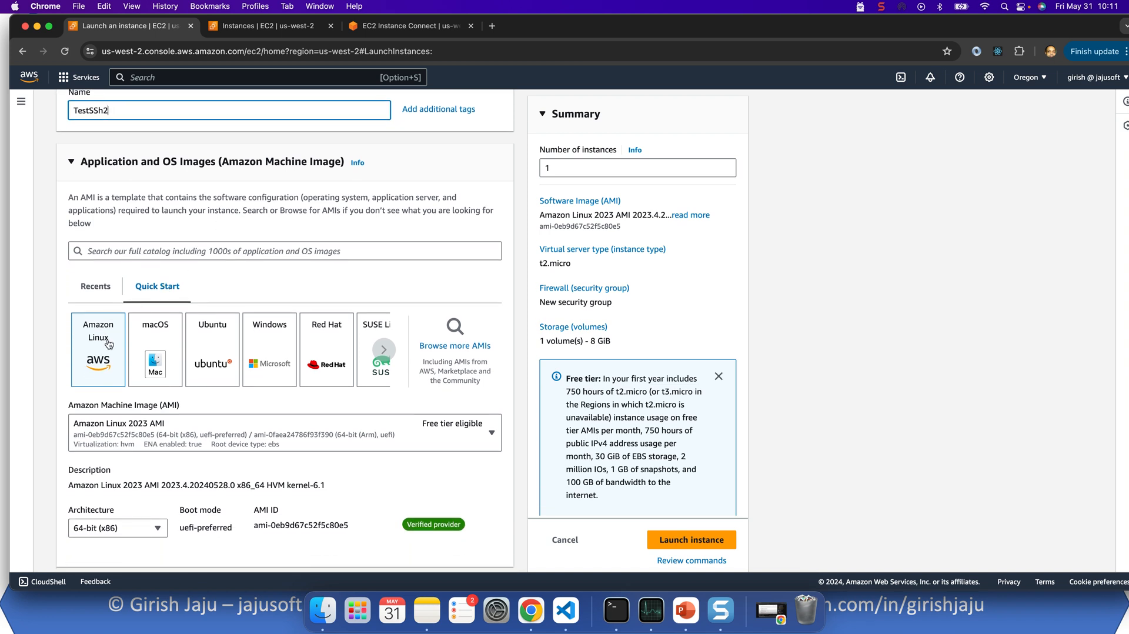
scroll(down, 3)
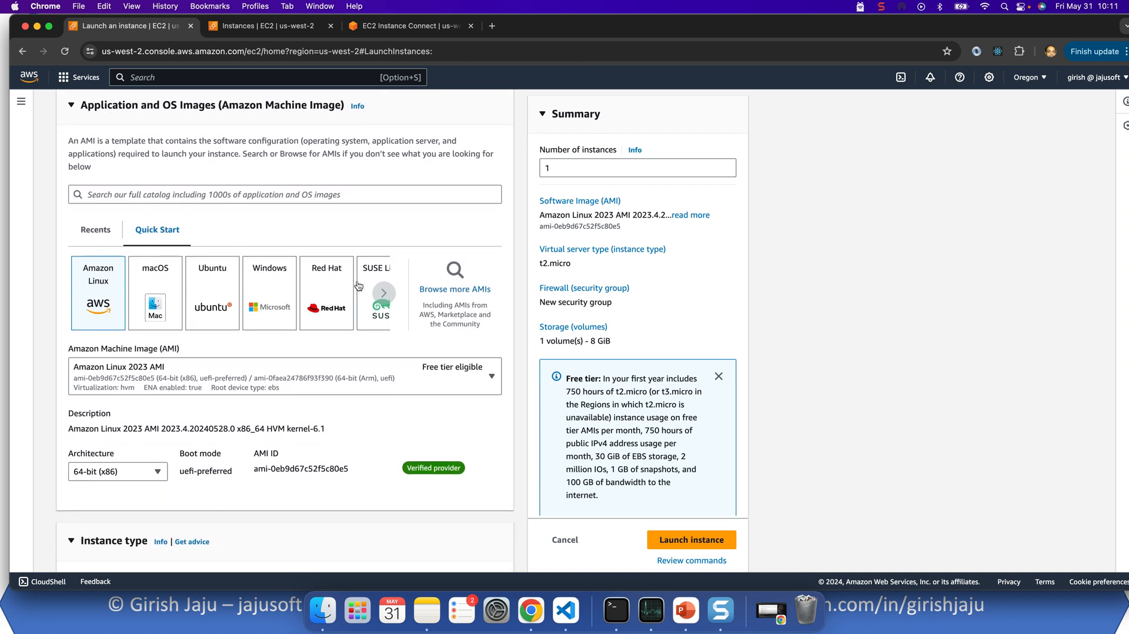
scroll(down, 3)
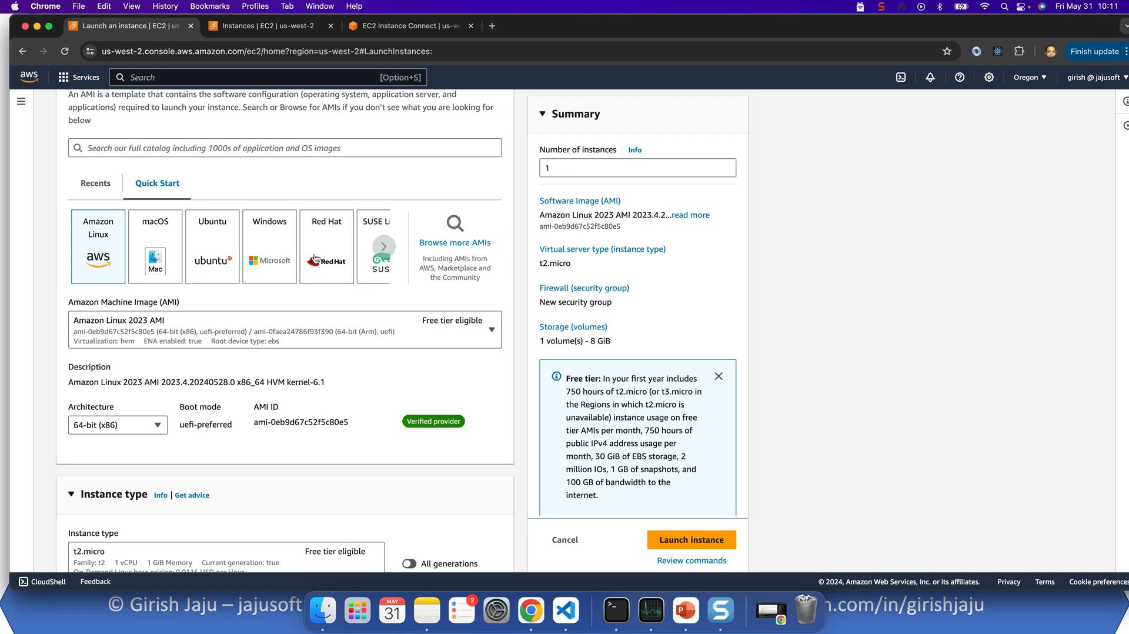
scroll(down, 3)
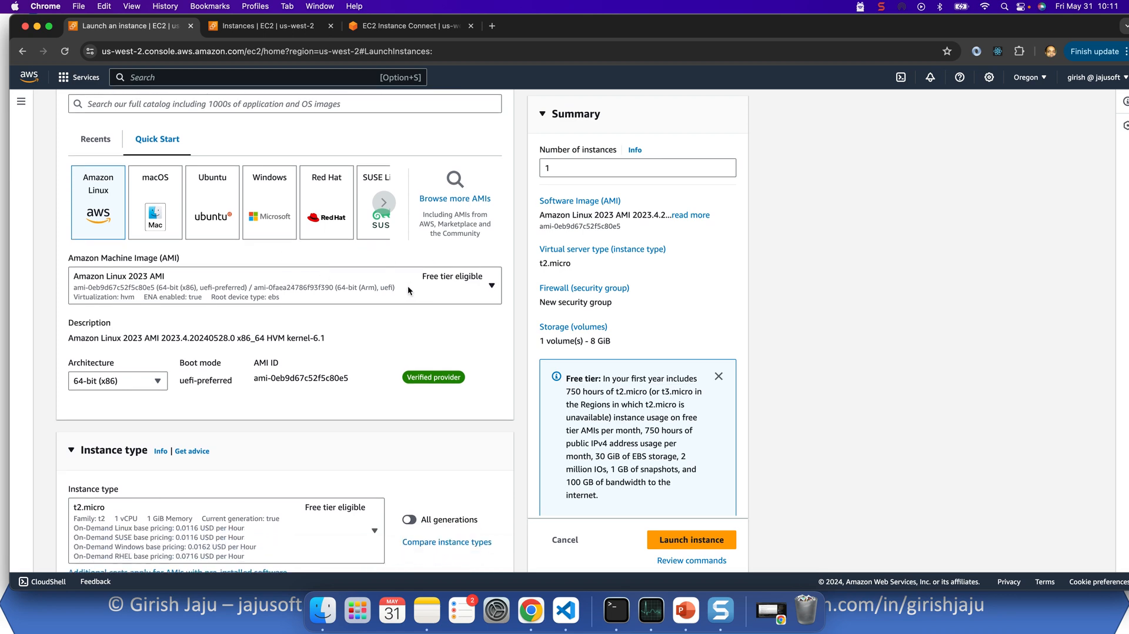
click(492, 286)
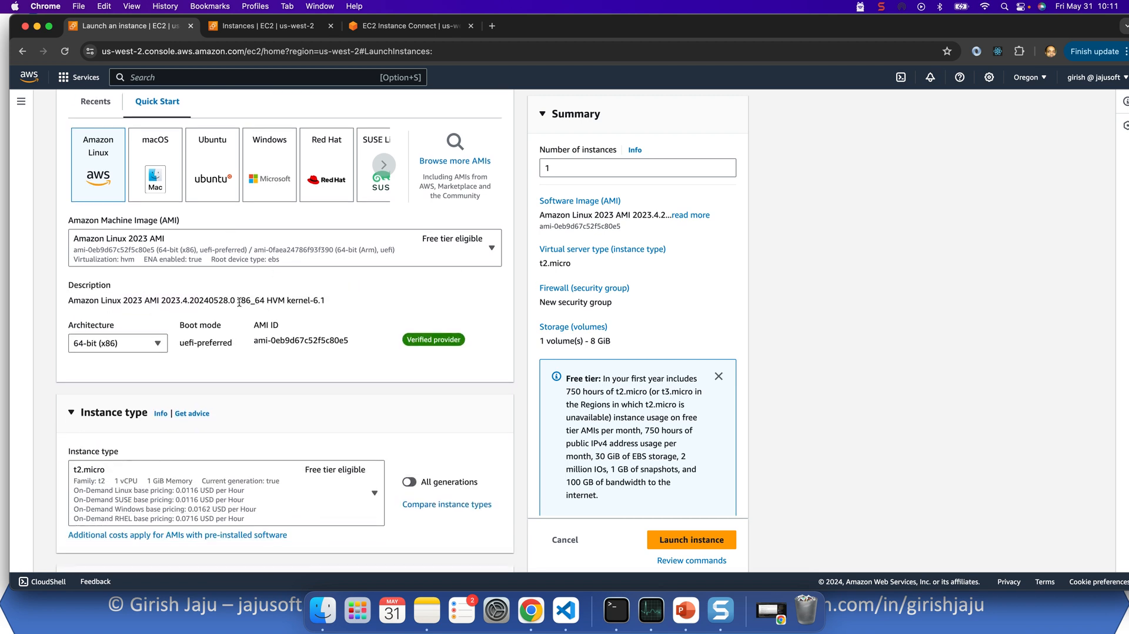
scroll(down, 3)
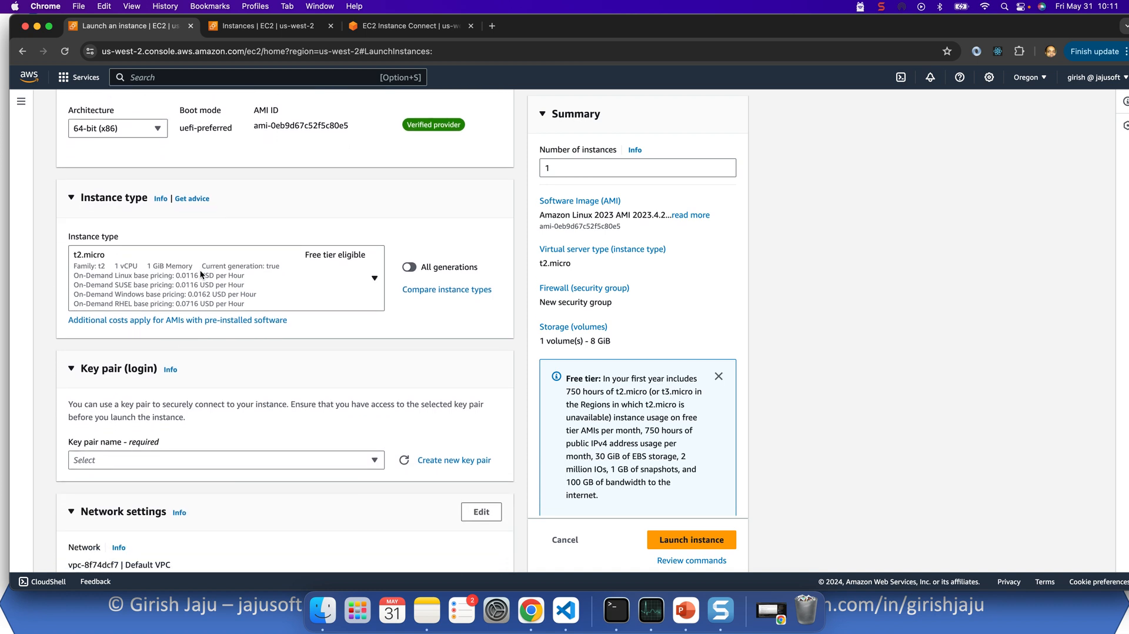
scroll(down, 3)
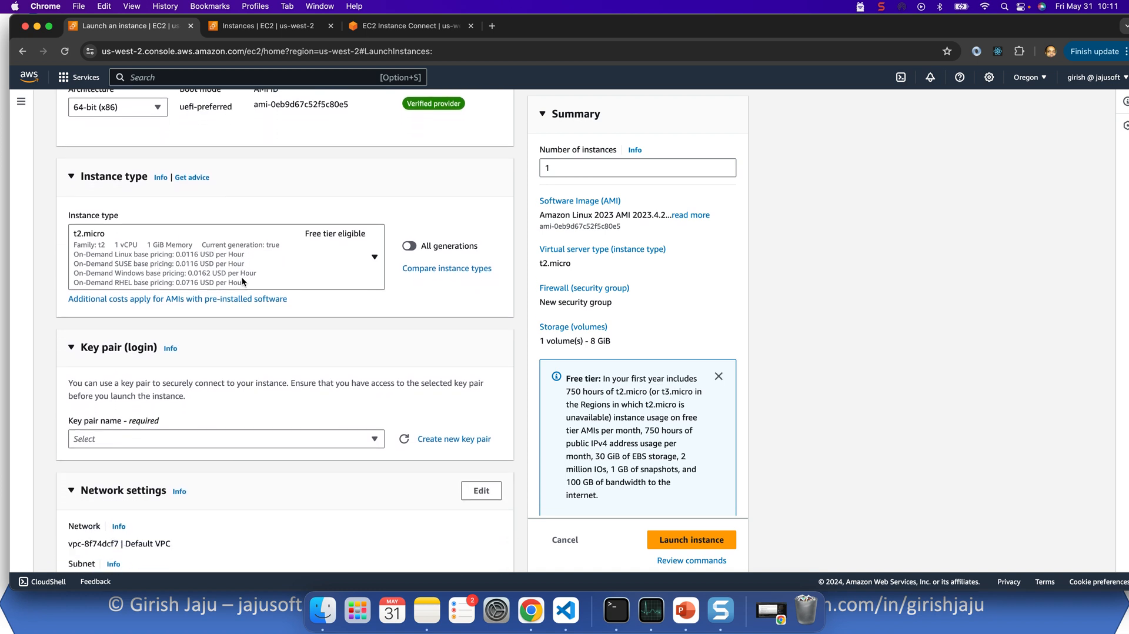
scroll(down, 3)
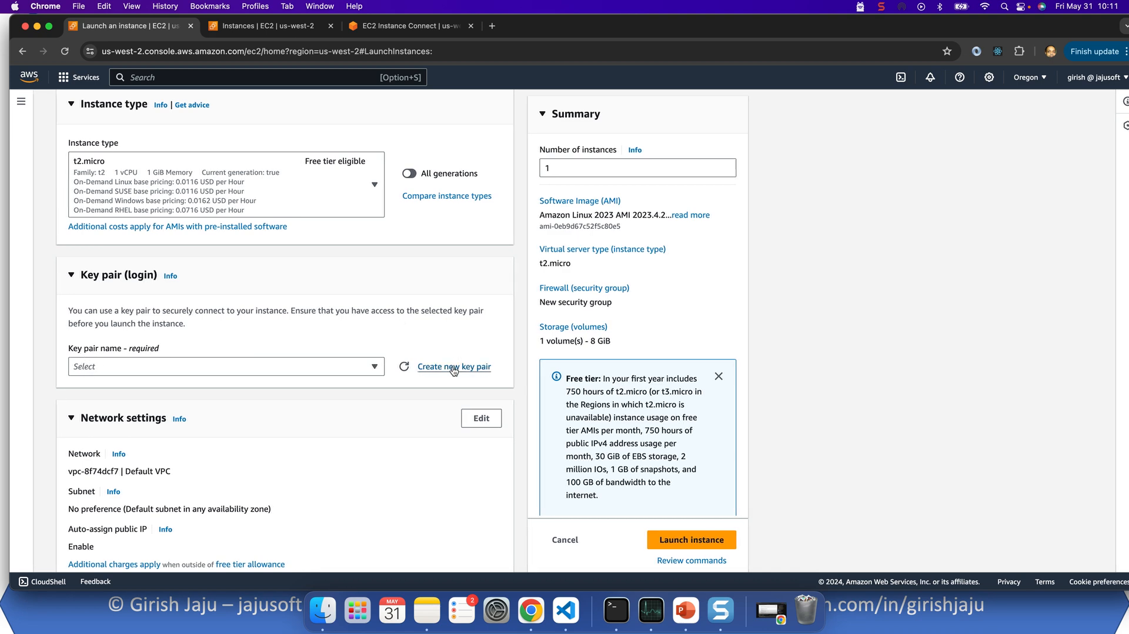
Create an RSA .pem key pair named youtube_demo and save its private key to Downloads.
click(454, 367)
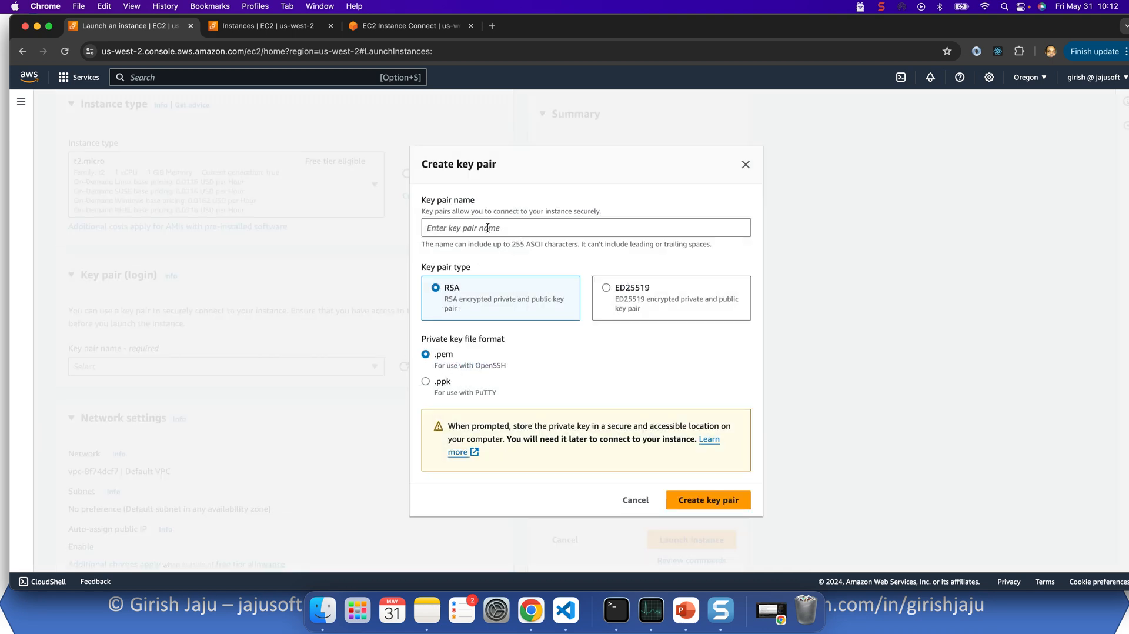
text(you)
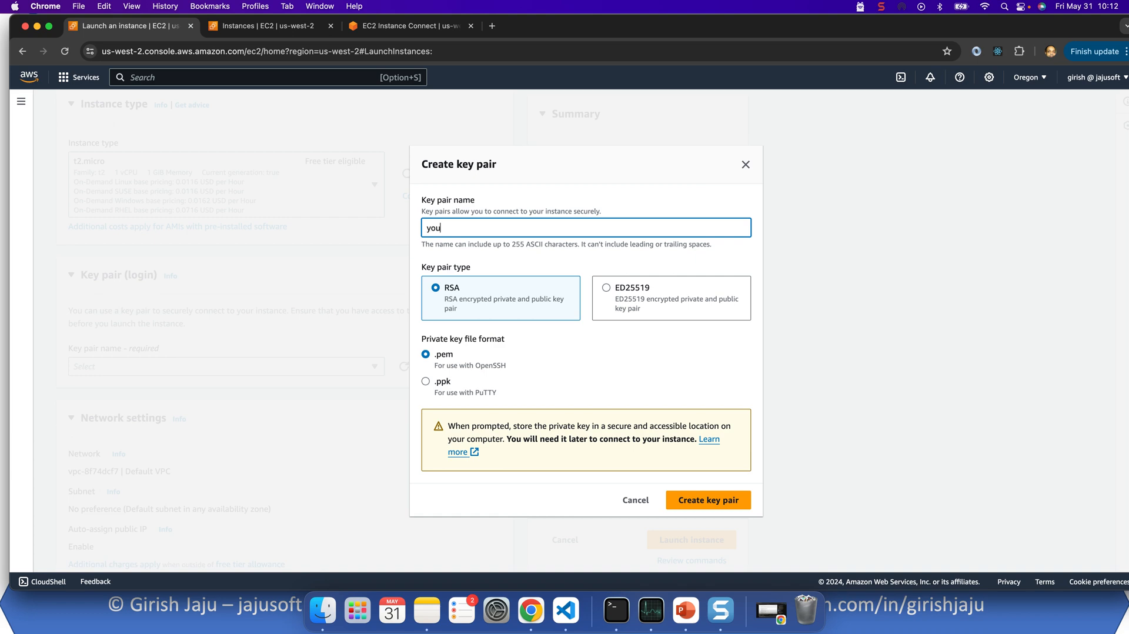
text(tube_demo)
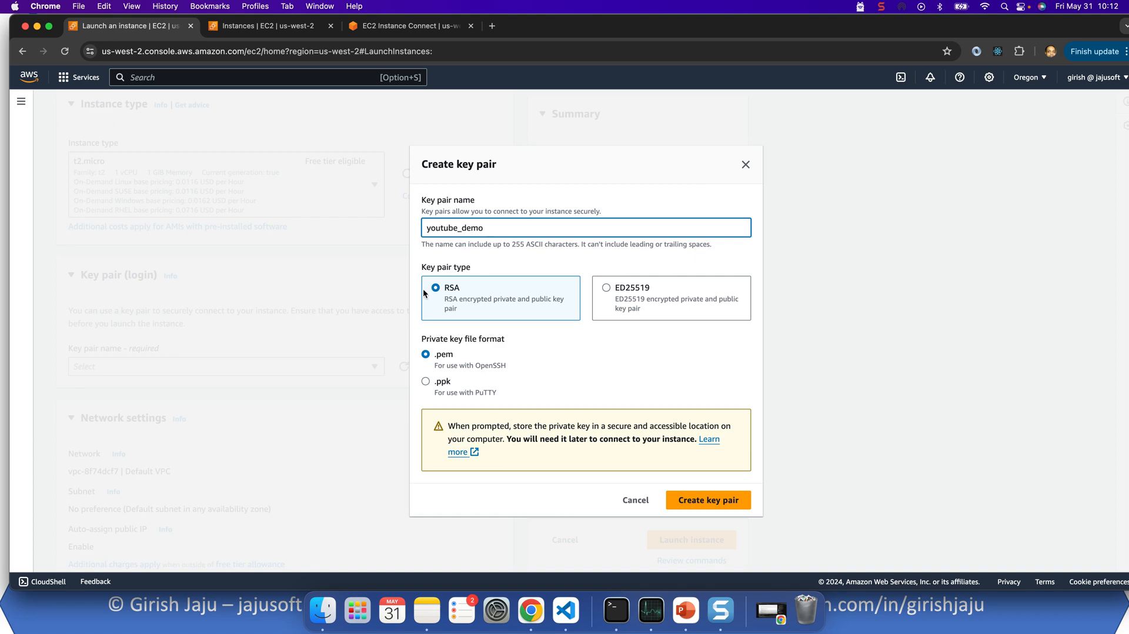
mouse_move(693, 490)
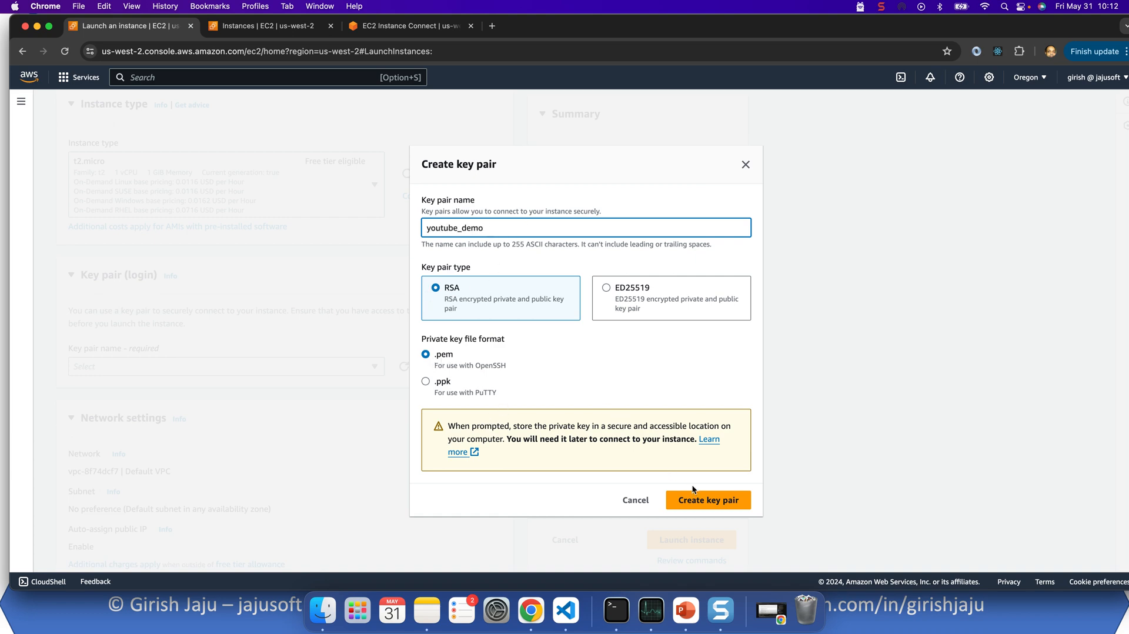
click(707, 500)
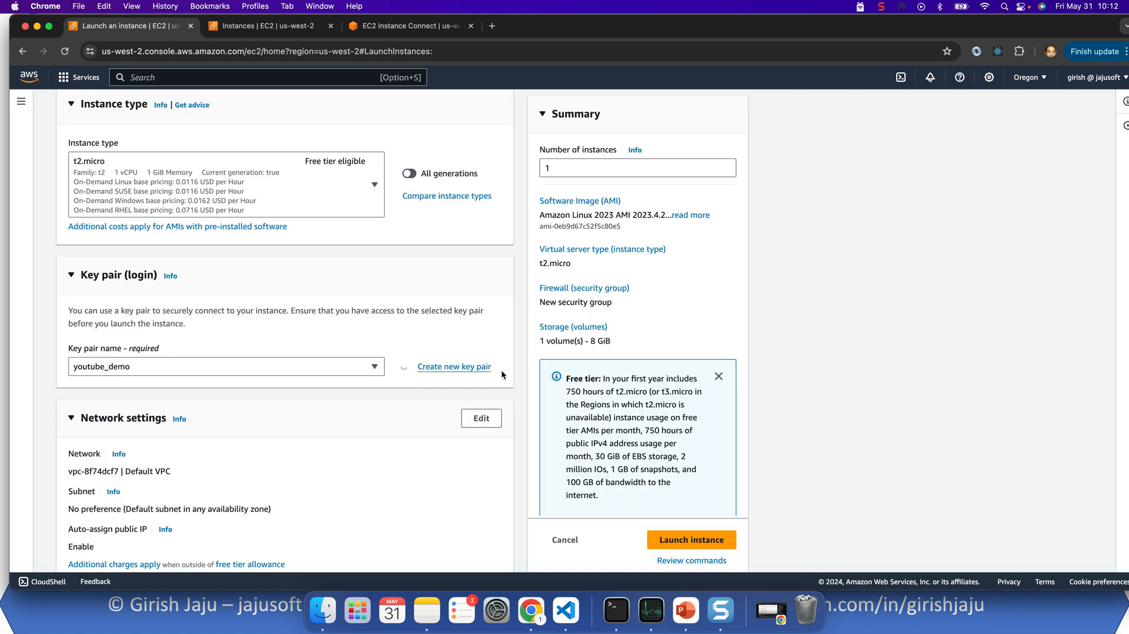
click(454, 367)
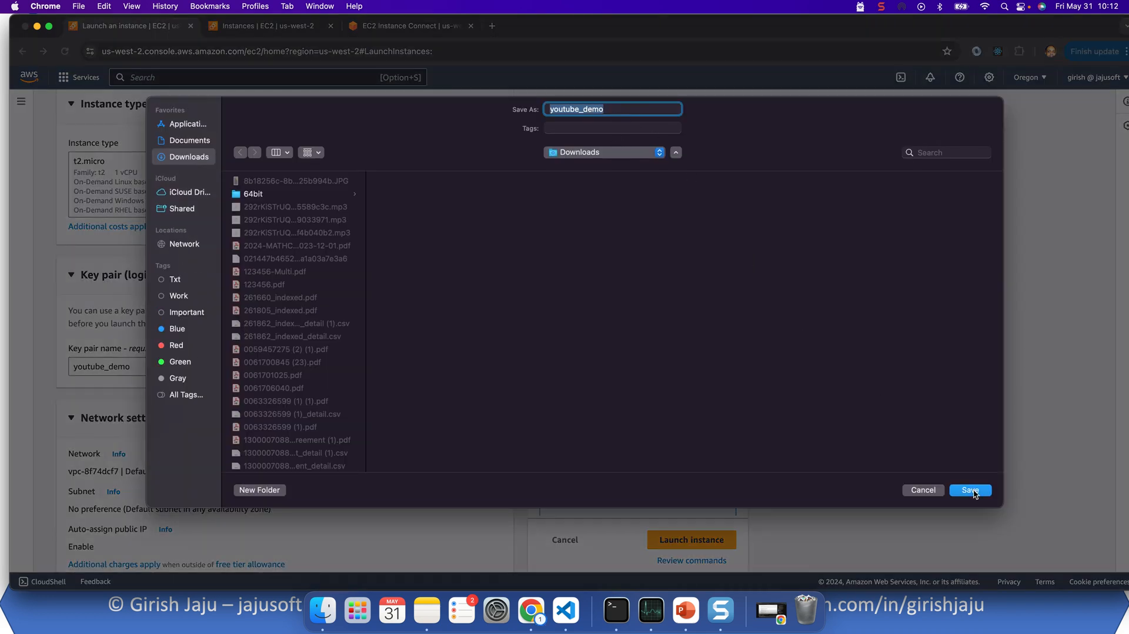
click(971, 490)
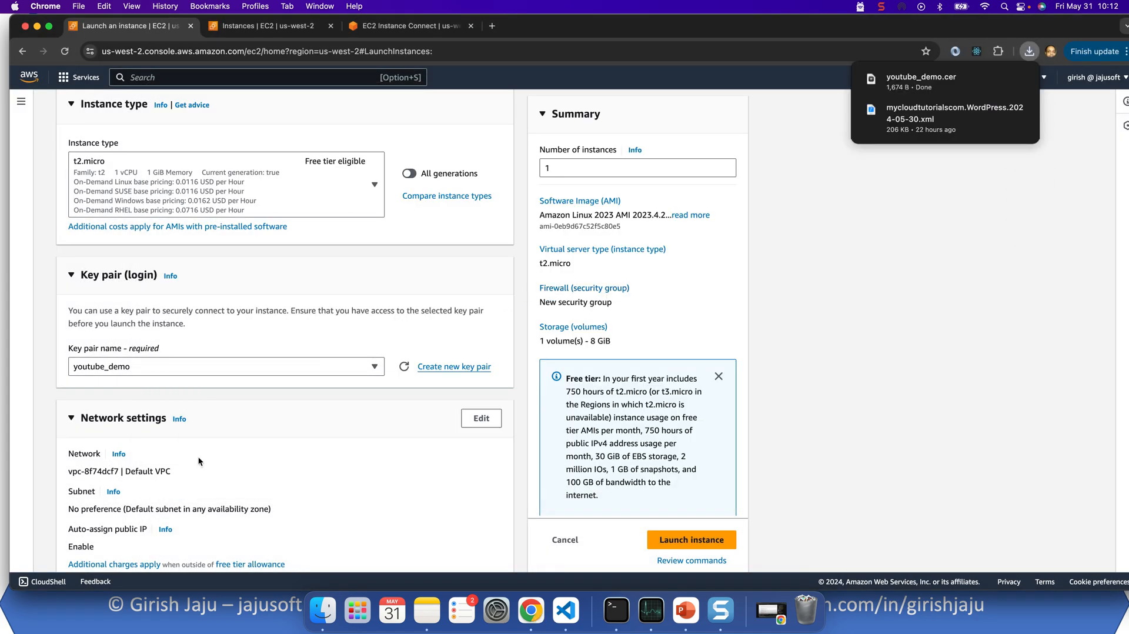
In Network settings, keep SSH traffic allowed from Anywhere 0.0.0.0/0 in the new security group.
scroll(down, 3)
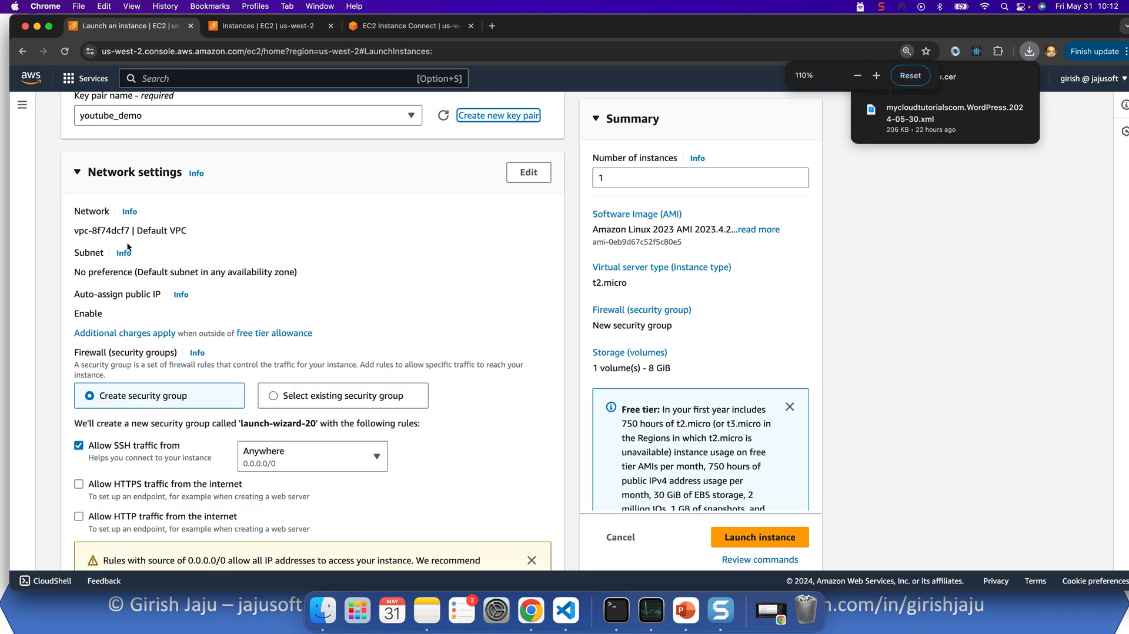
scroll(down, 3)
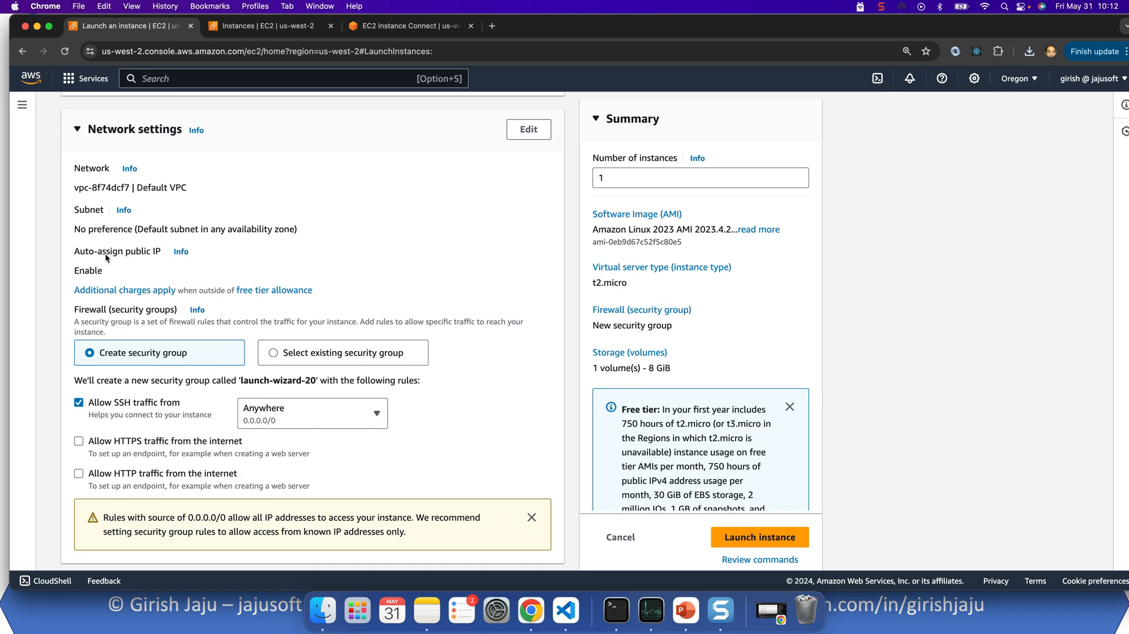
scroll(down, 3)
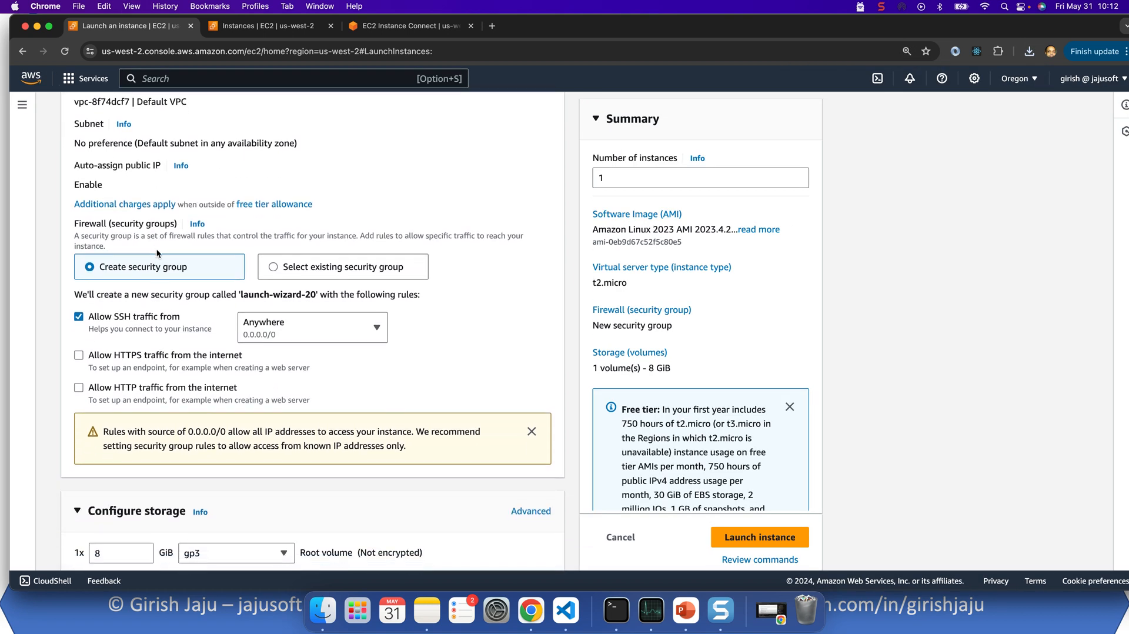
mouse_move(97, 245)
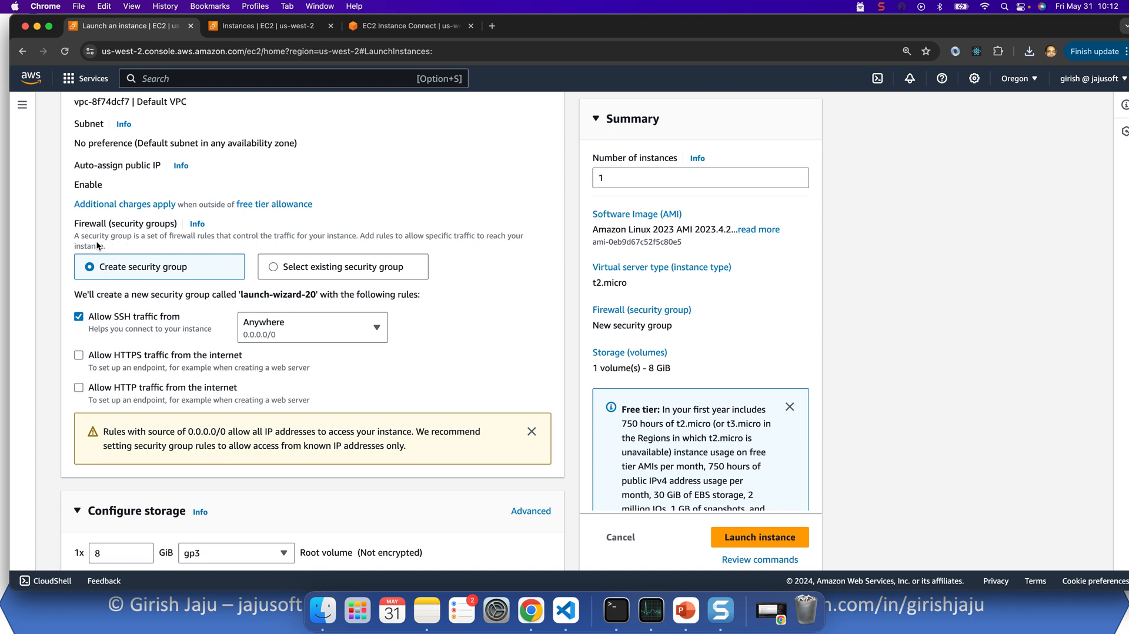
mouse_move(79, 263)
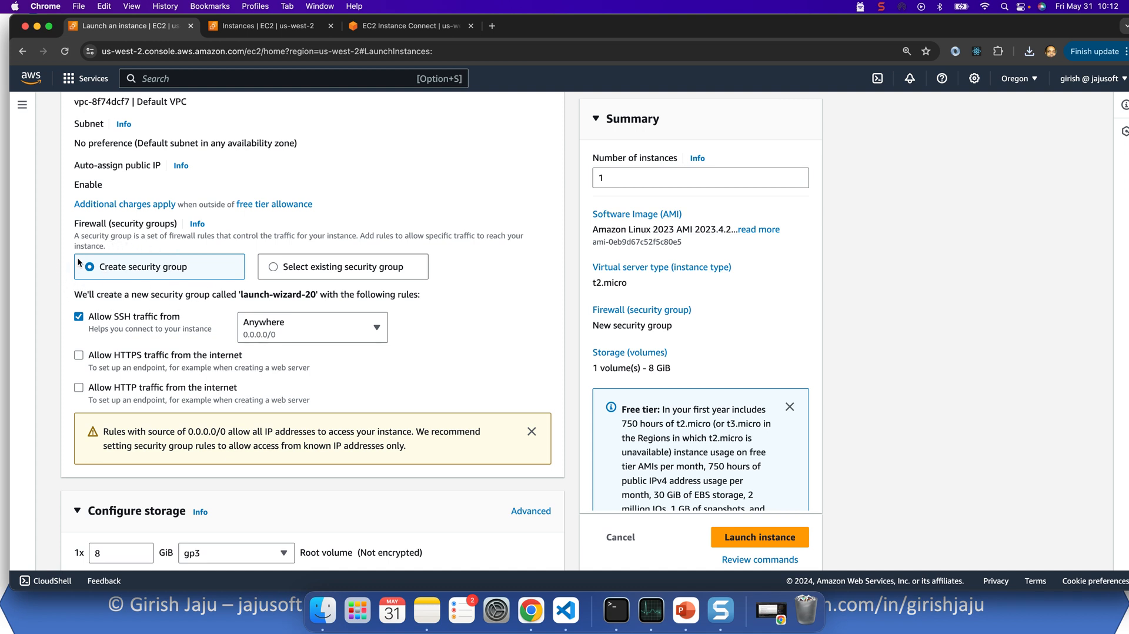
mouse_move(104, 334)
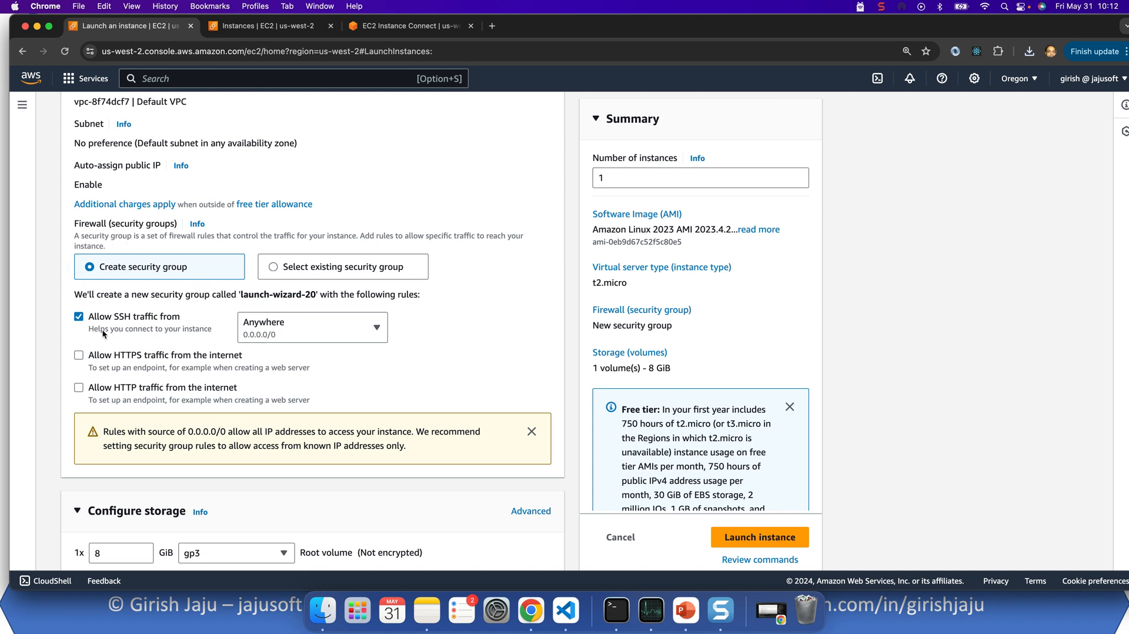
mouse_move(293, 321)
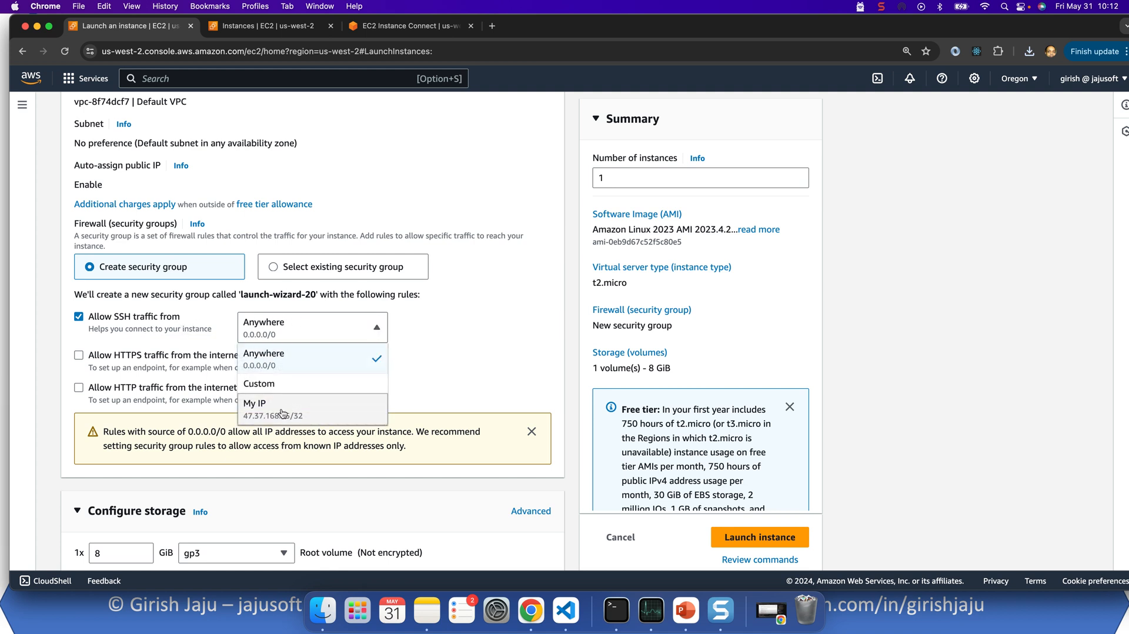
mouse_move(261, 383)
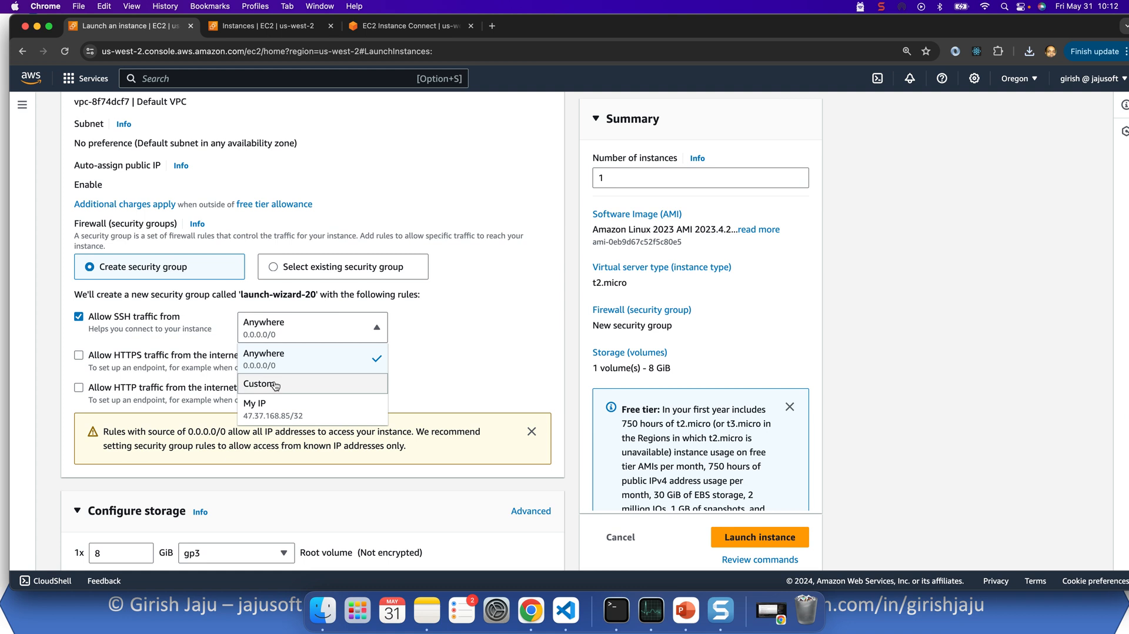
mouse_move(261, 384)
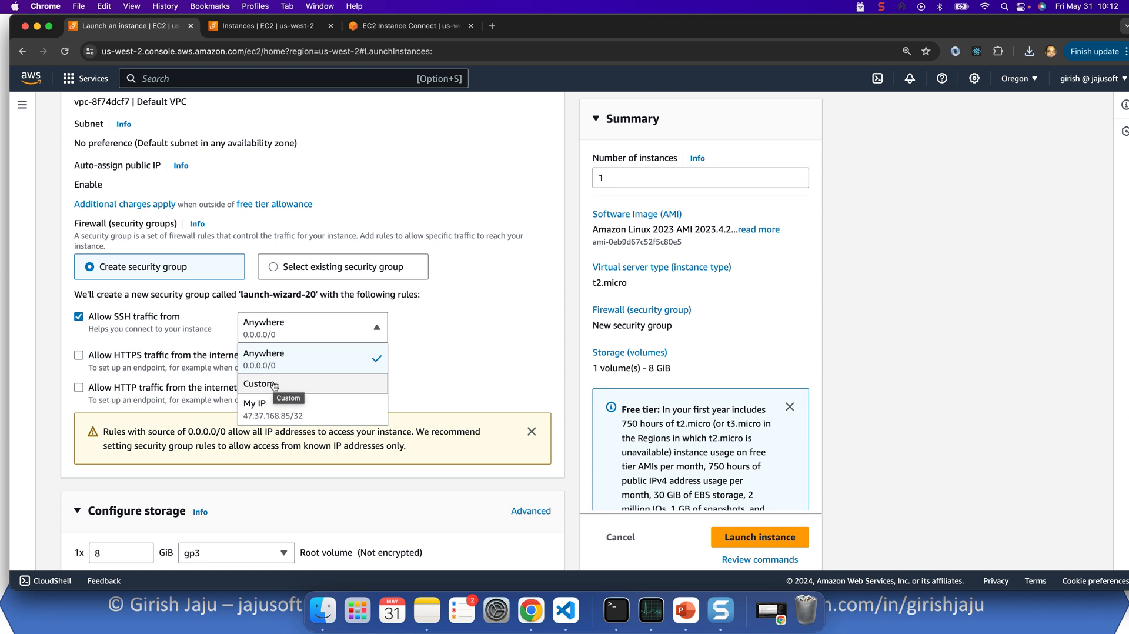
mouse_move(280, 358)
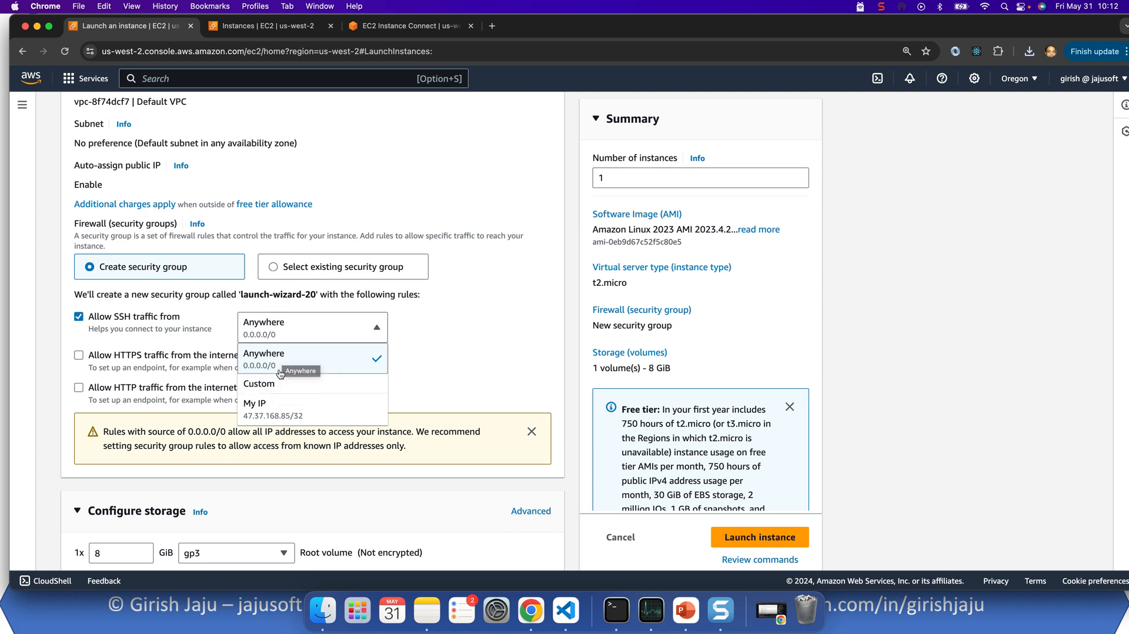
mouse_move(275, 362)
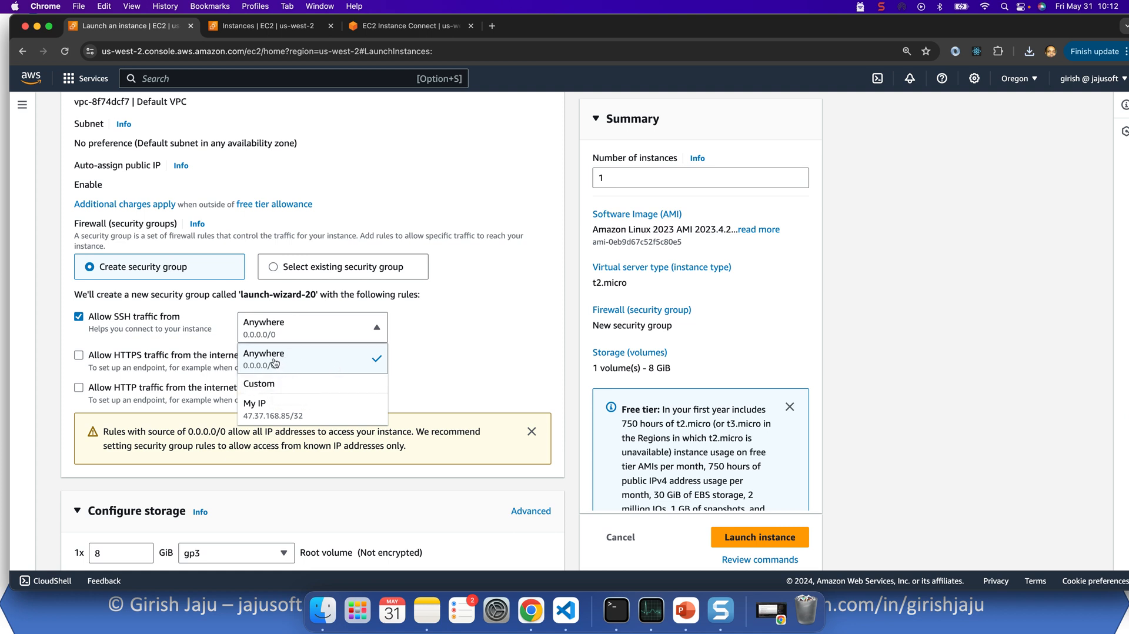
mouse_move(281, 358)
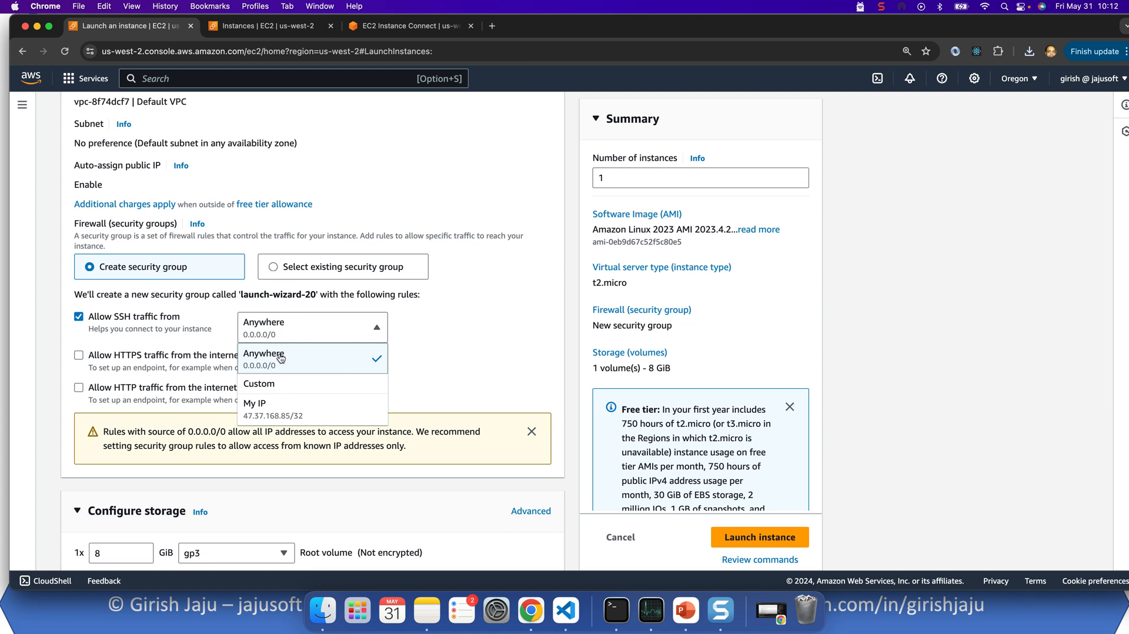
mouse_move(293, 357)
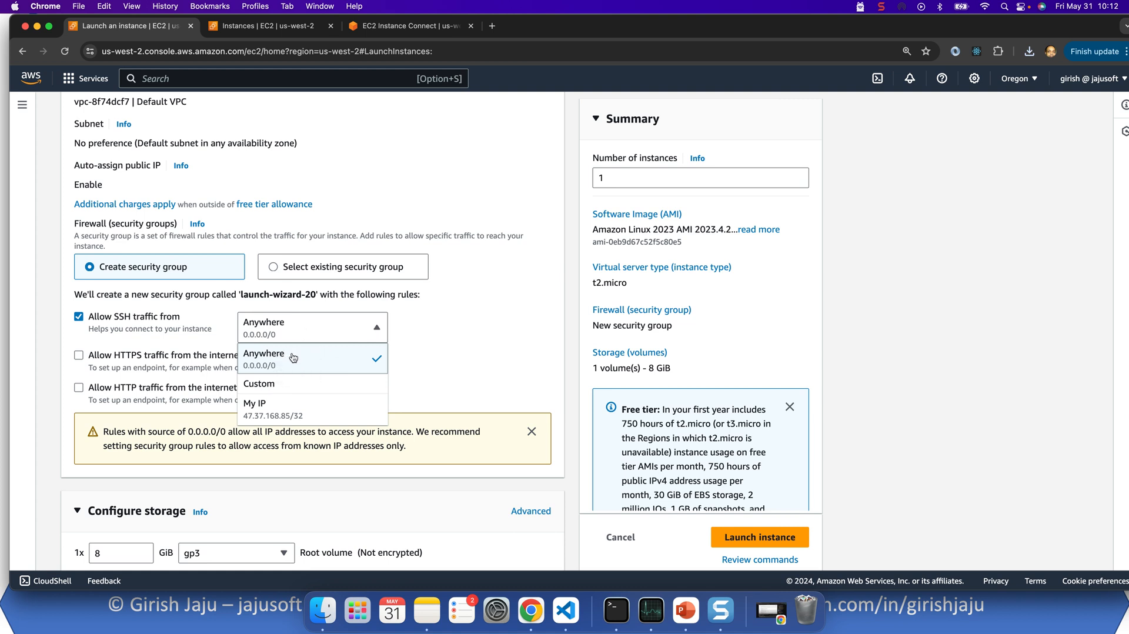
mouse_move(435, 344)
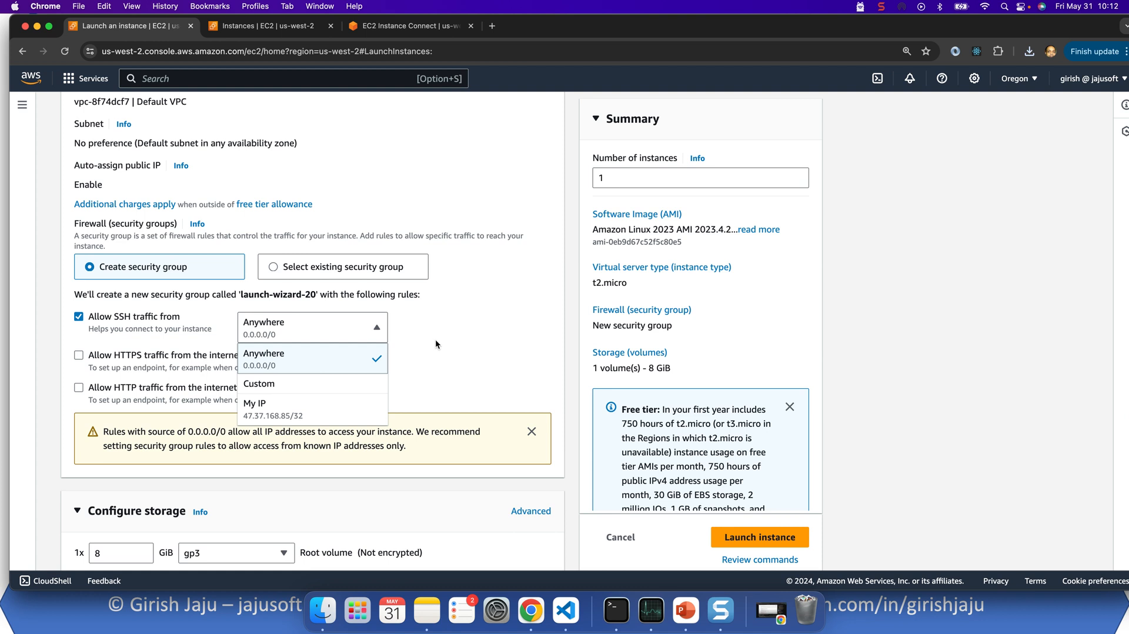
click(264, 353)
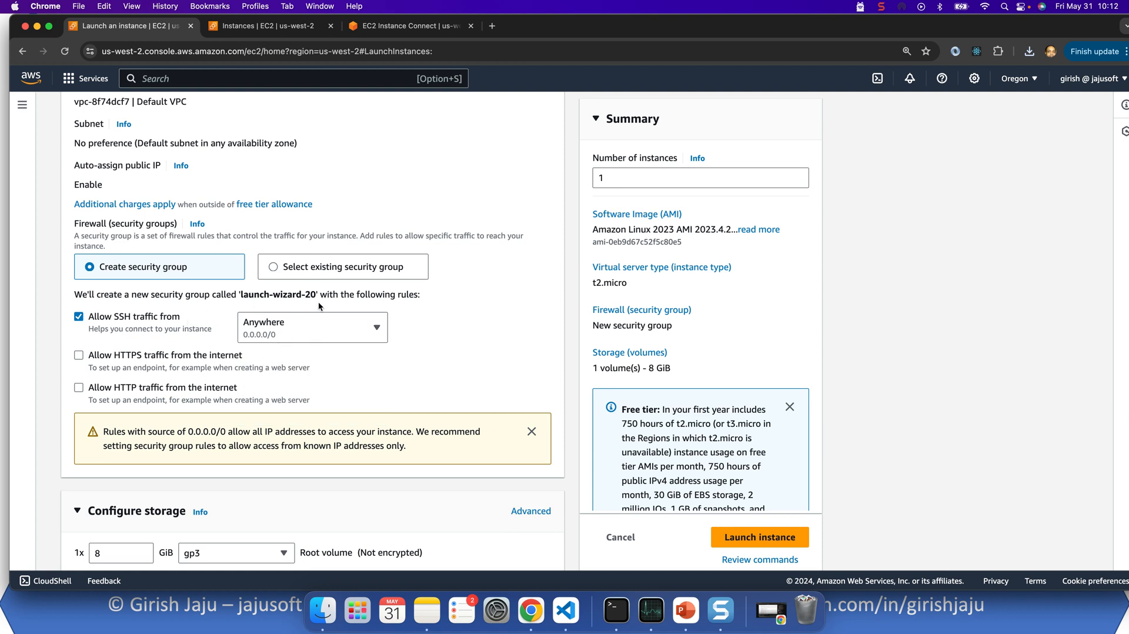
mouse_move(201, 357)
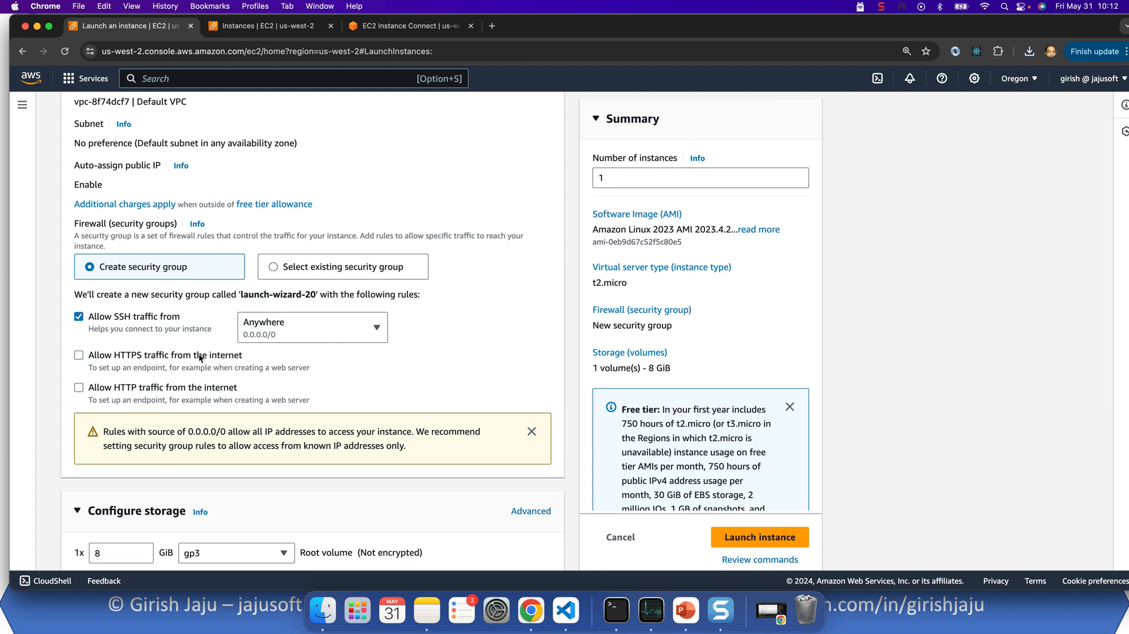
mouse_move(220, 379)
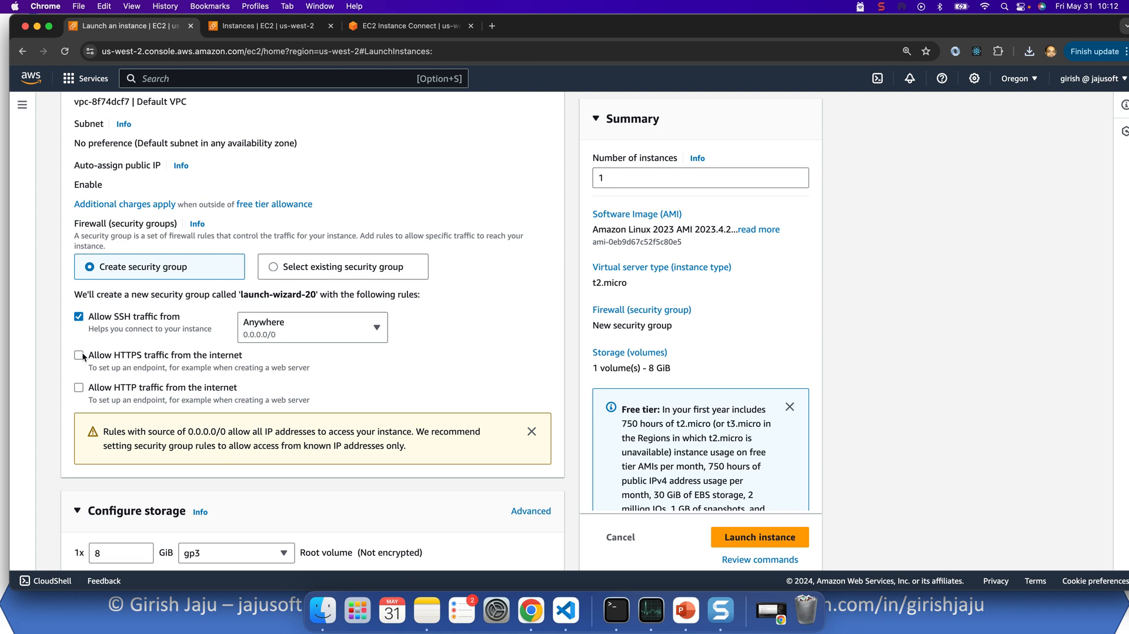
Launch the instance and return to the Instances list where TestSSh2 is pending.
scroll(down, 3)
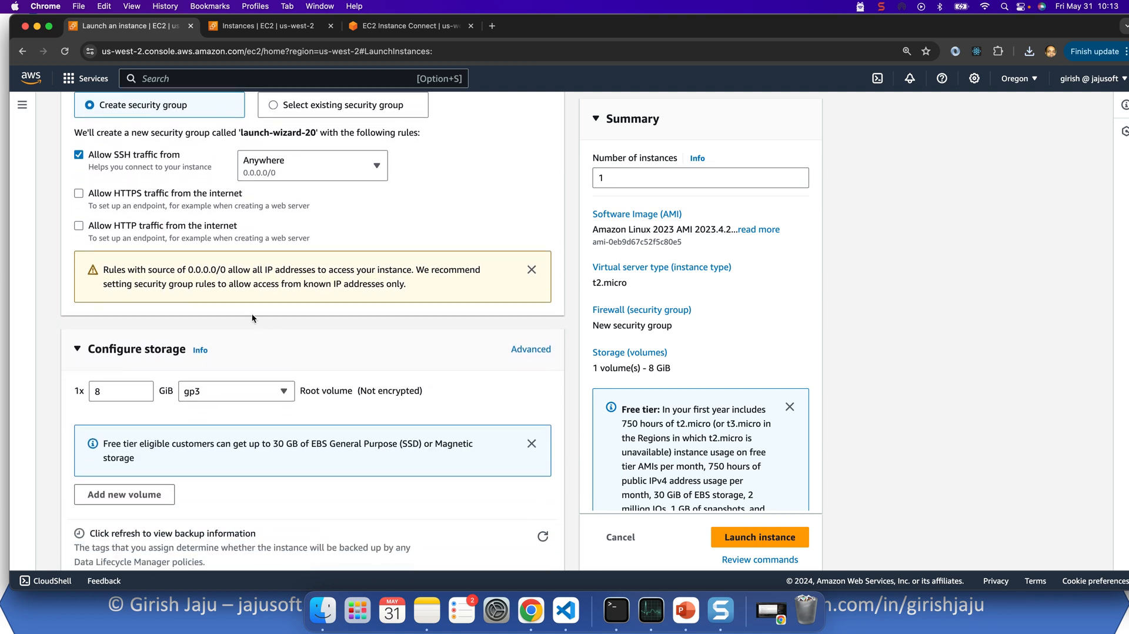
scroll(down, 3)
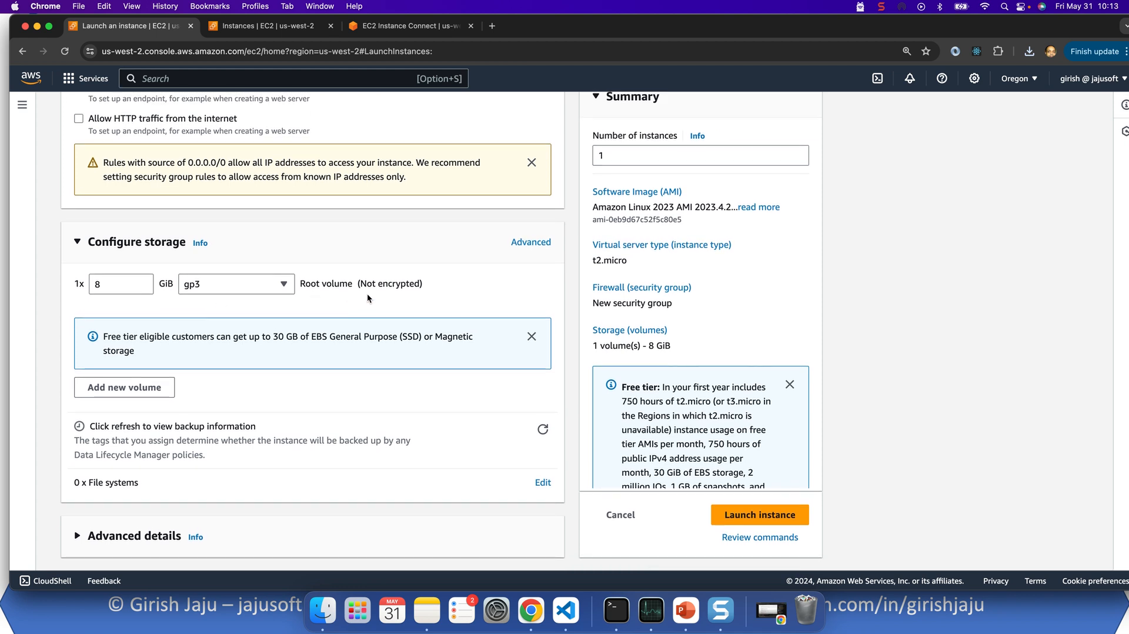
mouse_move(759, 514)
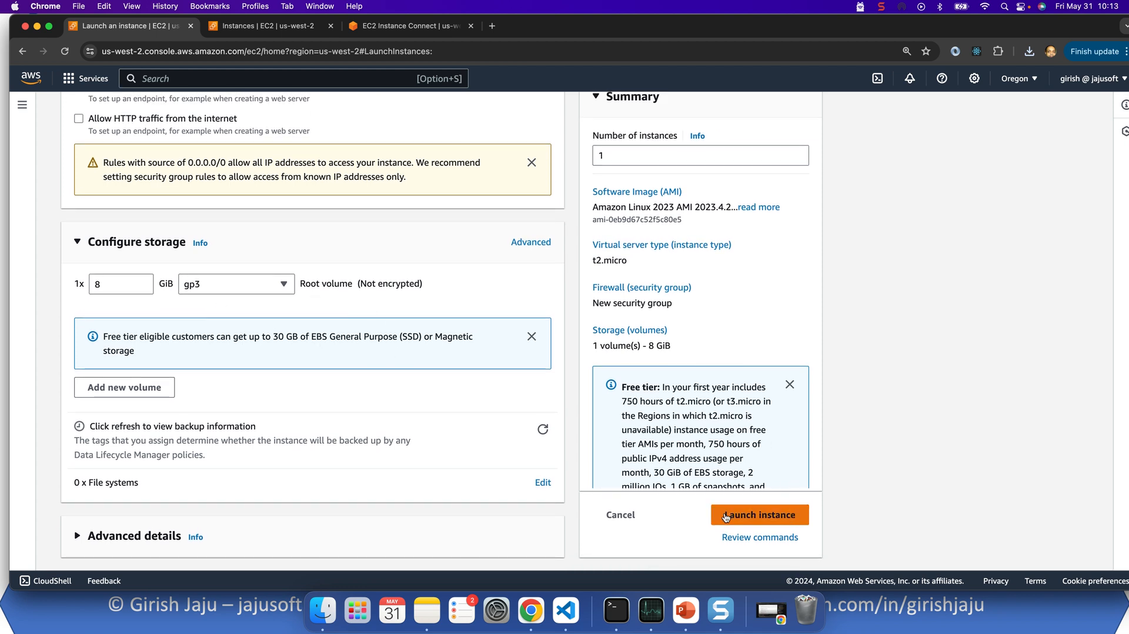
click(759, 514)
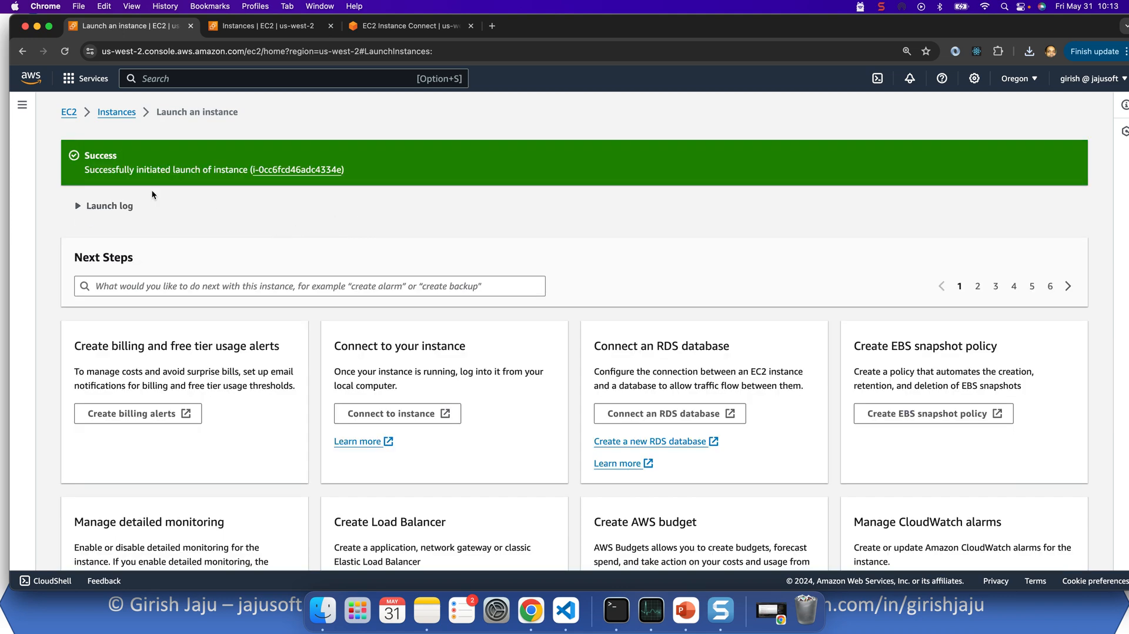
click(117, 112)
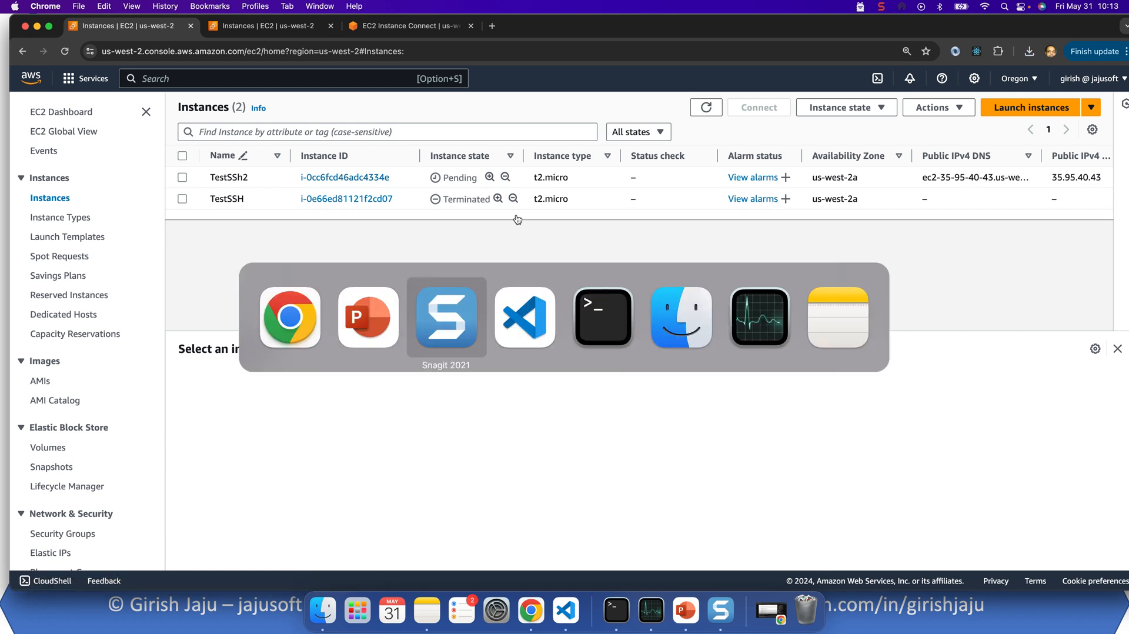
In VS Code's Extensions view, search remote ssh and show the Remote - SSH extension page.
click(525, 318)
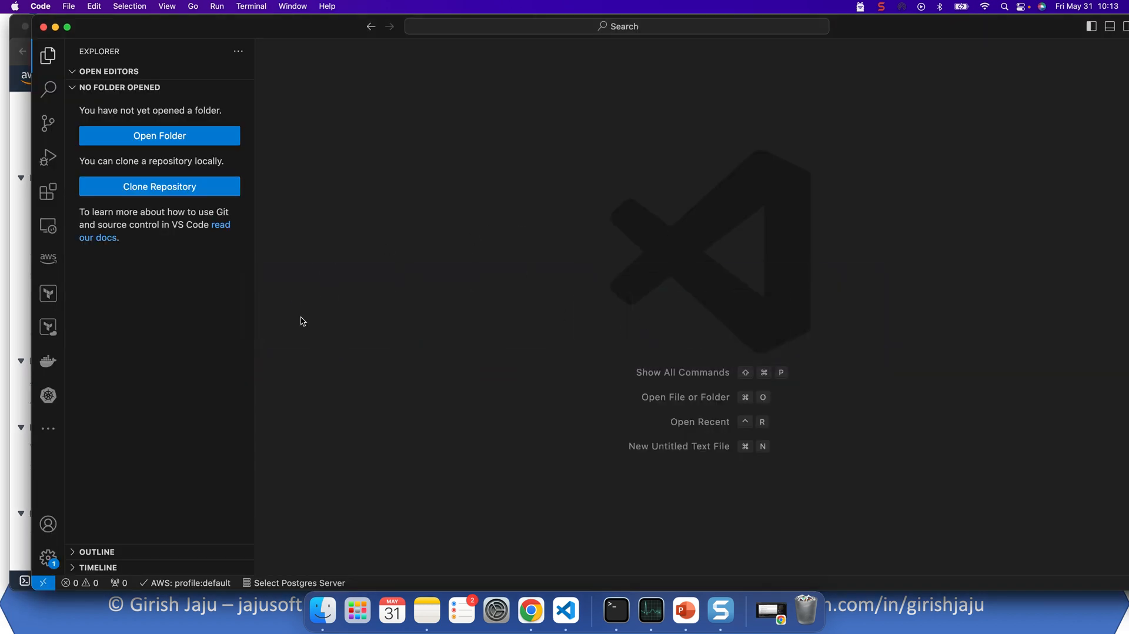
mouse_move(47, 193)
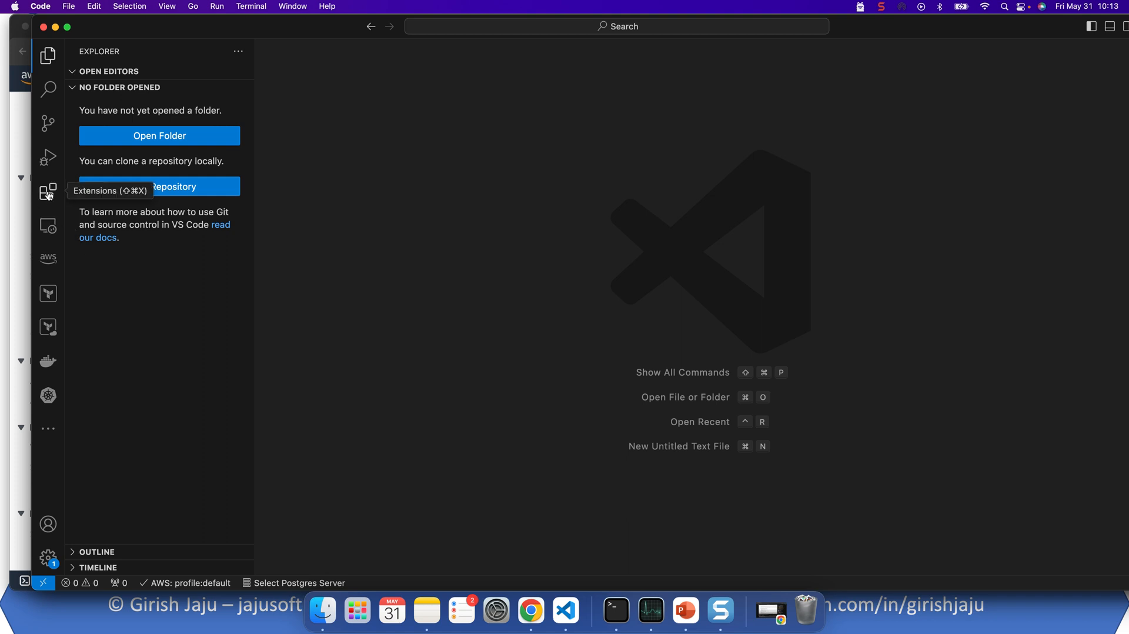
click(46, 192)
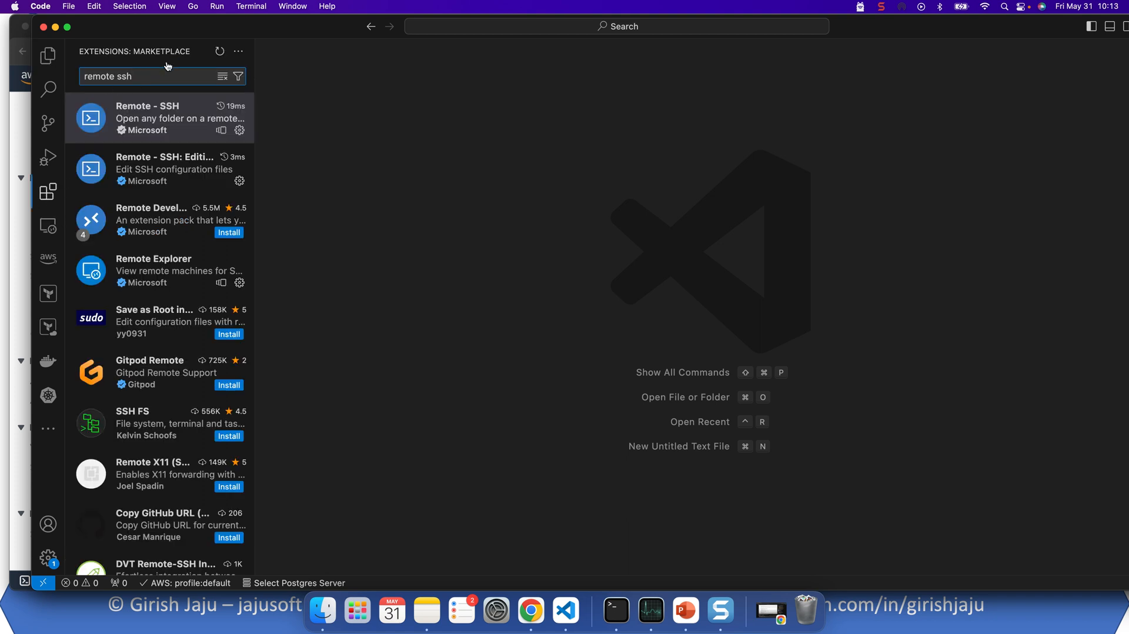
click(159, 118)
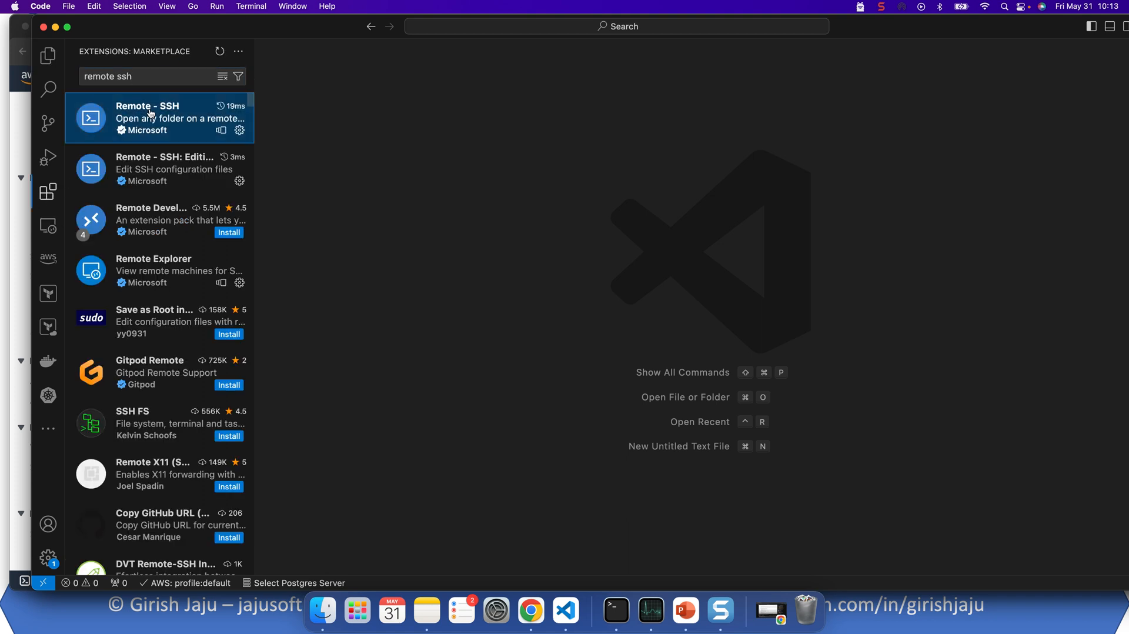
click(158, 118)
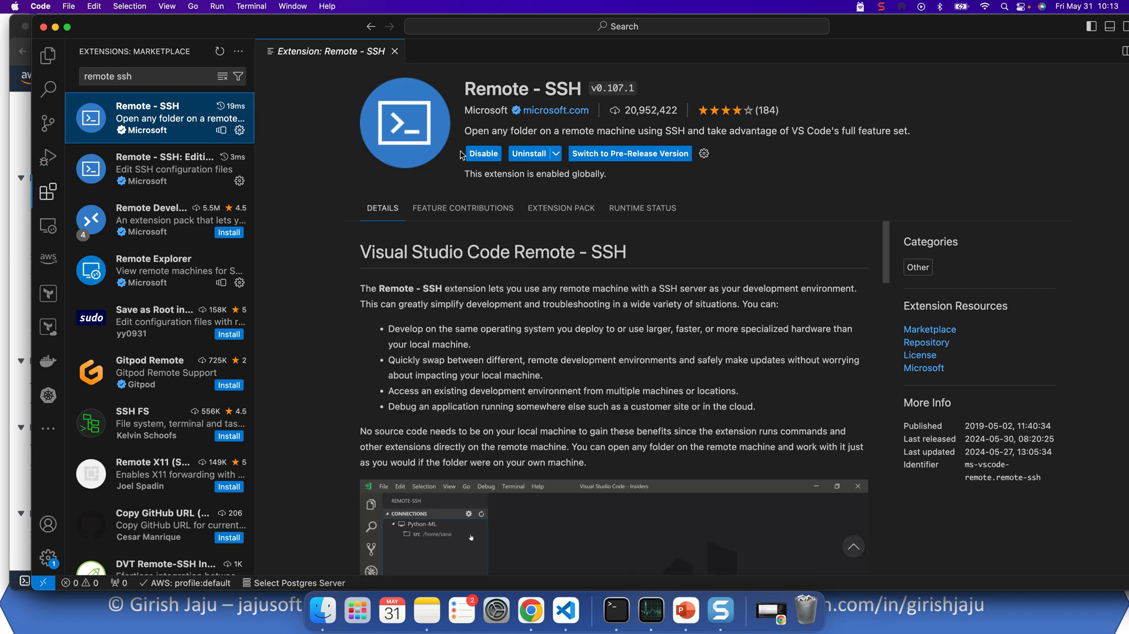
mouse_move(721, 125)
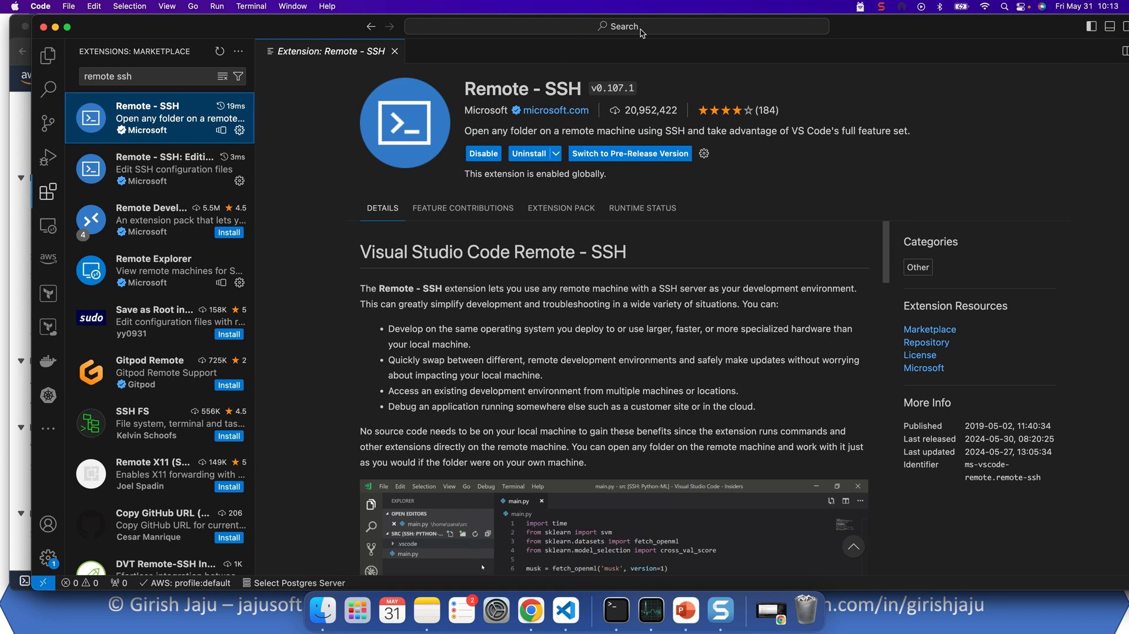
mouse_move(47, 122)
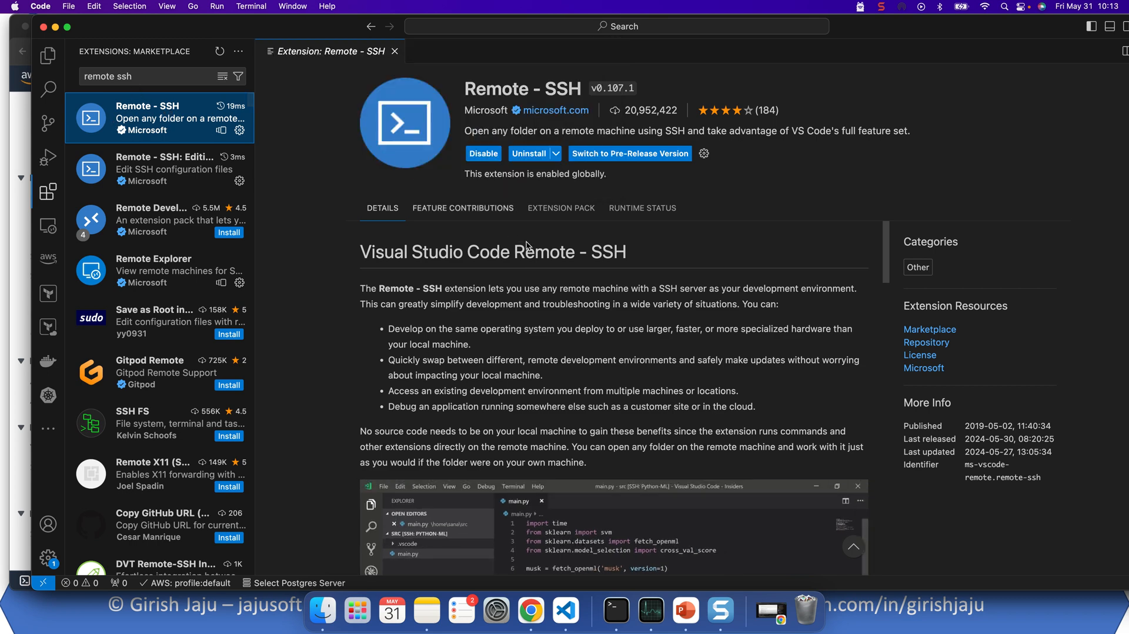
mouse_move(723, 203)
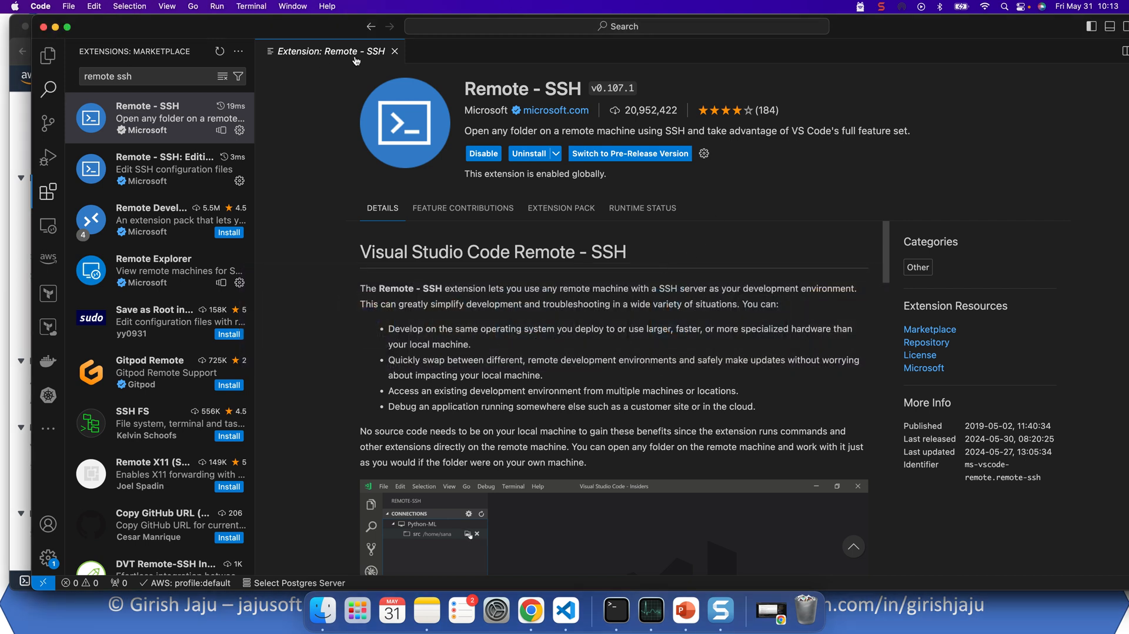
In the VS Code terminal, run chmod 0400 youtube_demo.cer in Downloads to restrict the key.
click(394, 50)
text(cd Downloads/)
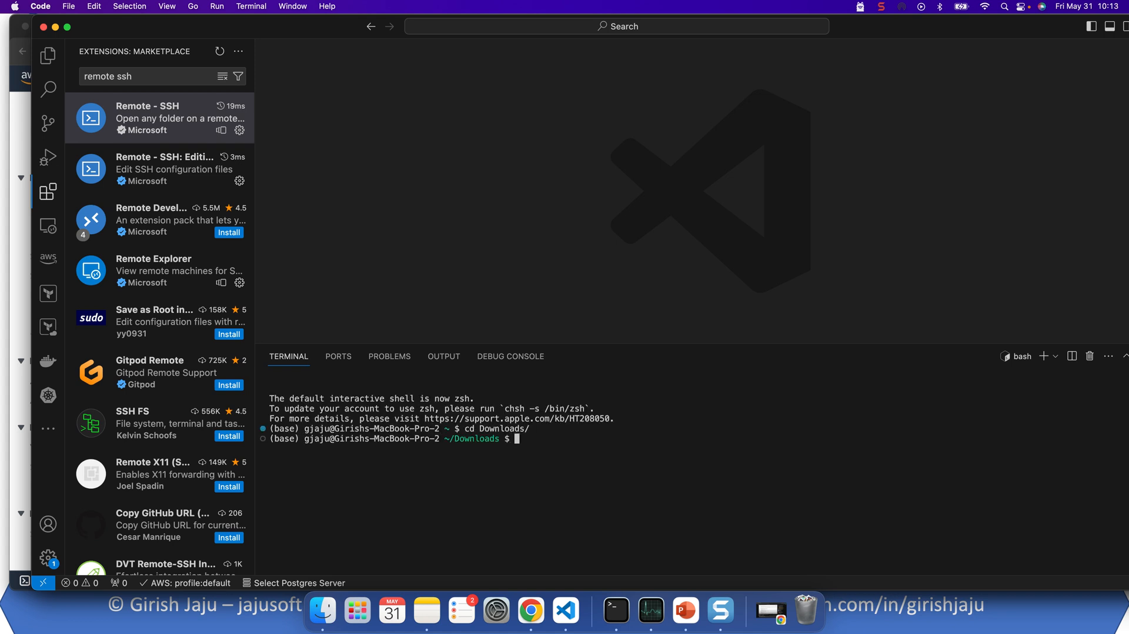
text(chmod)
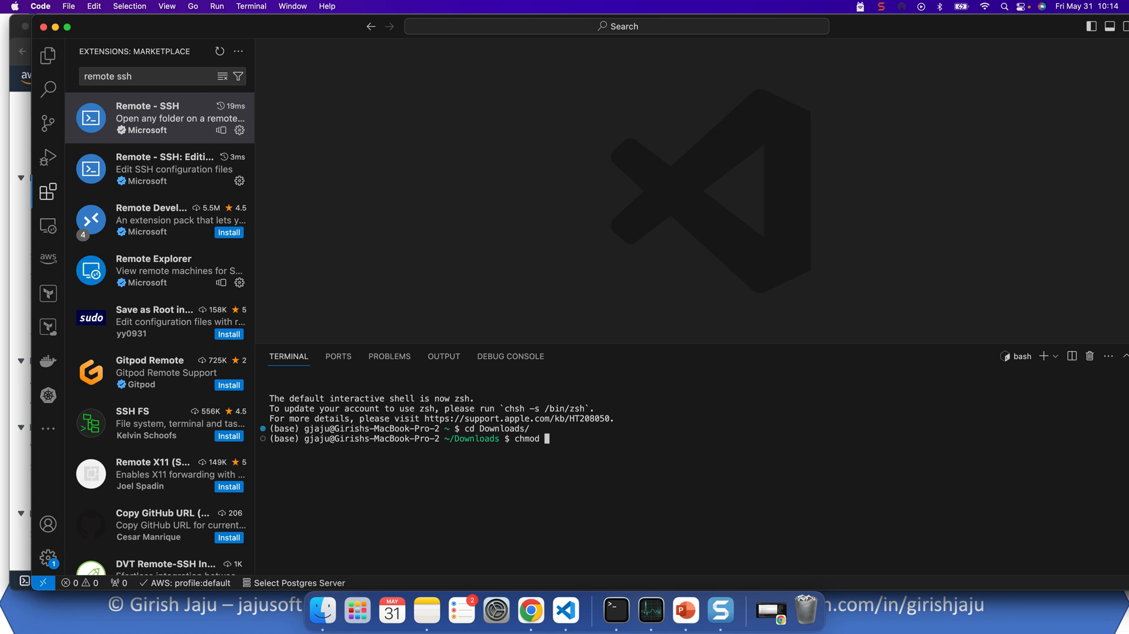
text(0)
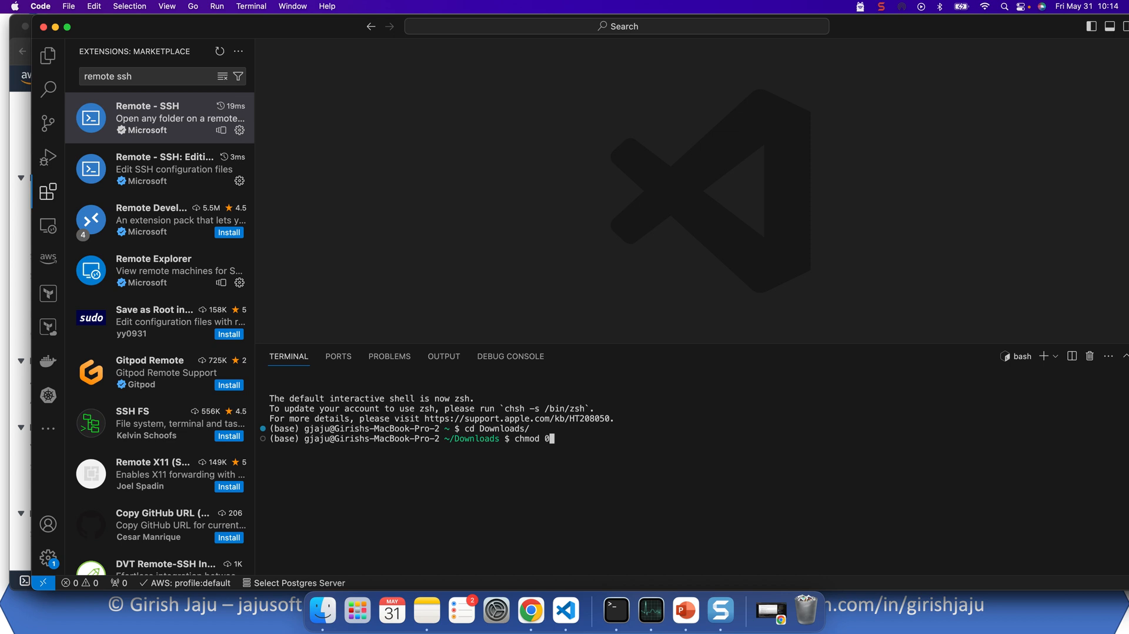
text(400)
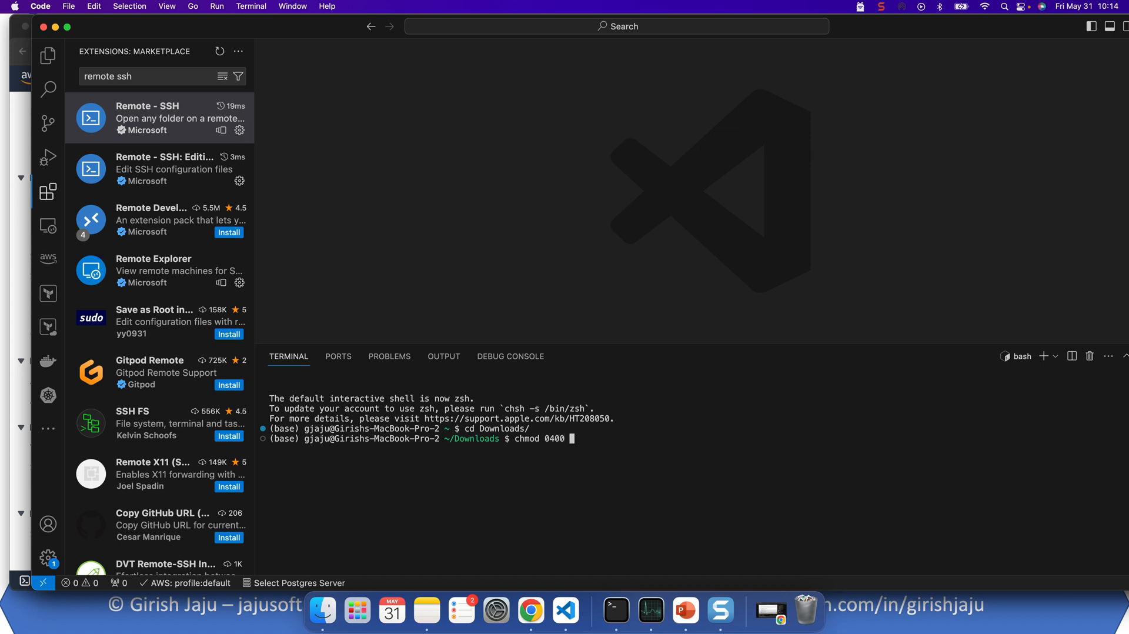
text(youtube_demo.cer)
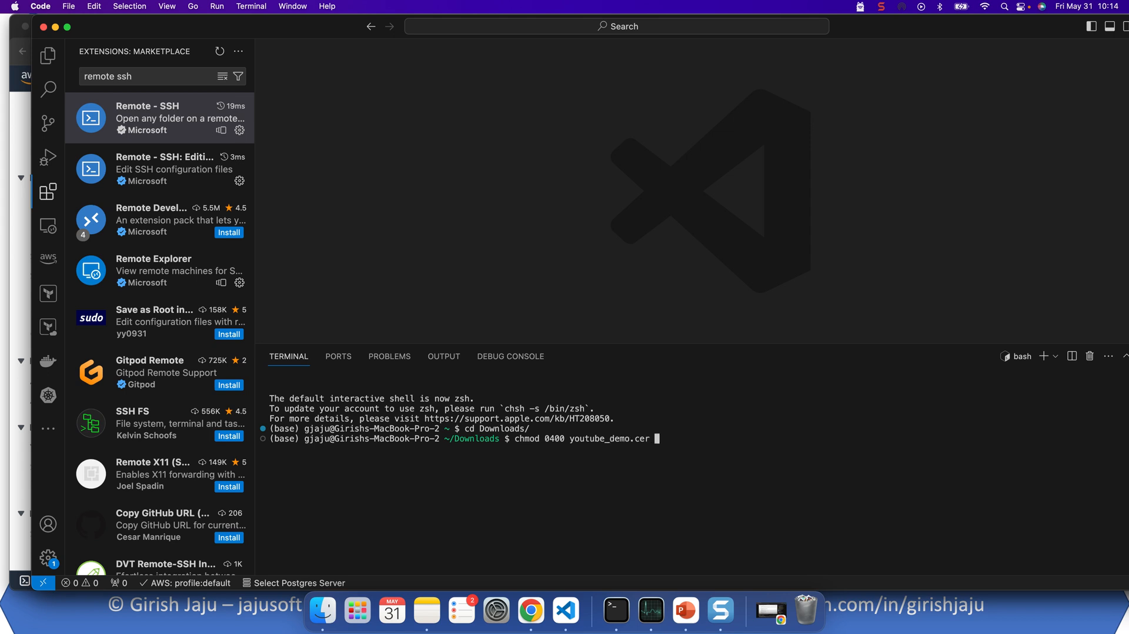
key(Return)
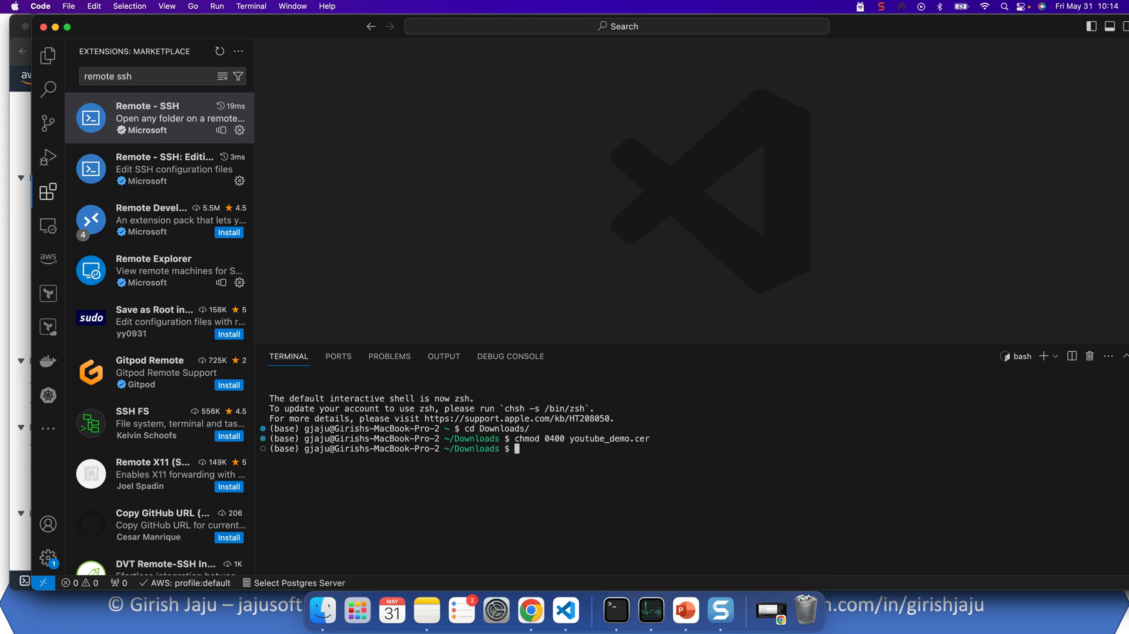
mouse_move(427, 250)
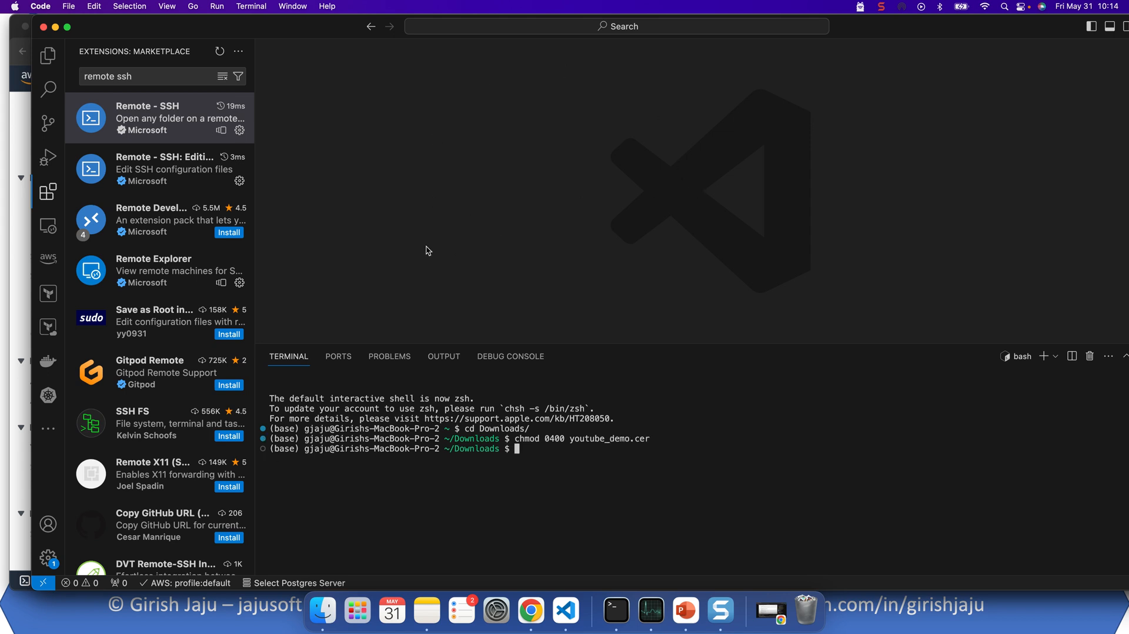
mouse_move(898, 380)
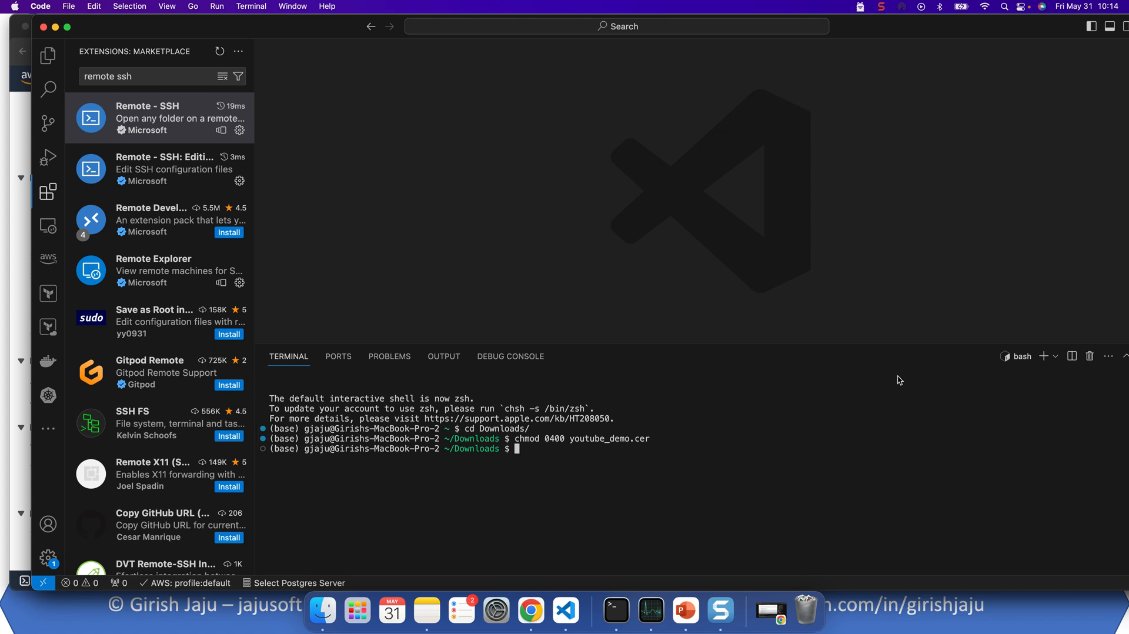
mouse_move(825, 42)
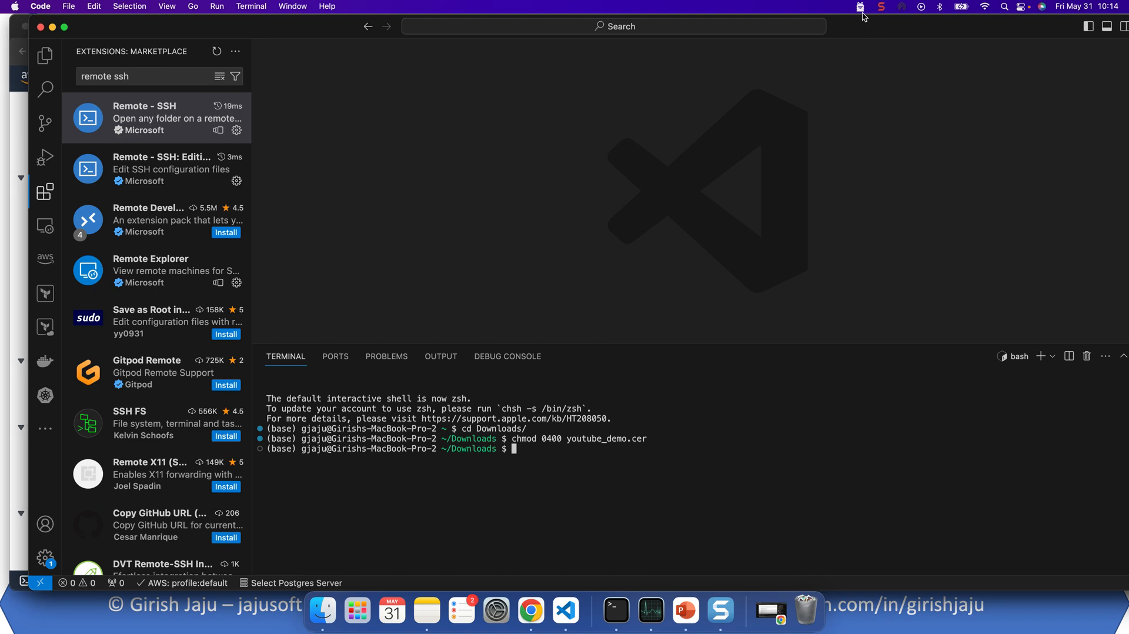
Select TestSSh2, review its SSH client instructions with youtube_demo.pem, and return to EC2 Instance Connect.
click(531, 611)
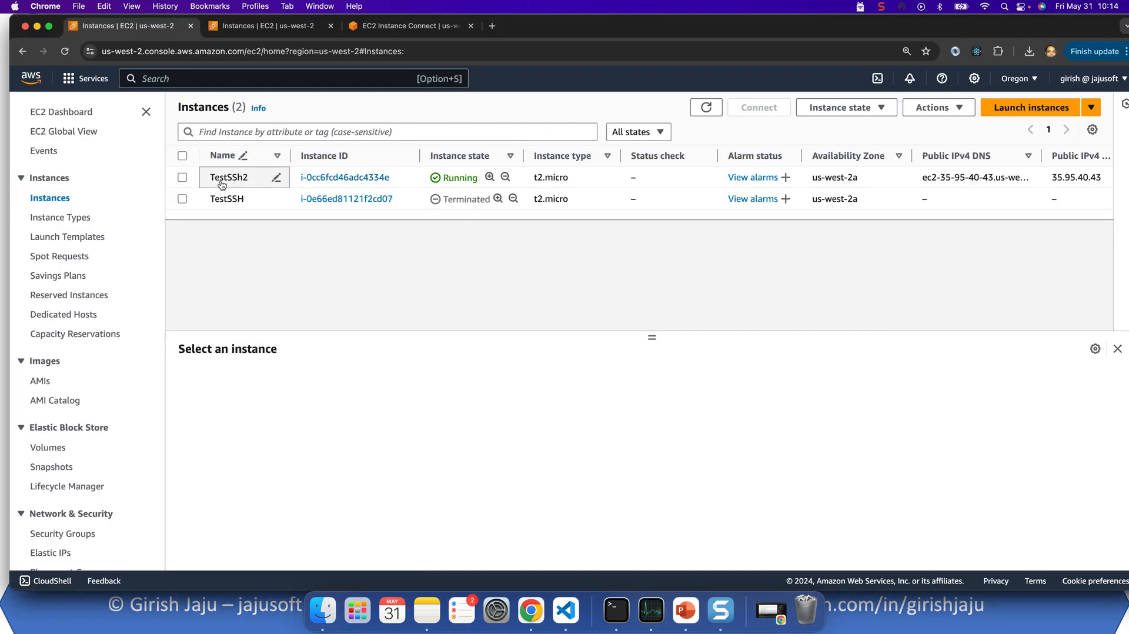
click(182, 178)
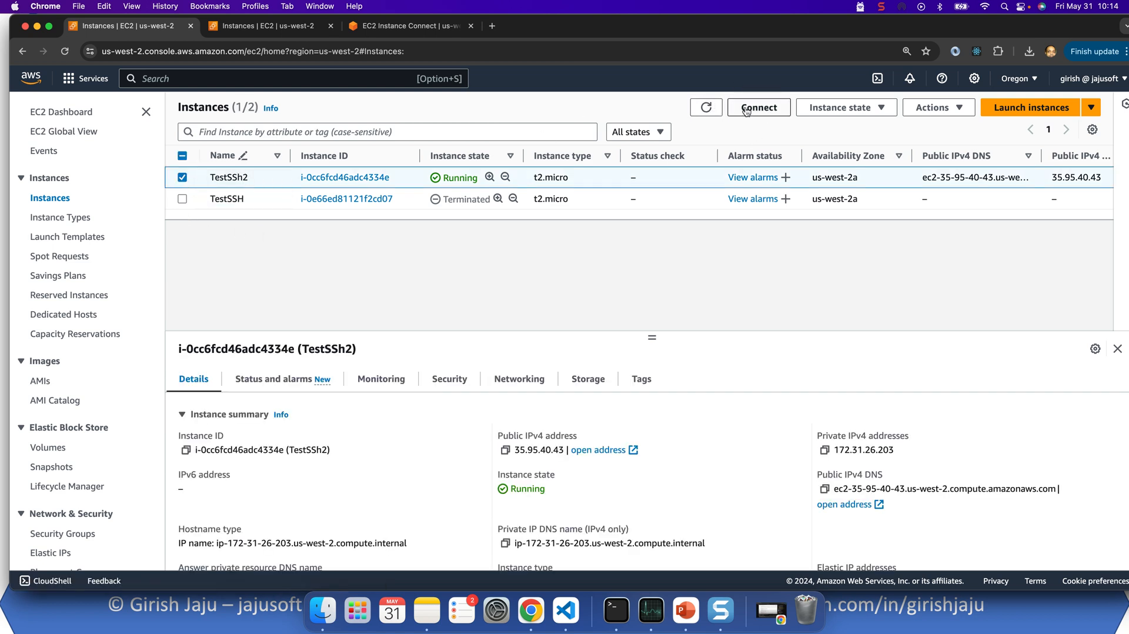
click(757, 107)
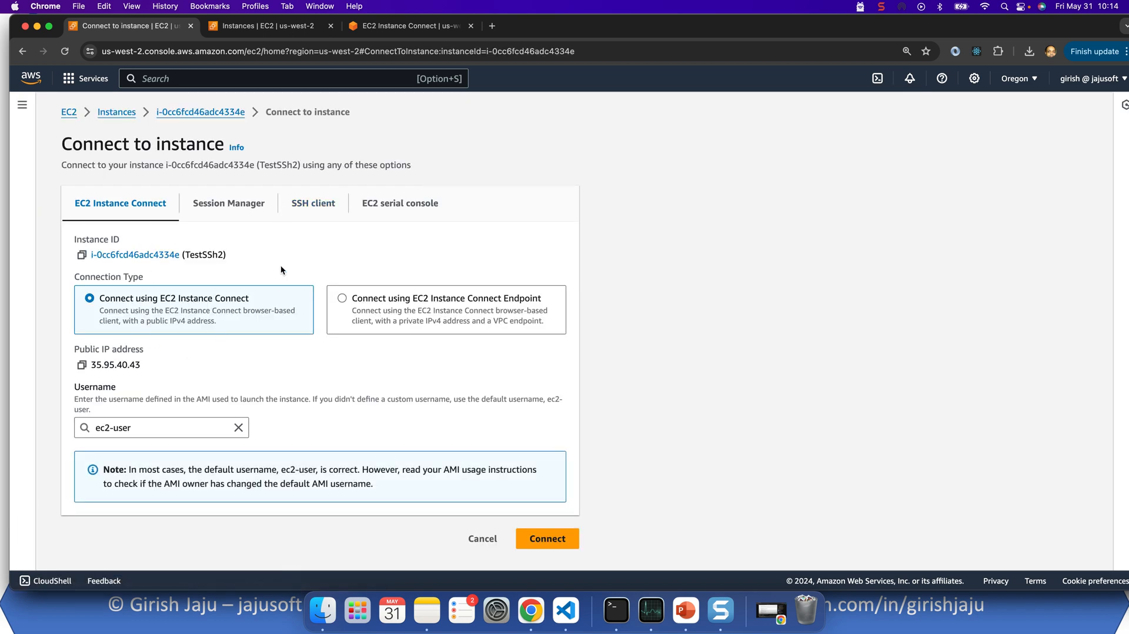
click(313, 204)
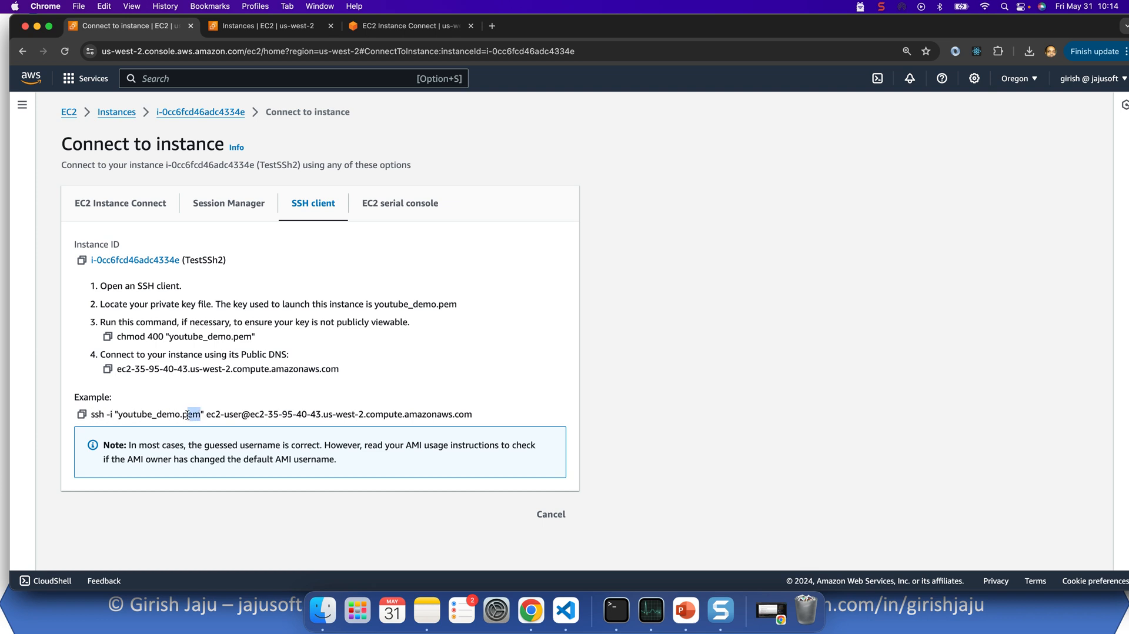
double_click(158, 414)
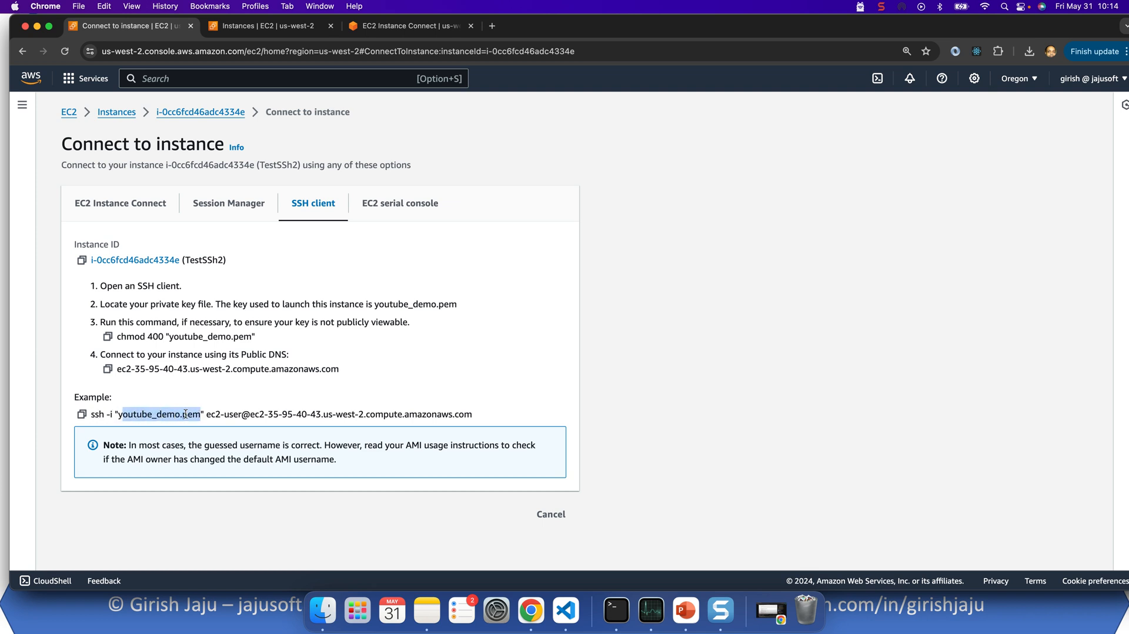
double_click(223, 414)
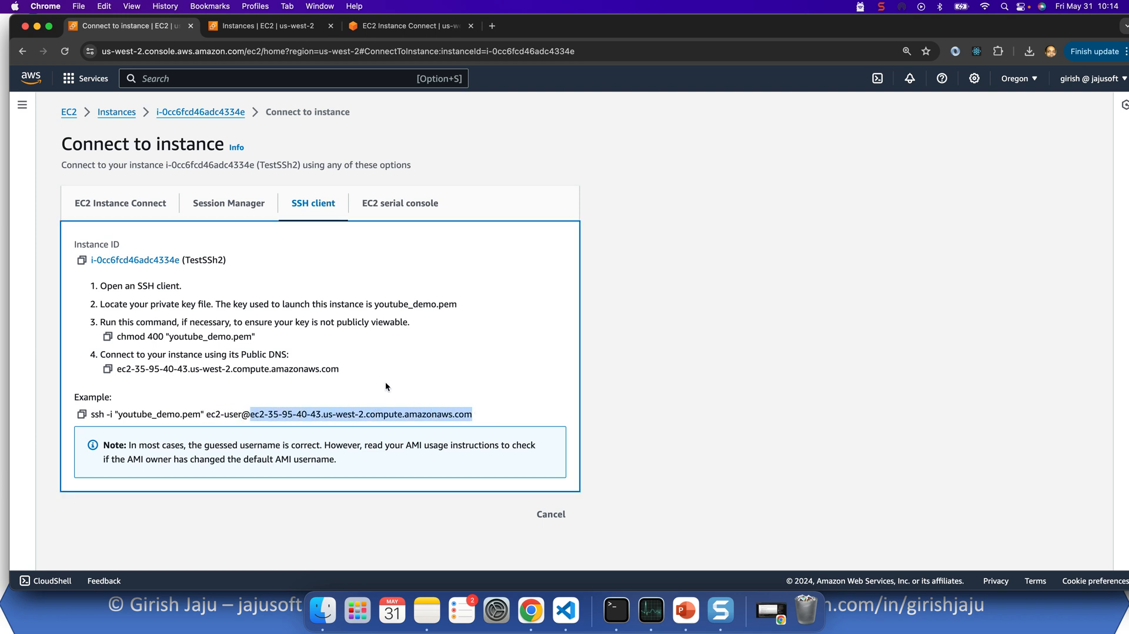
mouse_move(481, 290)
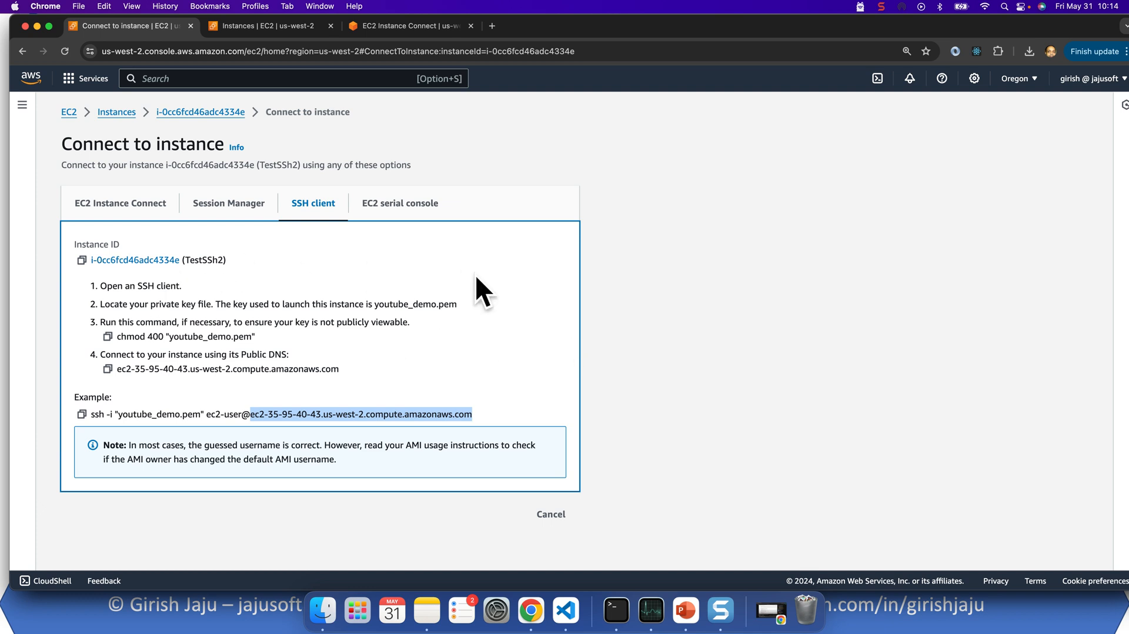
click(120, 202)
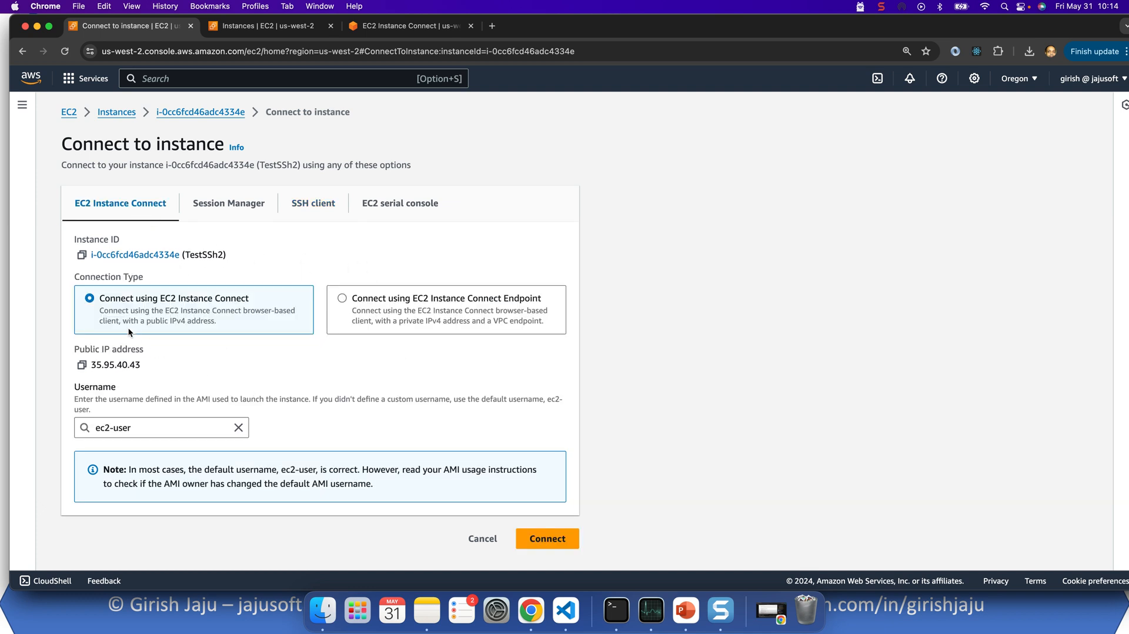
Connect a browser shell to TestSSh2 and run pwd and ls showing /home/ec2-user empty.
click(547, 539)
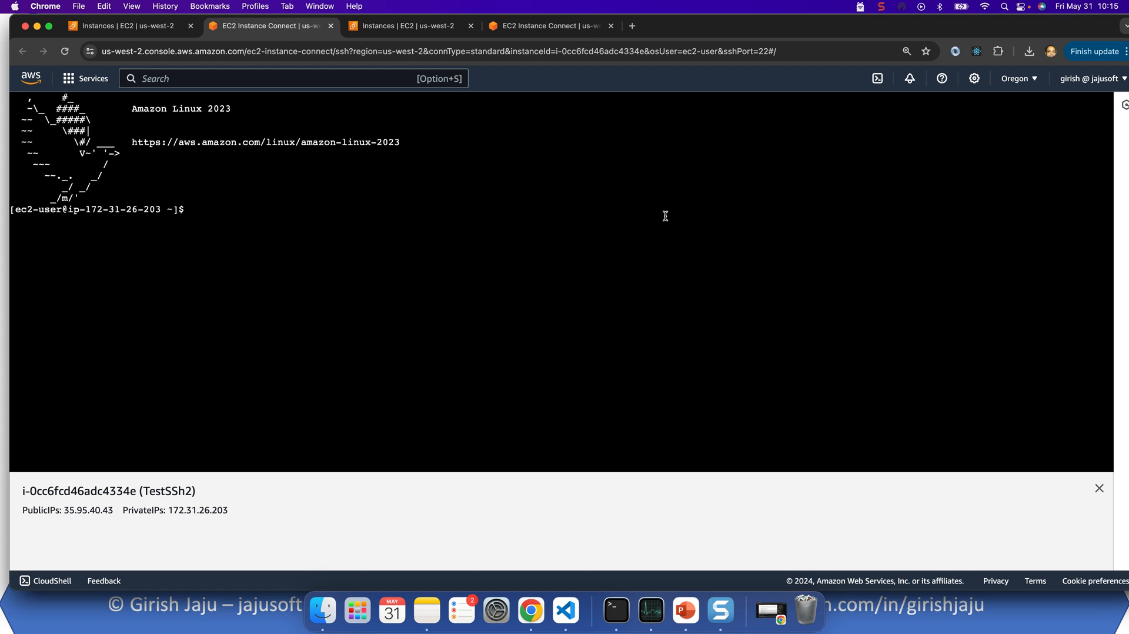
key(Return)
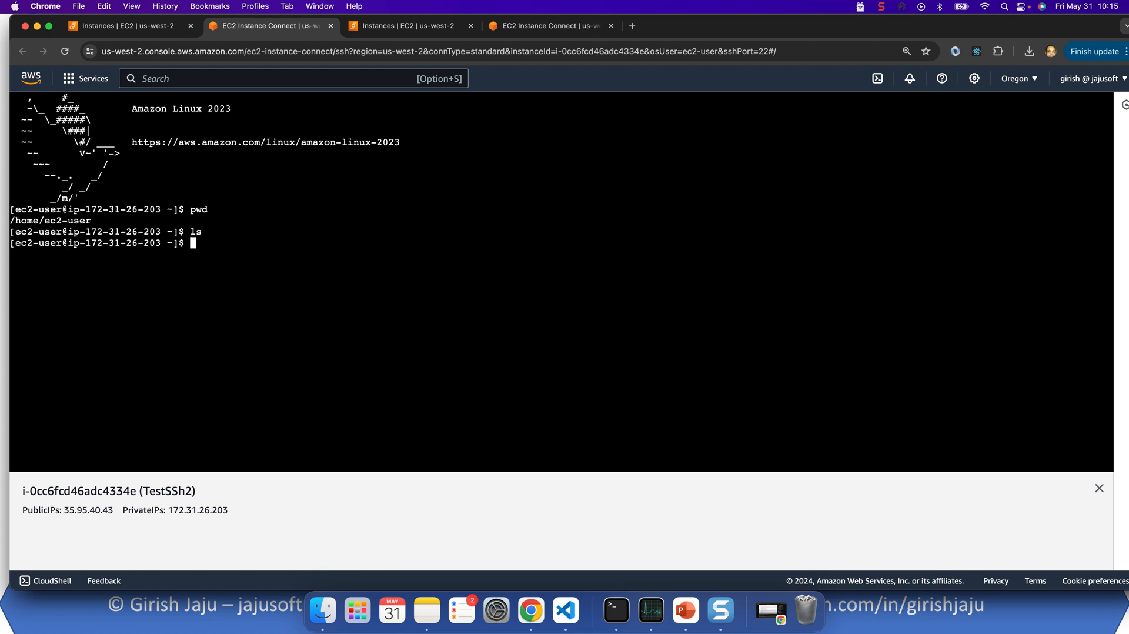
mouse_move(407, 24)
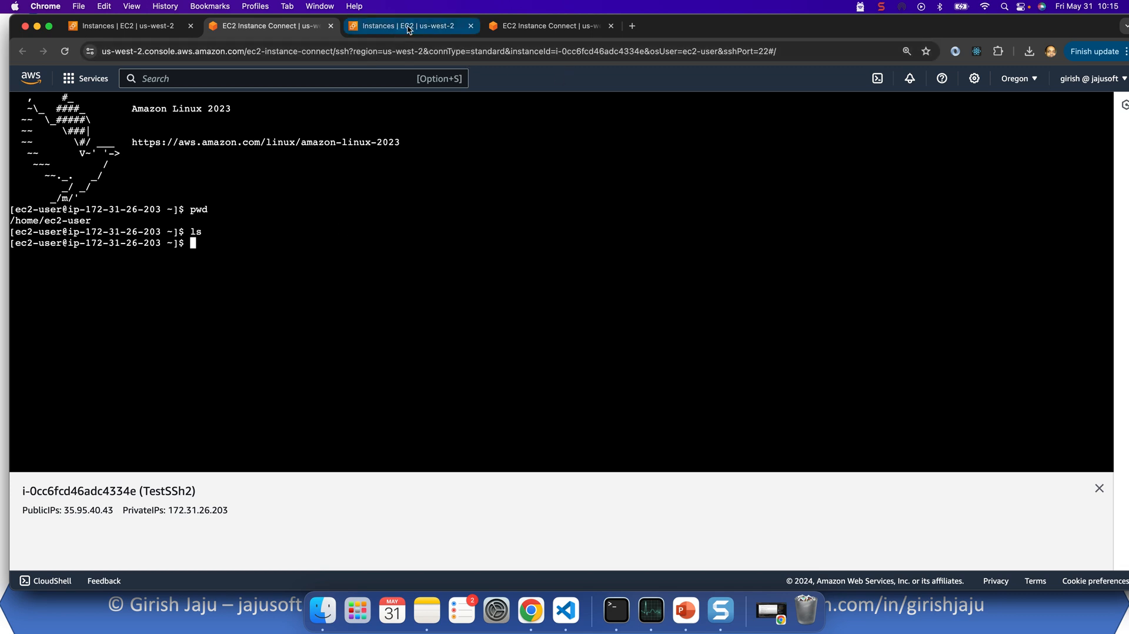
Review the old TestSSH tabs, refresh the instance list and dismiss the volume error banner.
click(407, 26)
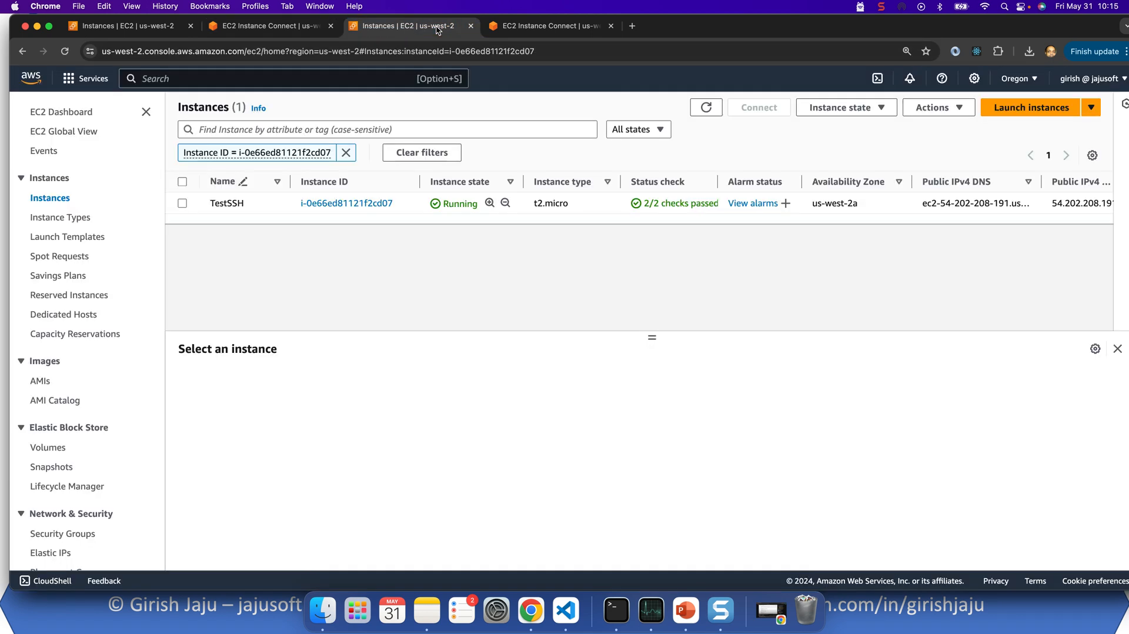
click(546, 26)
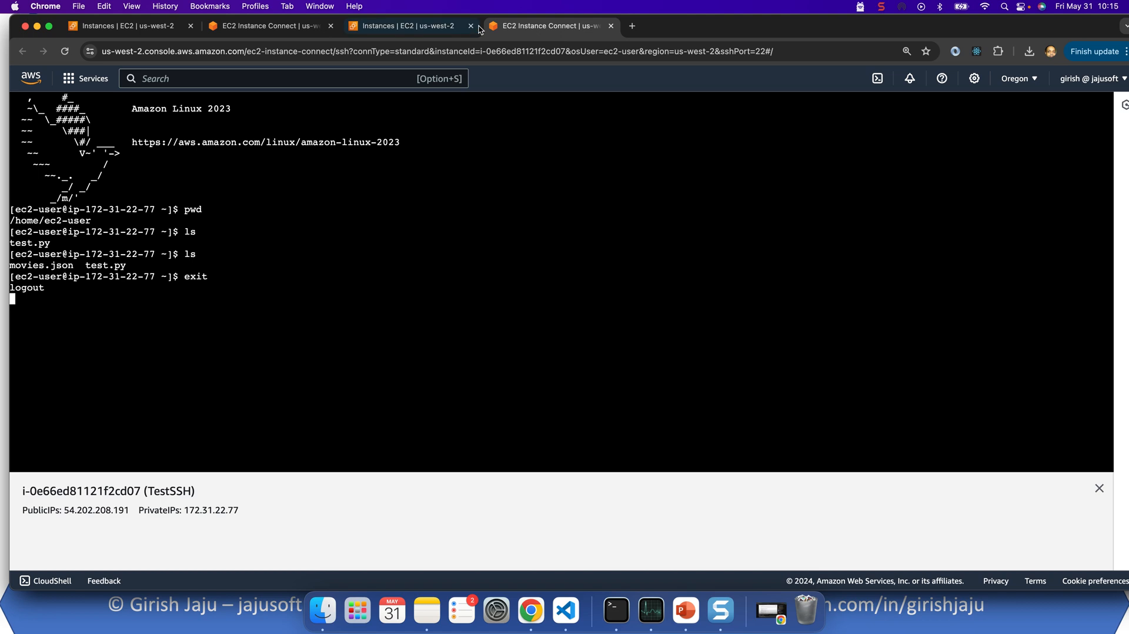
click(407, 26)
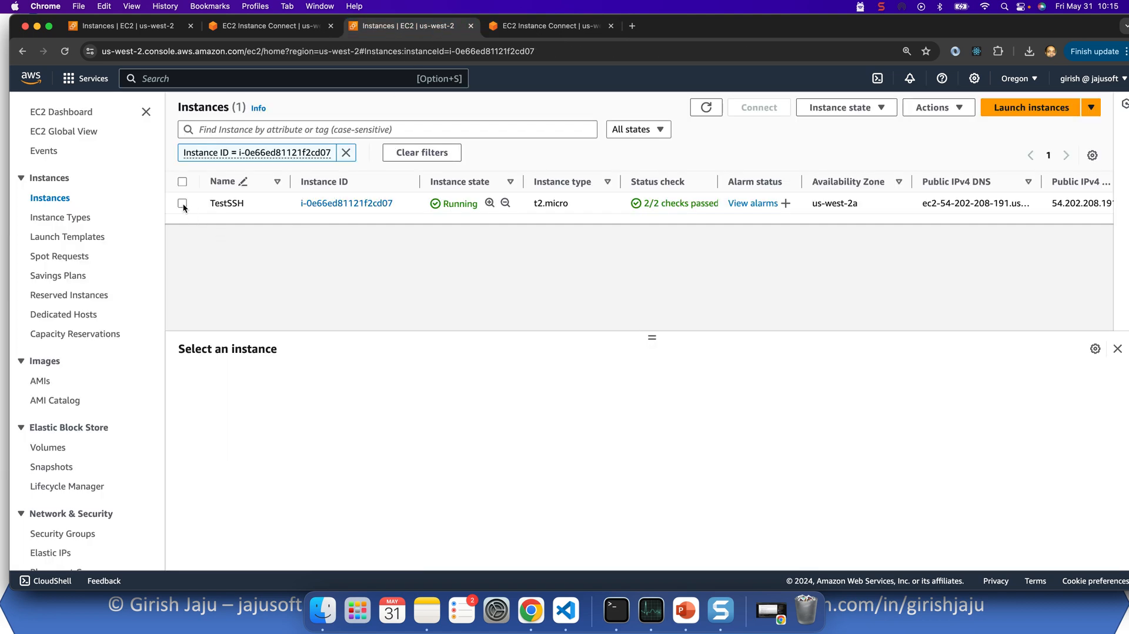
click(183, 204)
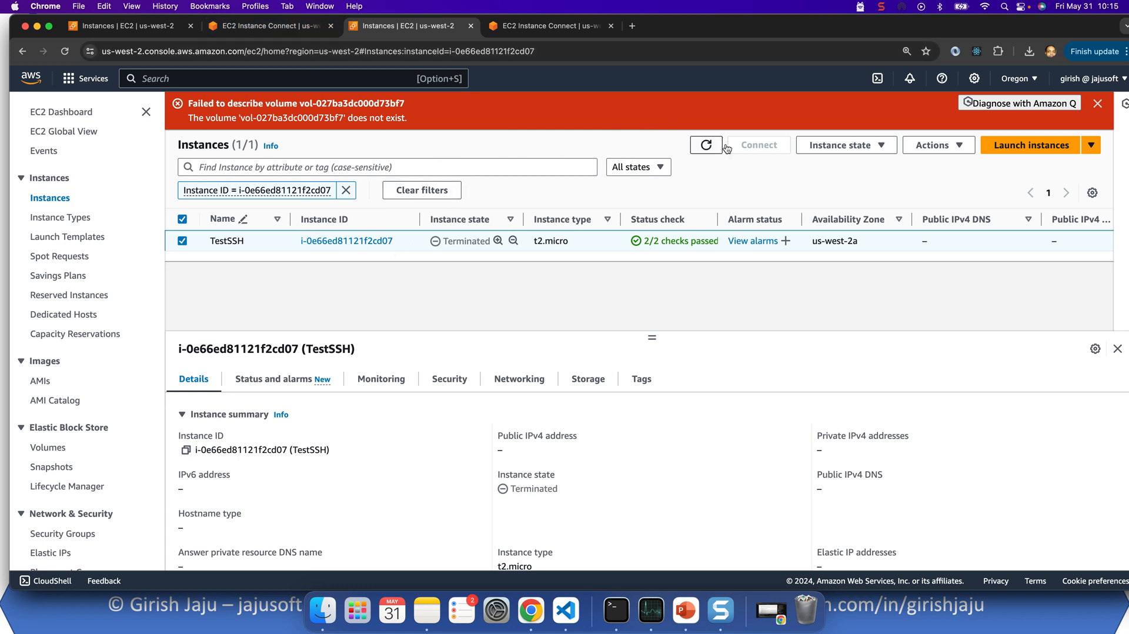
click(706, 145)
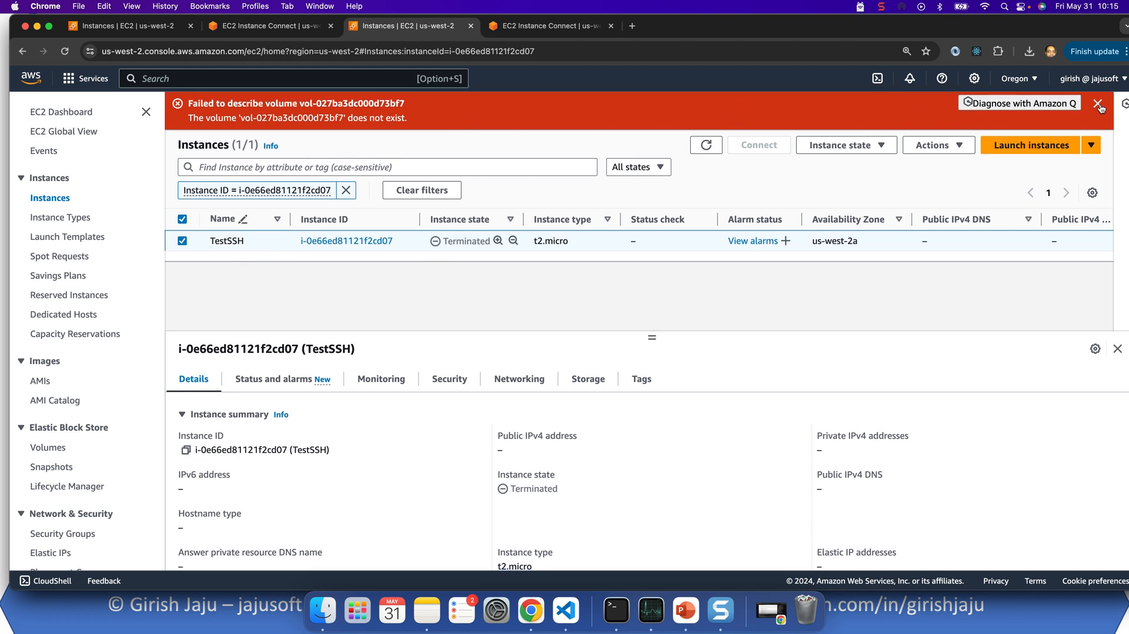
click(1098, 104)
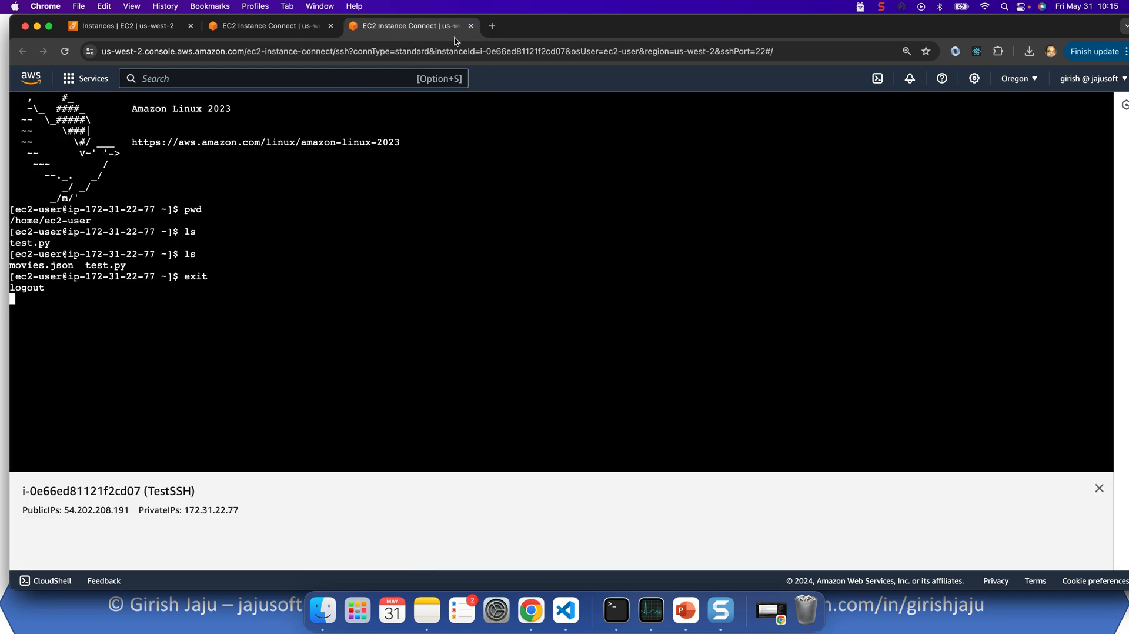
Close the old TestSSH shell session tab, keeping the instance list and TestSSh2 shell.
click(270, 26)
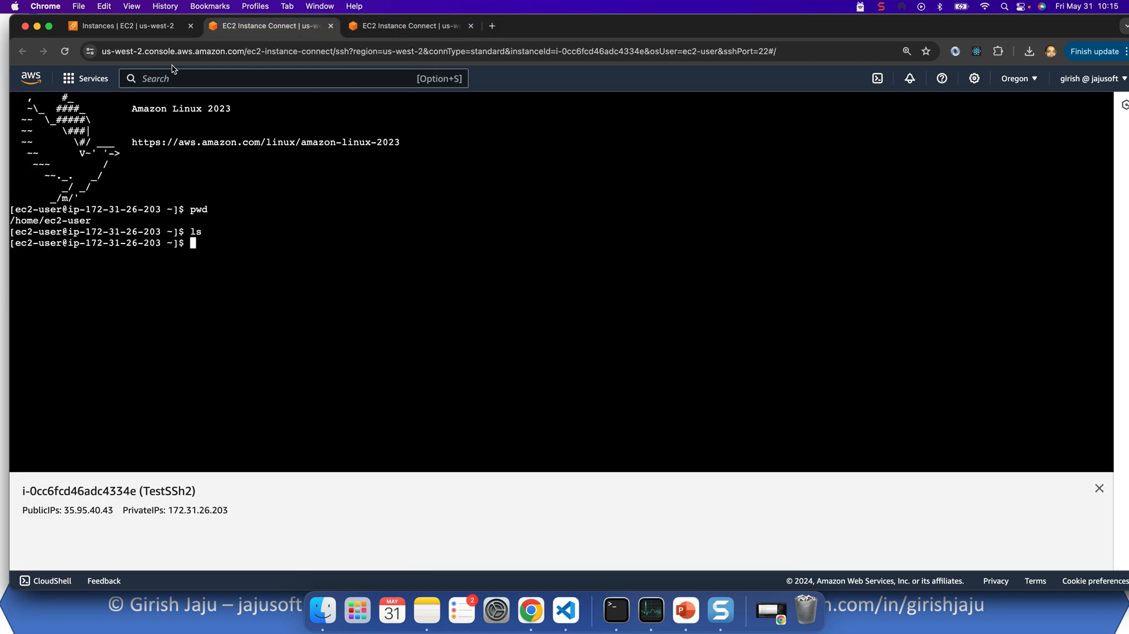
click(126, 26)
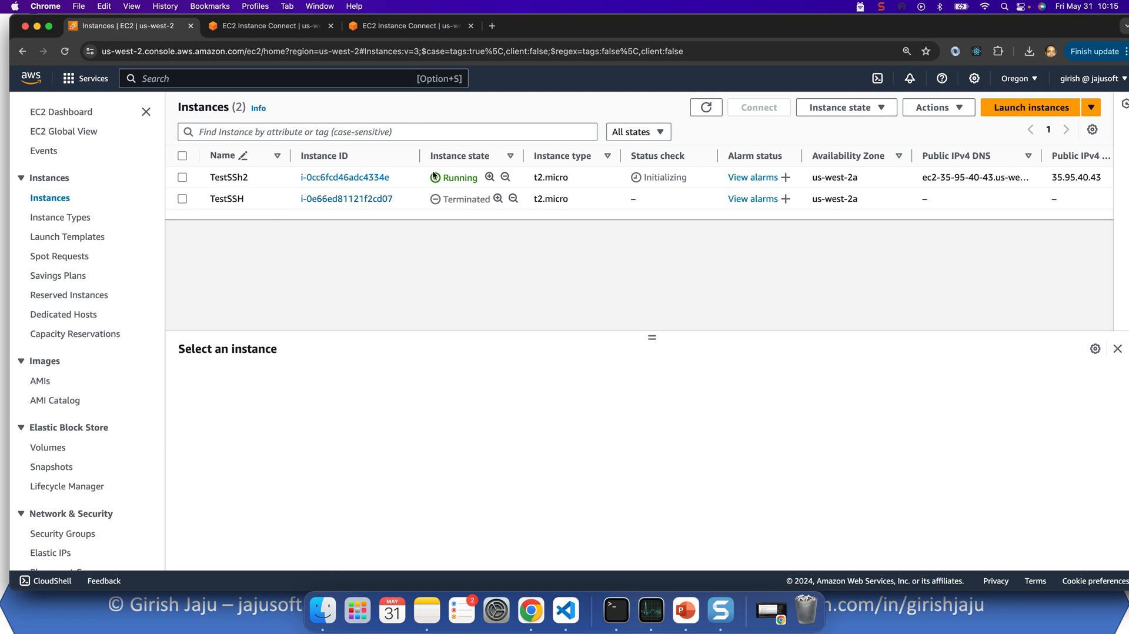
click(410, 26)
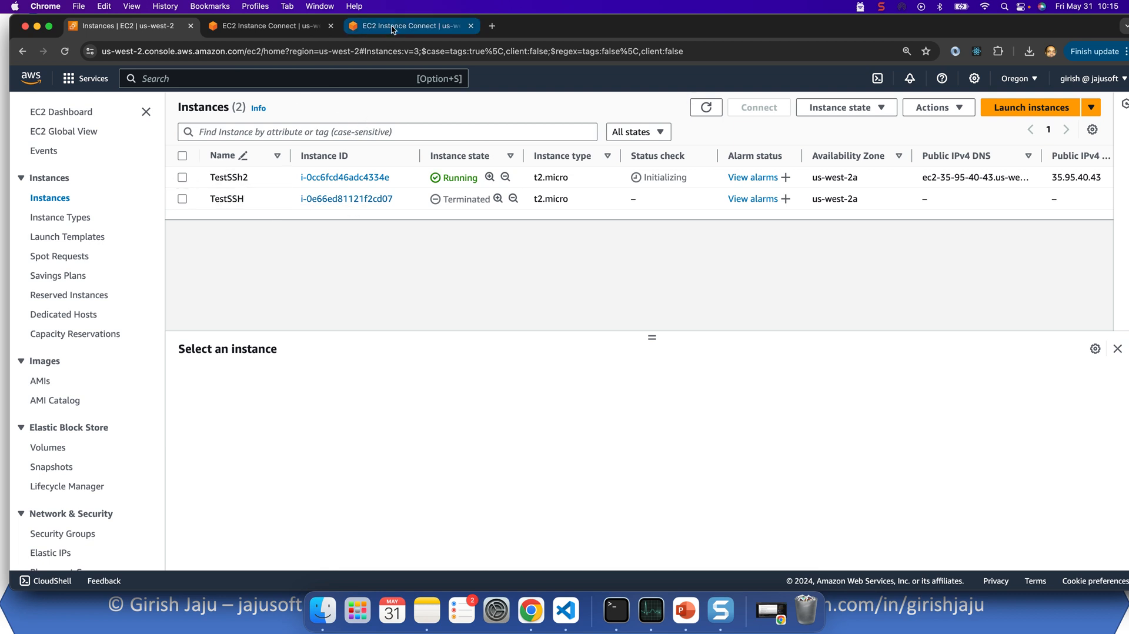
click(411, 26)
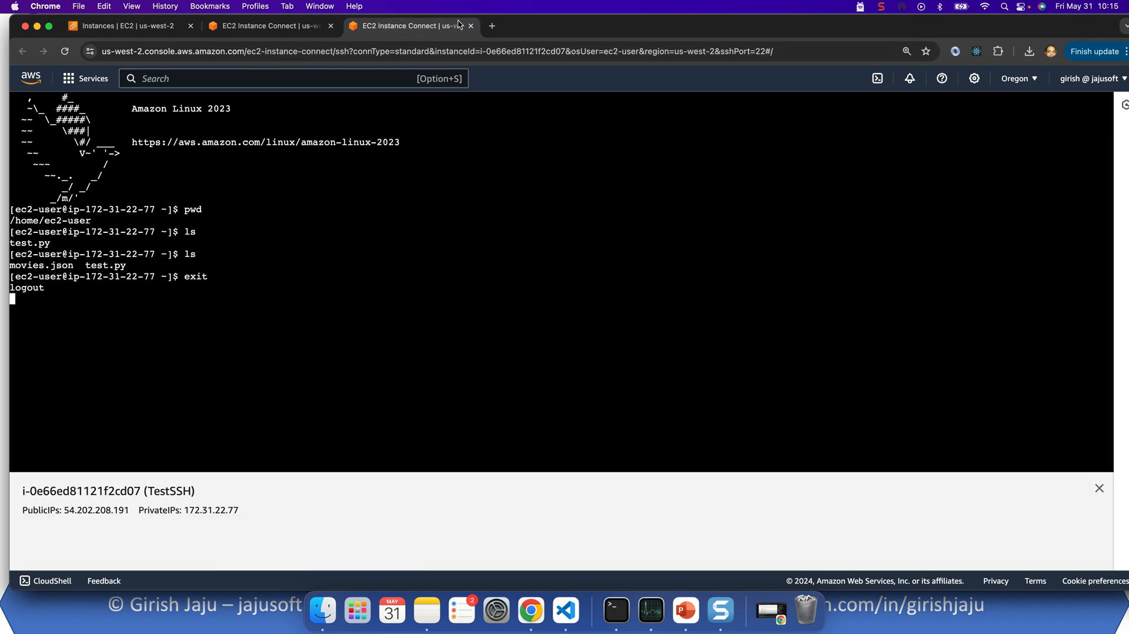
click(471, 25)
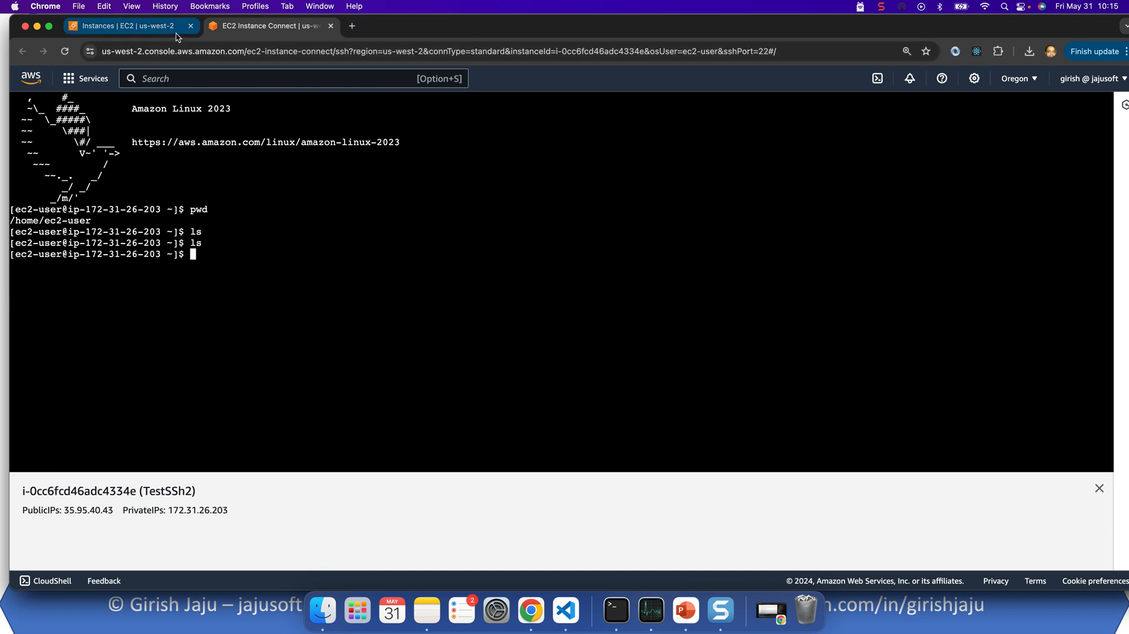
Select the TestSSh2 instance in the Instances list and show its Connect page.
click(129, 26)
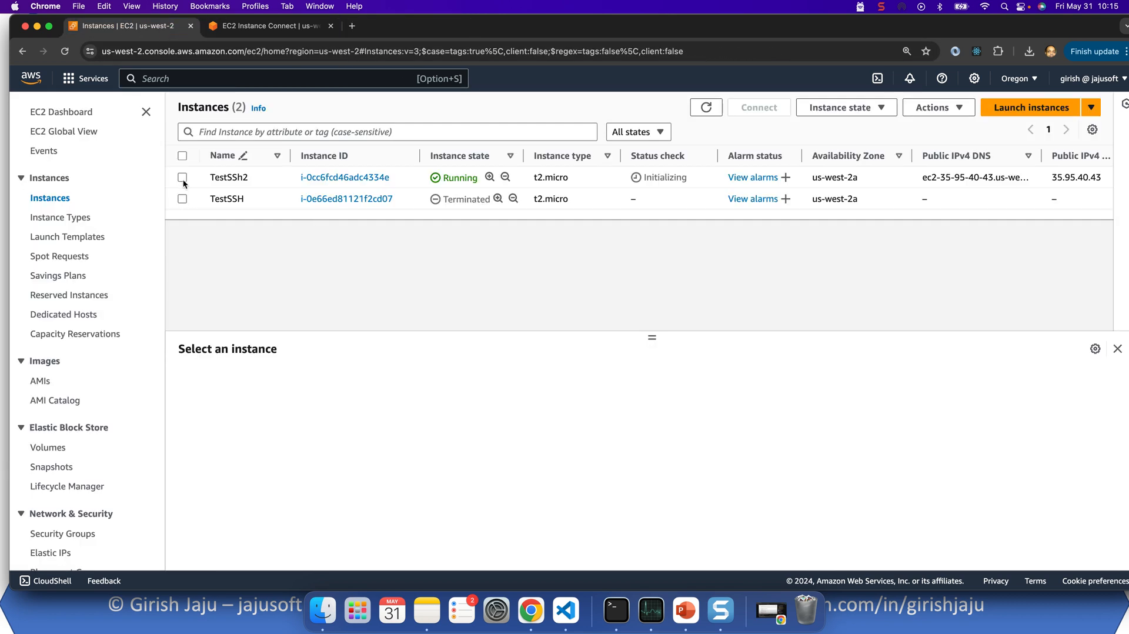
click(183, 178)
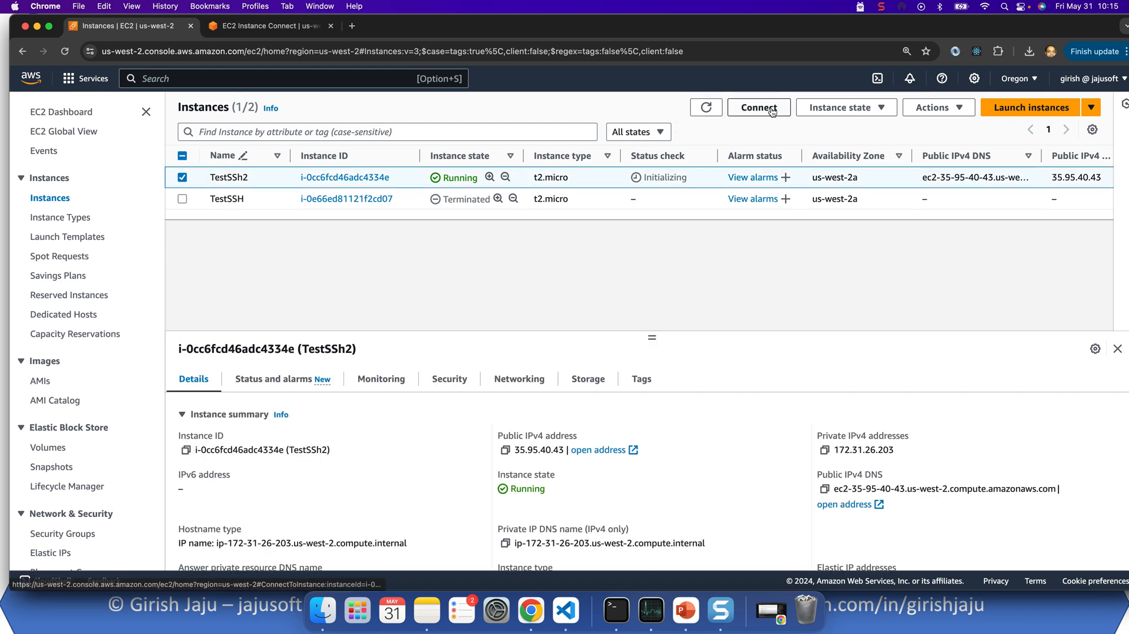
click(757, 107)
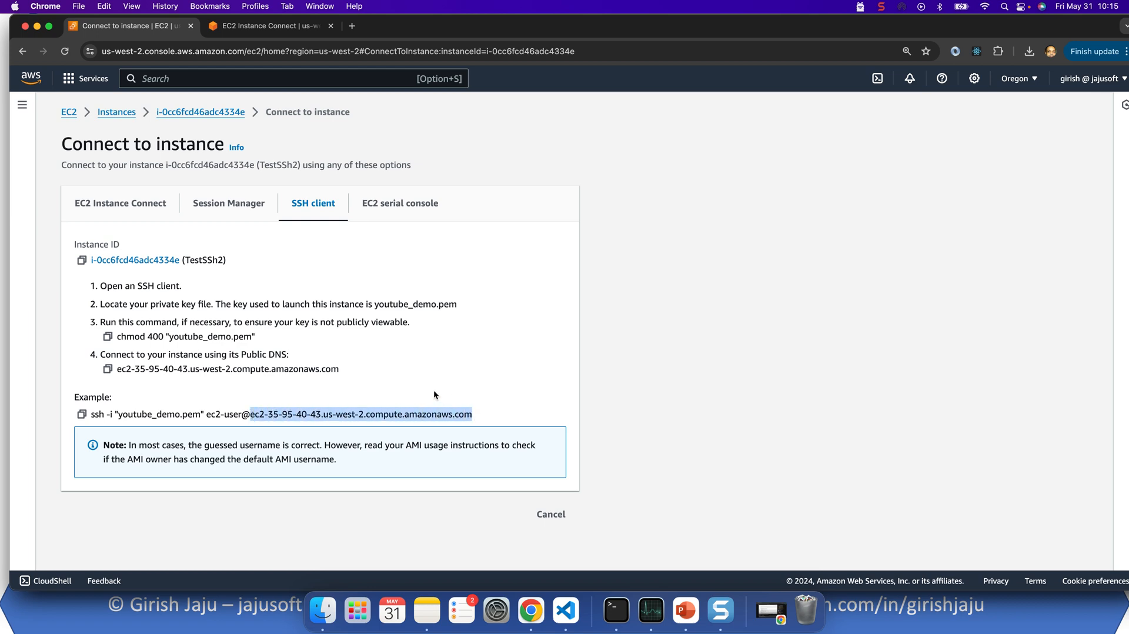
mouse_move(530, 610)
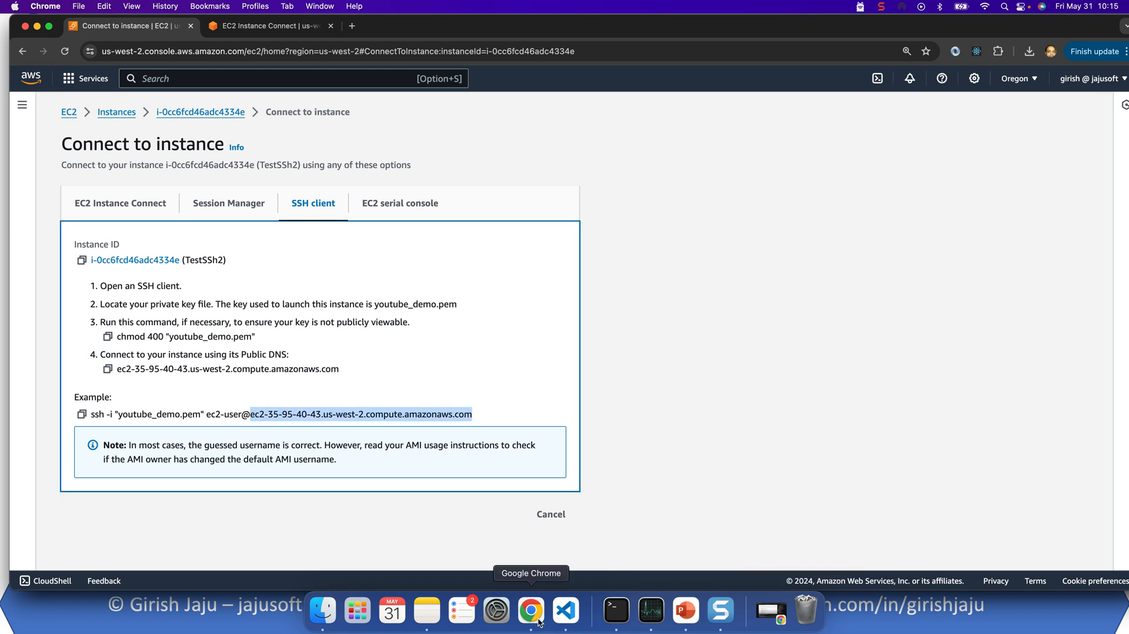
Switch to VS Code and choose Remote-SSH: Connect to Host to list SSH hosts.
click(565, 611)
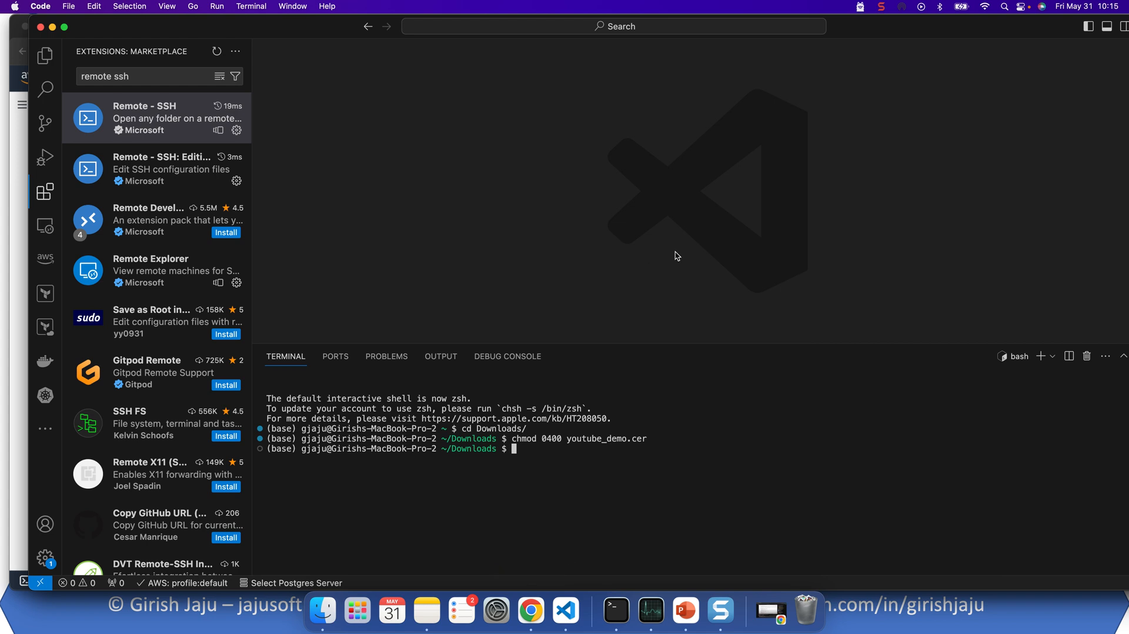
mouse_move(72, 587)
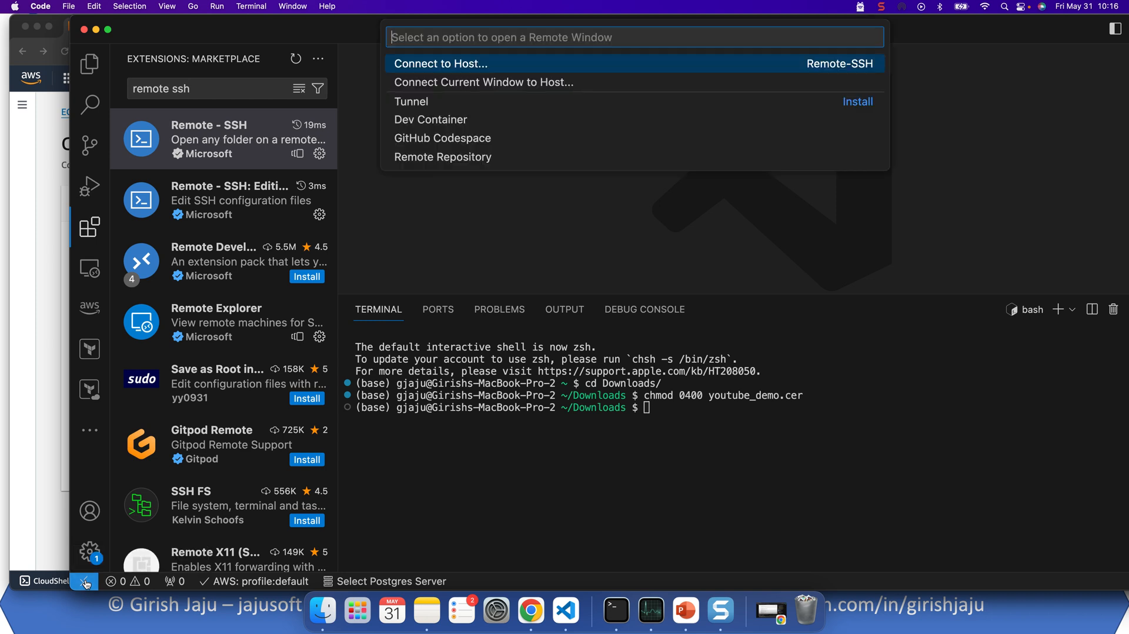
mouse_move(443, 64)
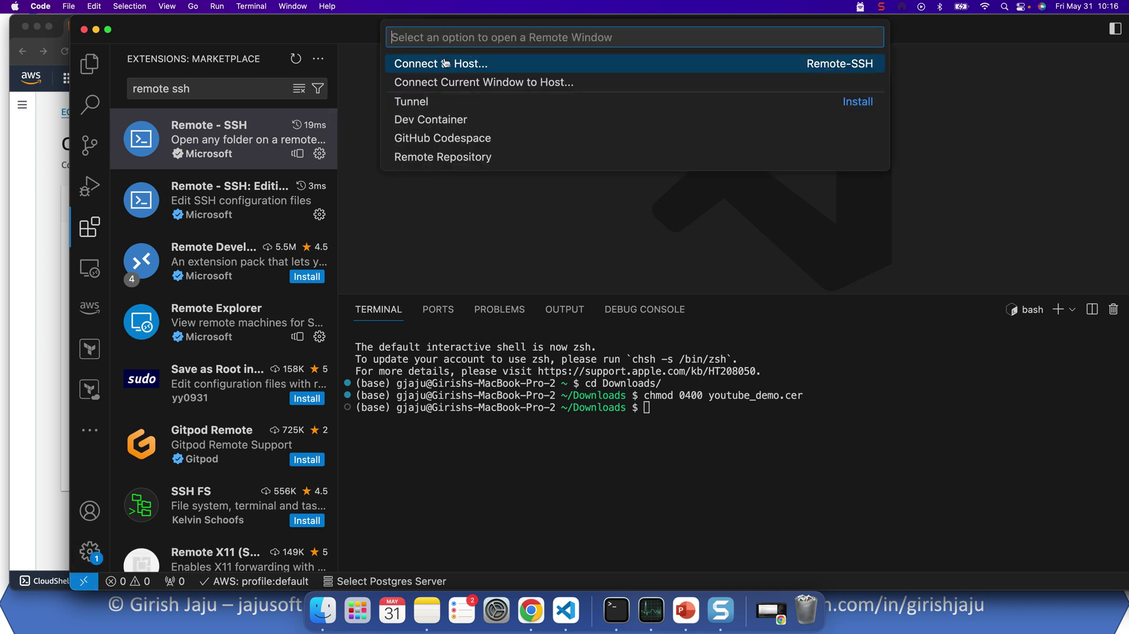
mouse_move(590, 65)
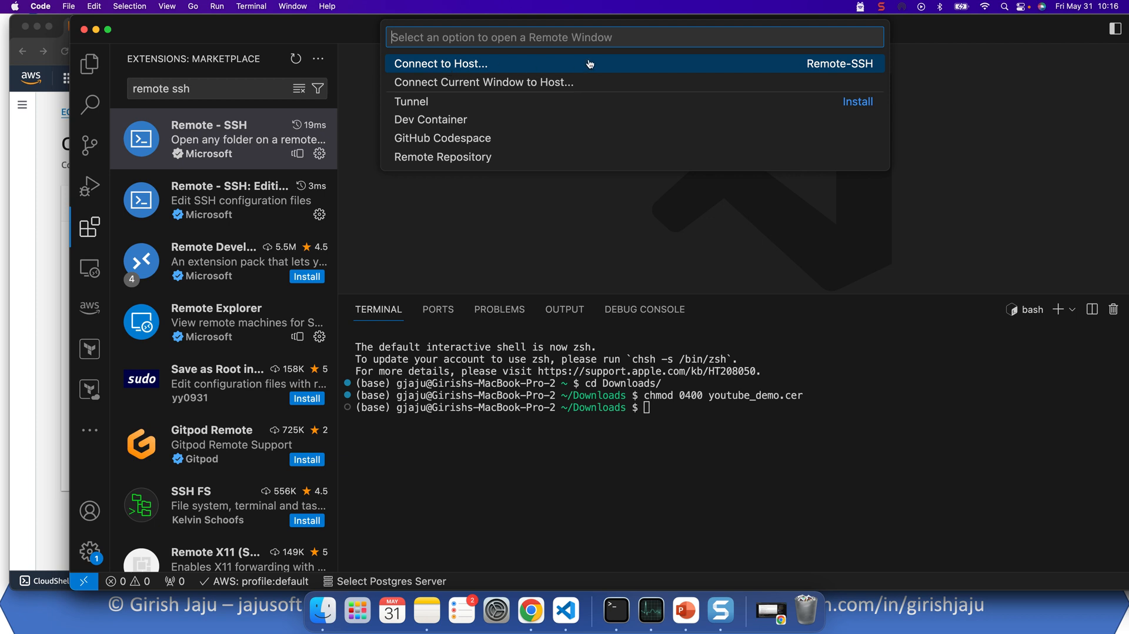
mouse_move(444, 72)
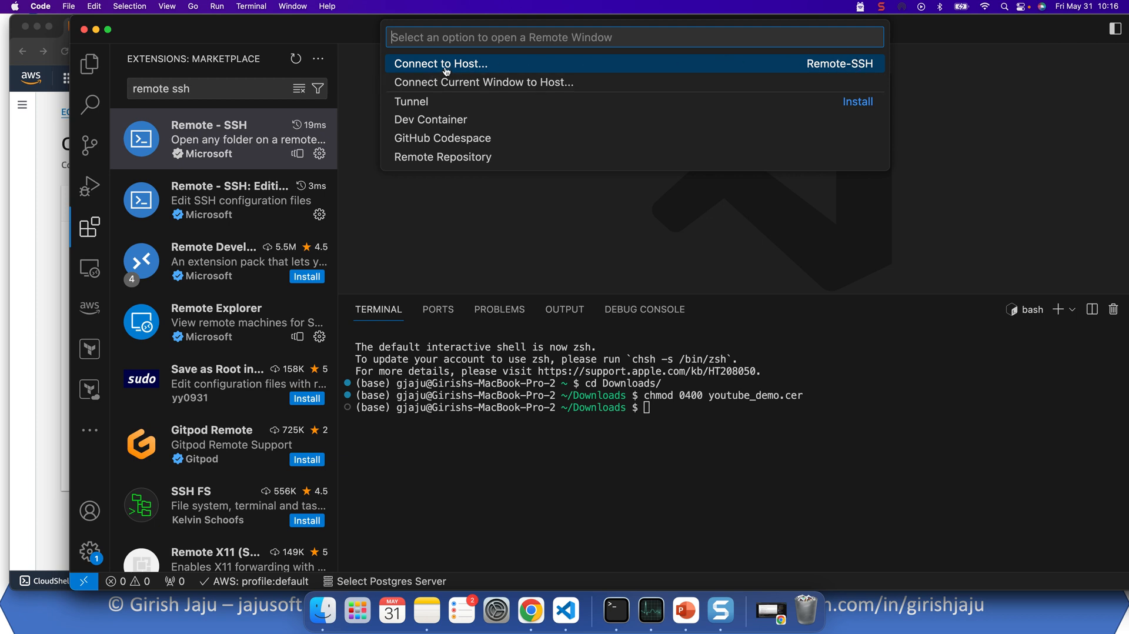
click(440, 63)
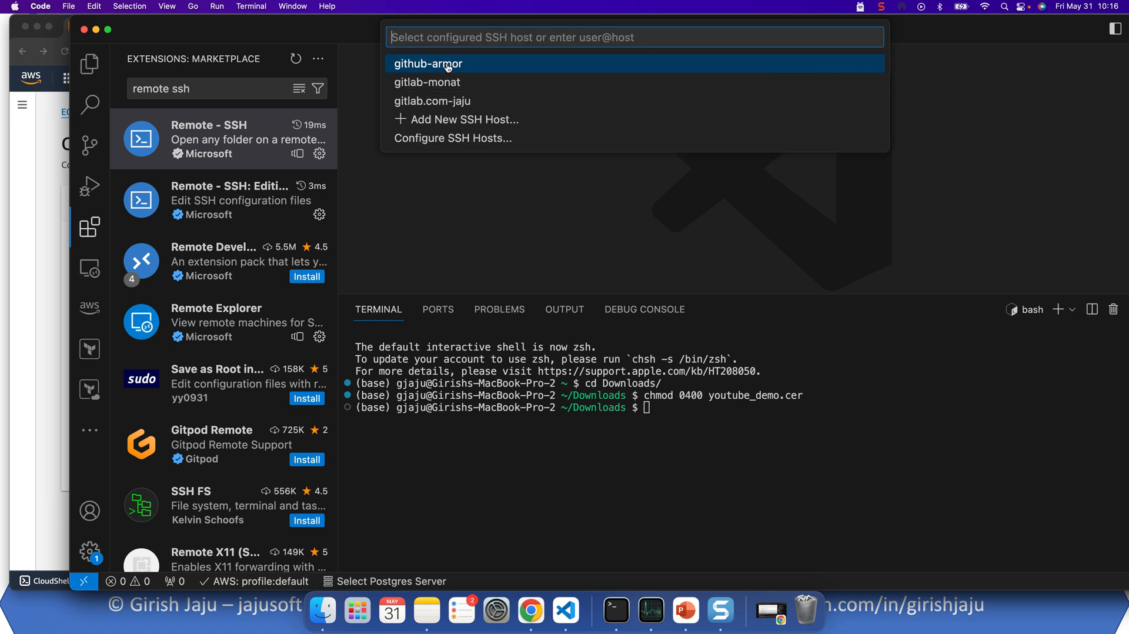
mouse_move(584, 36)
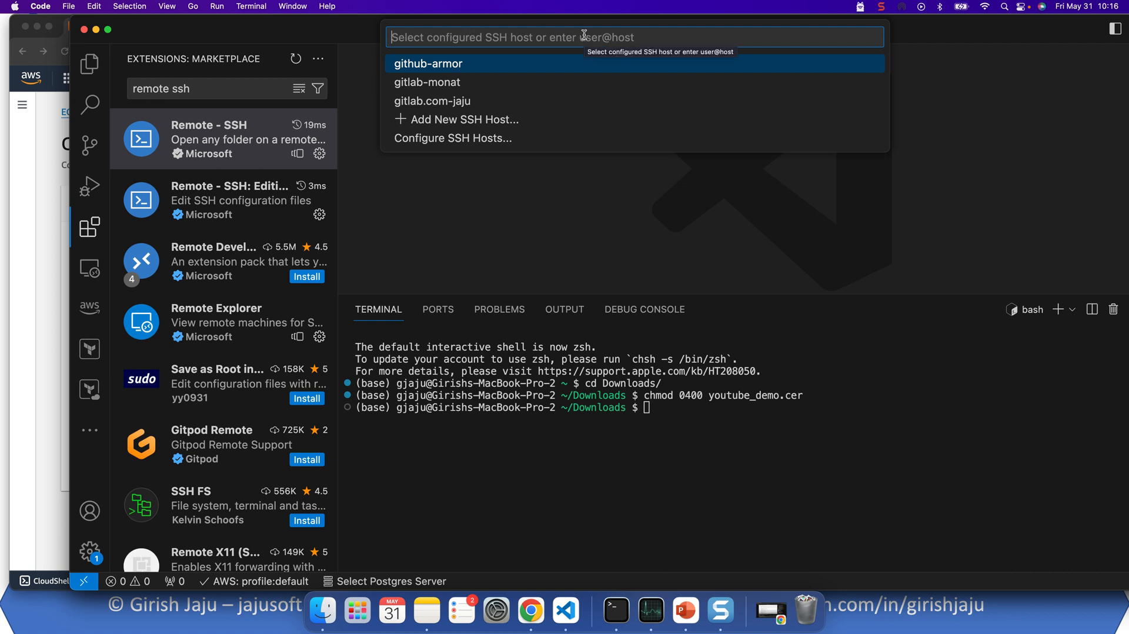
mouse_move(526, 119)
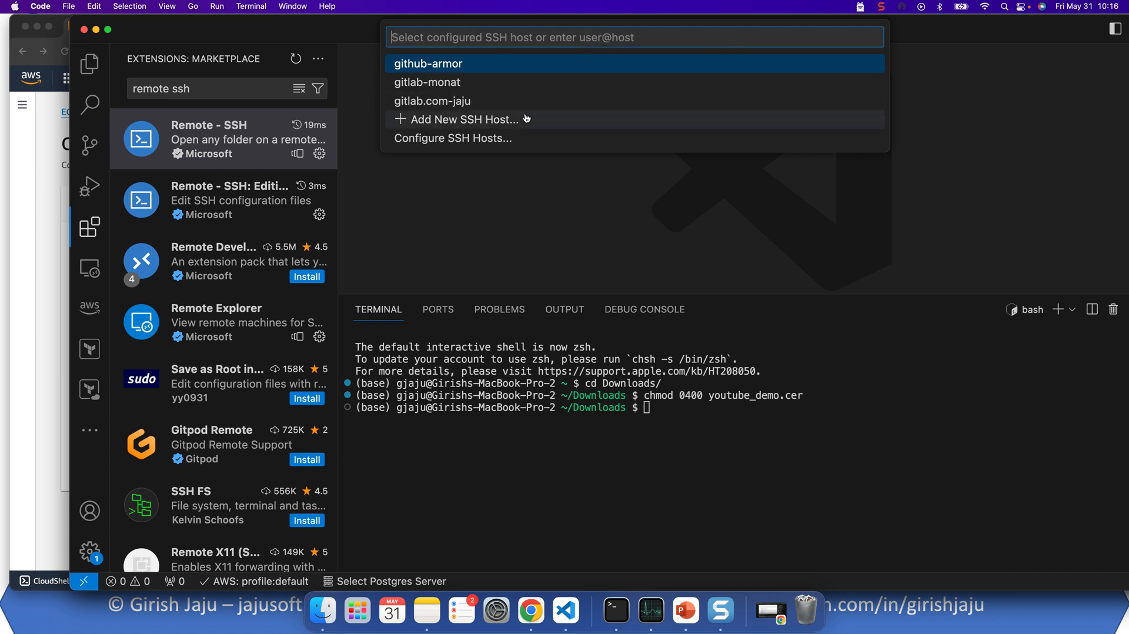
mouse_move(437, 124)
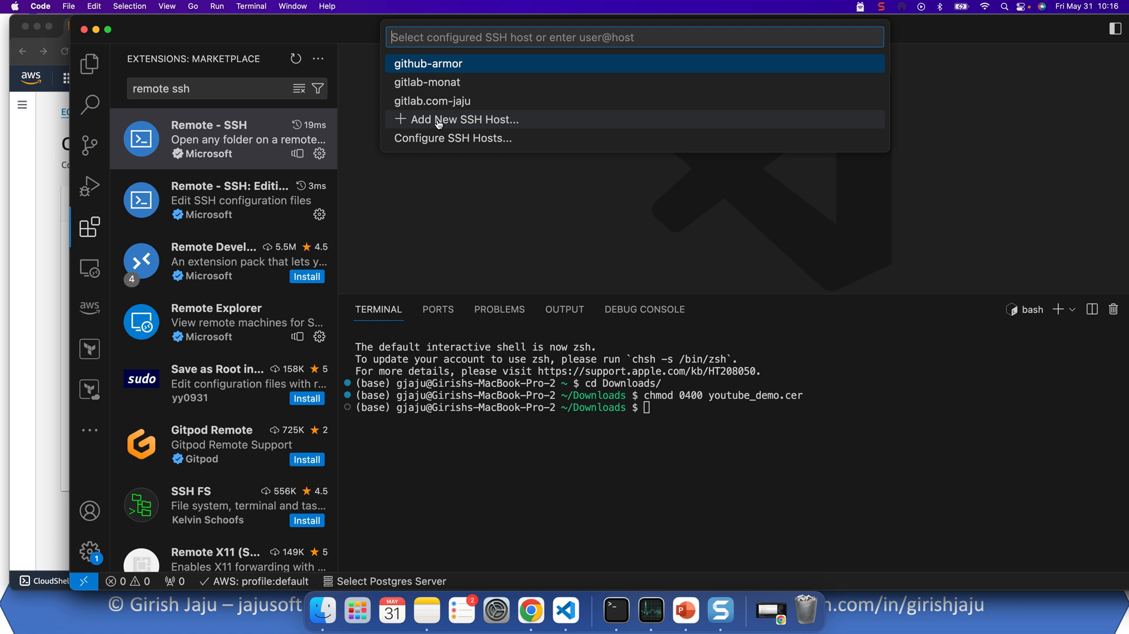
Add a new SSH host, replacing the pasted EC2 DNS with the name TestSSH2.
click(456, 120)
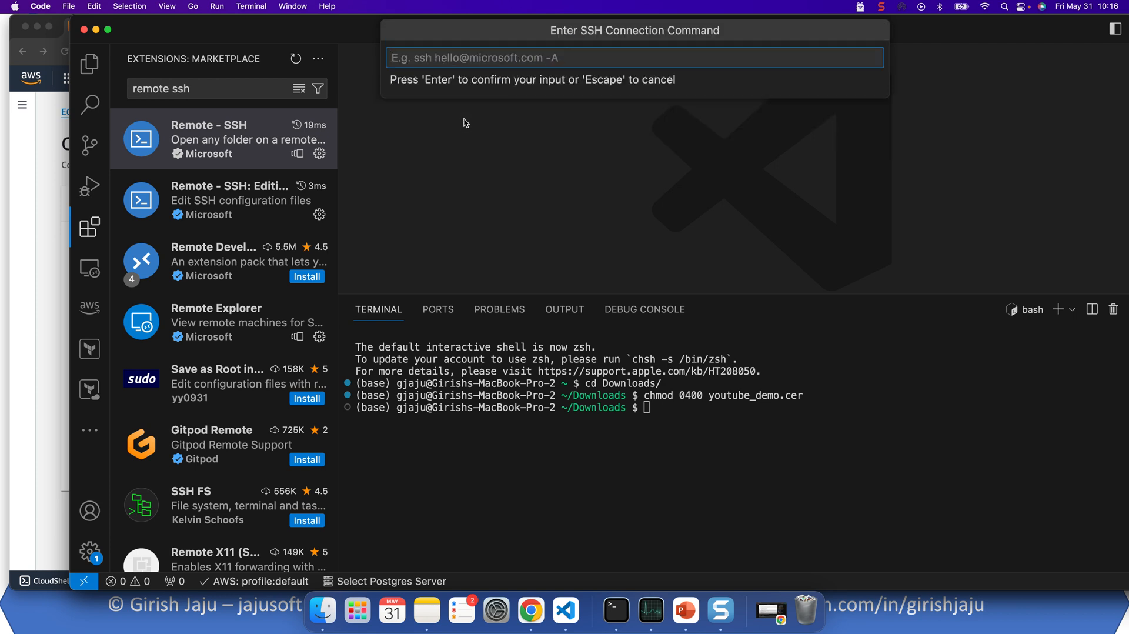
mouse_move(475, 57)
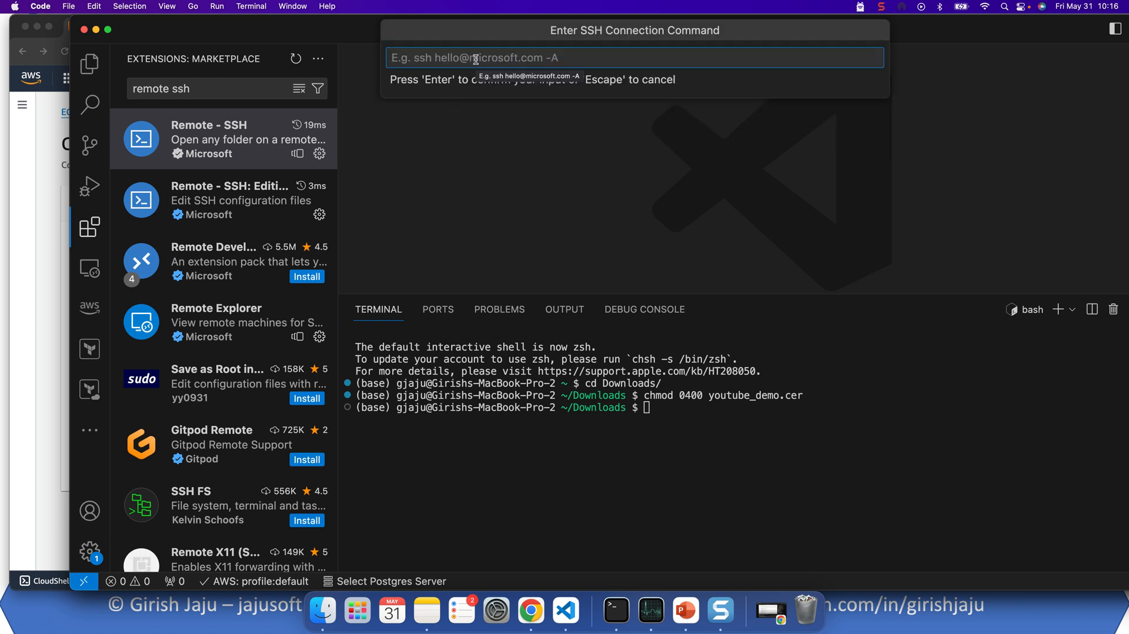
text(ec2-35-95-40-43.us-west-2.compute.amazonaws.com)
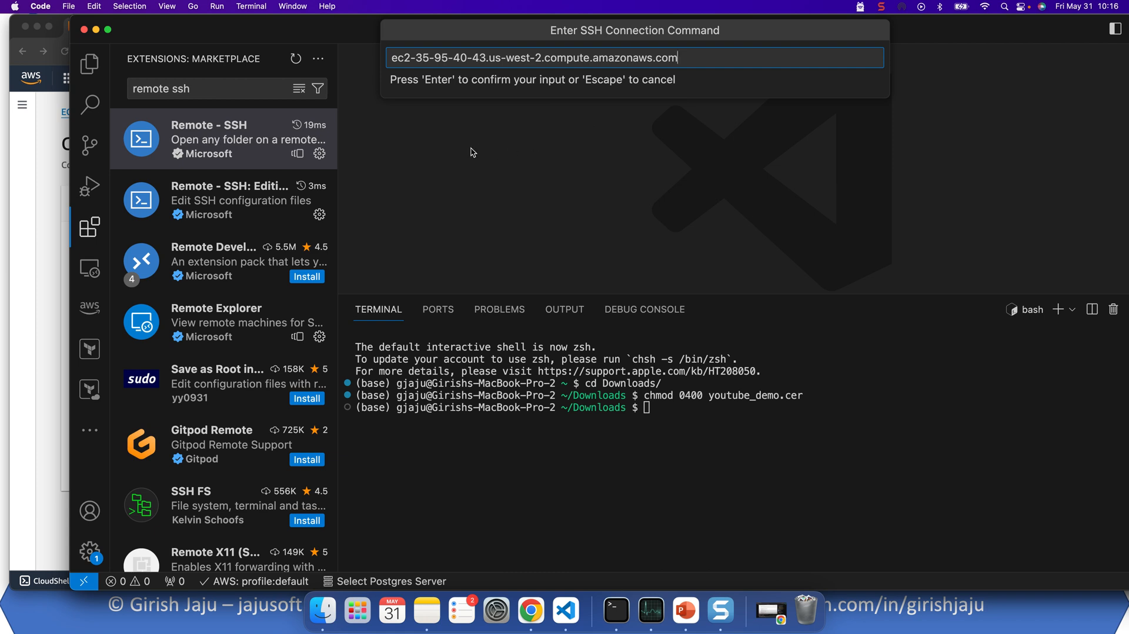
mouse_move(592, 58)
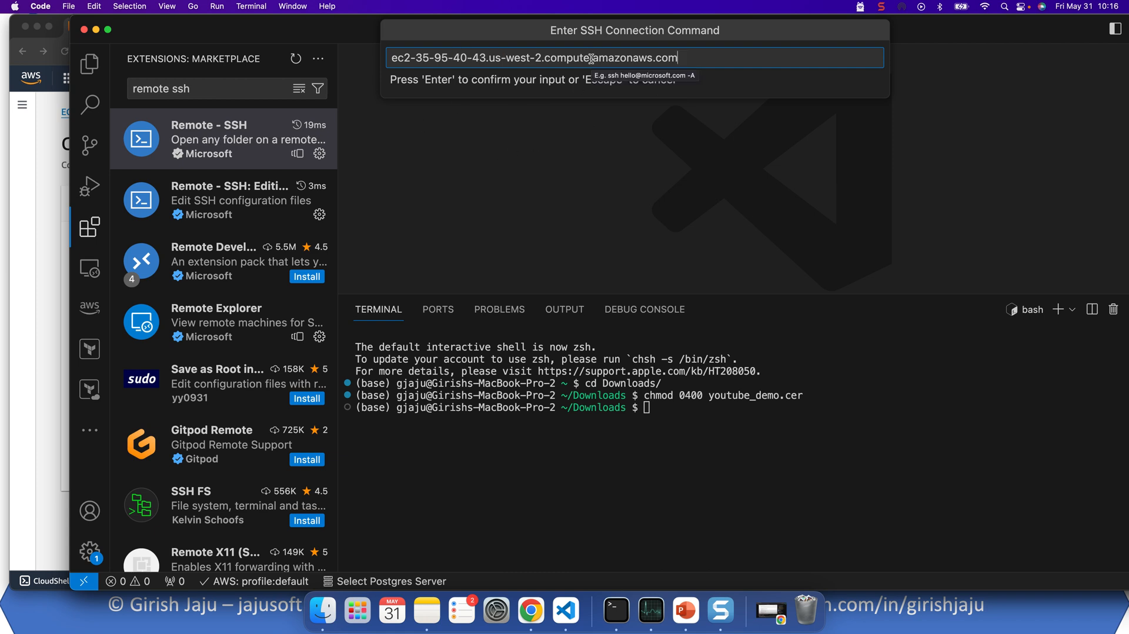
key(cmd+a)
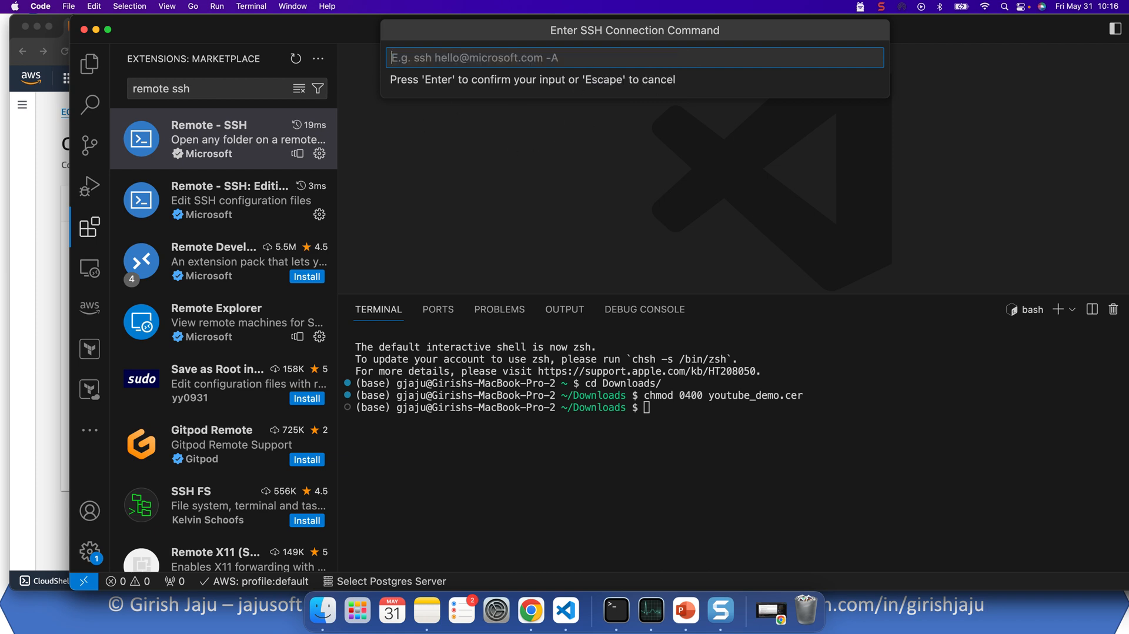
text(TestSSH2)
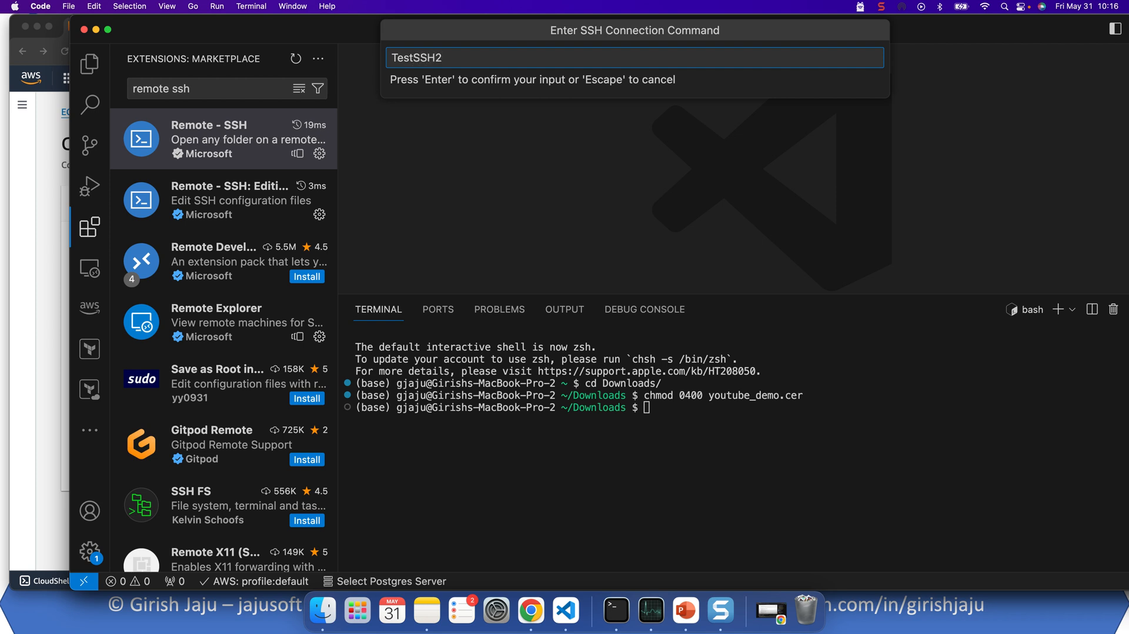
mouse_move(695, 83)
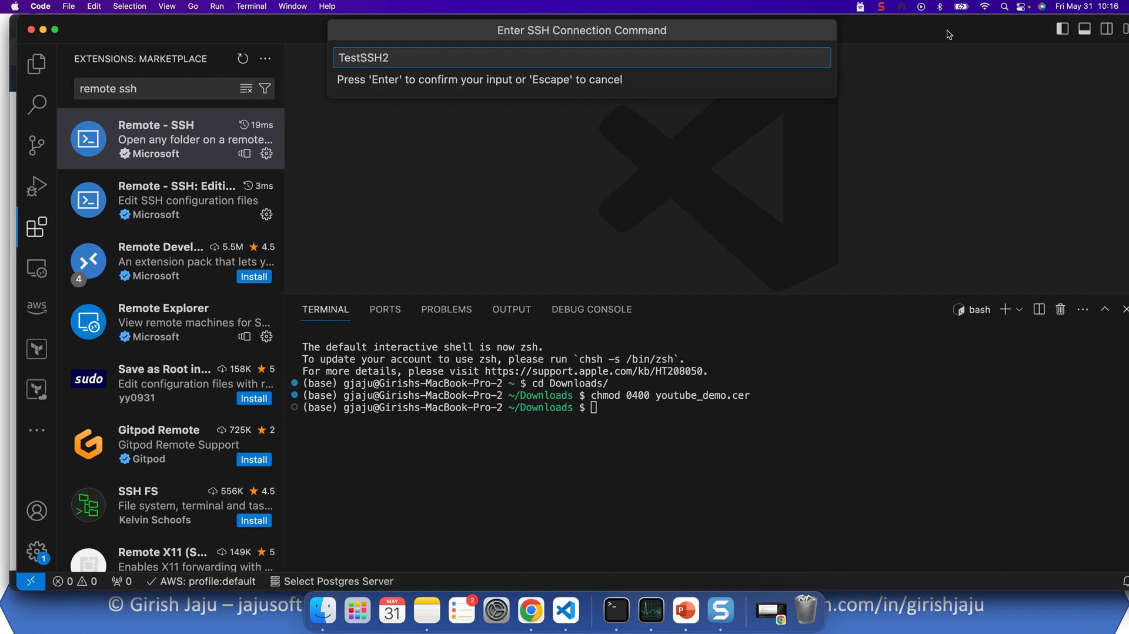
key(Return)
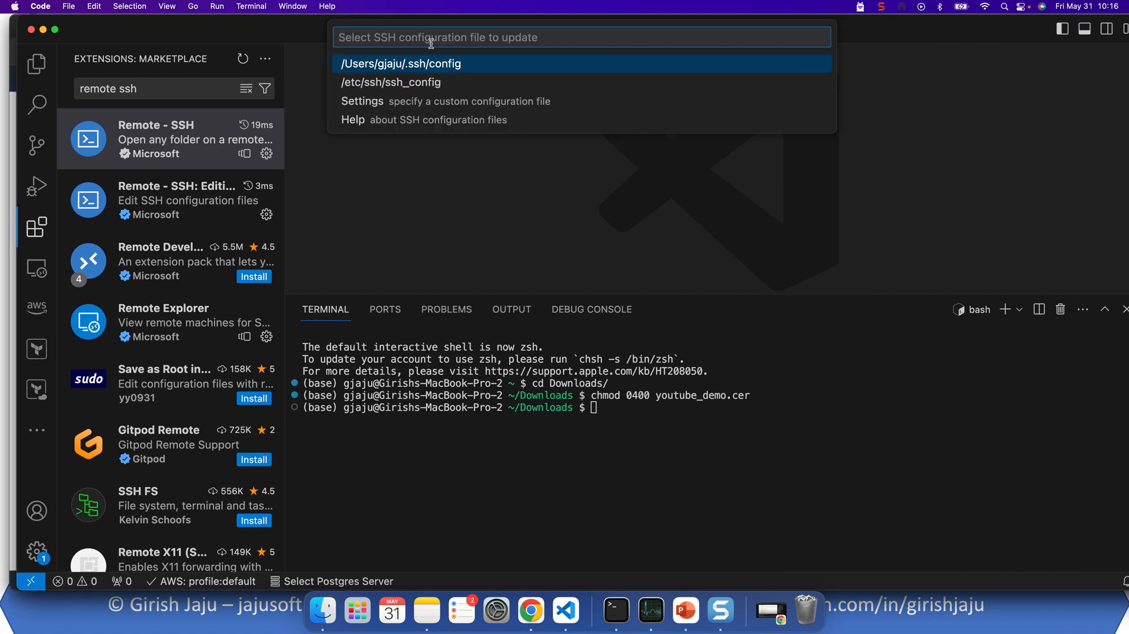
mouse_move(366, 90)
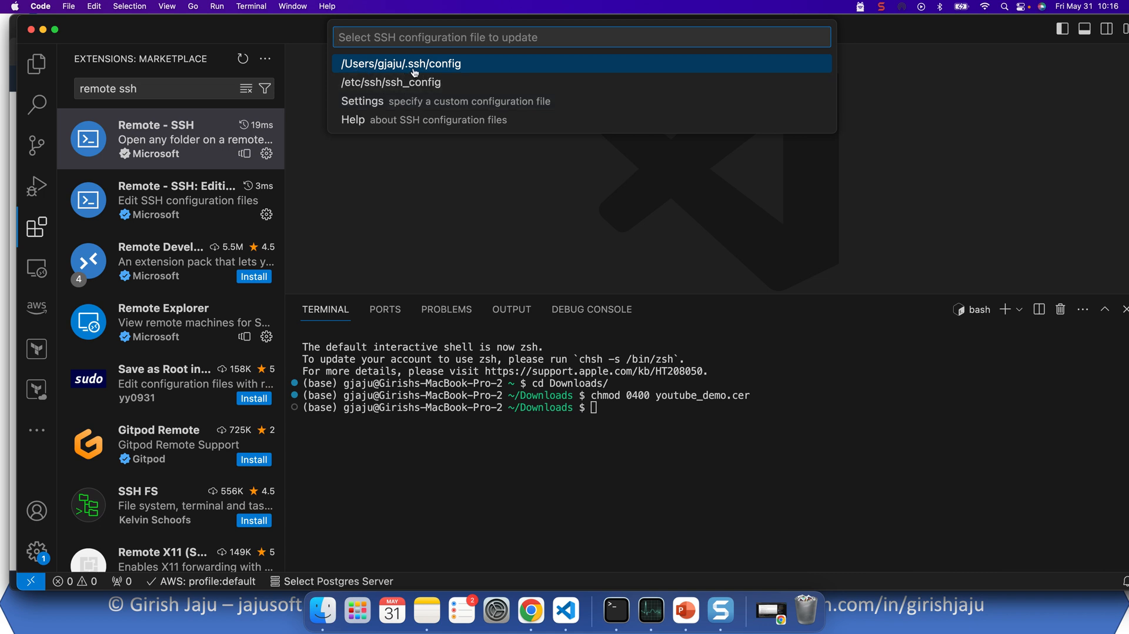
mouse_move(354, 68)
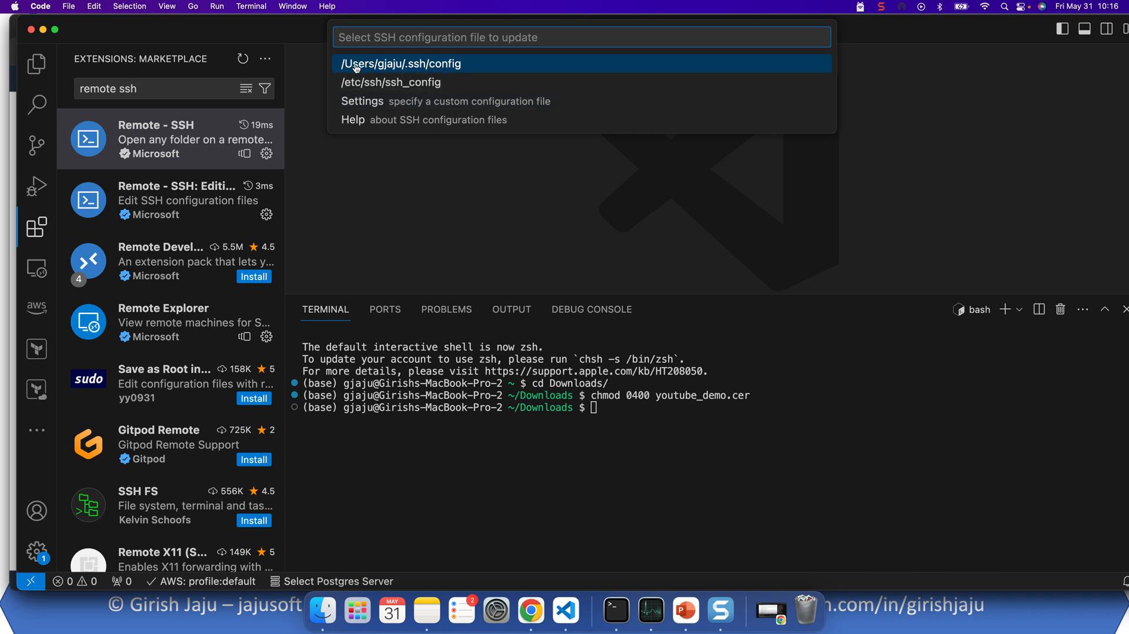
mouse_move(435, 67)
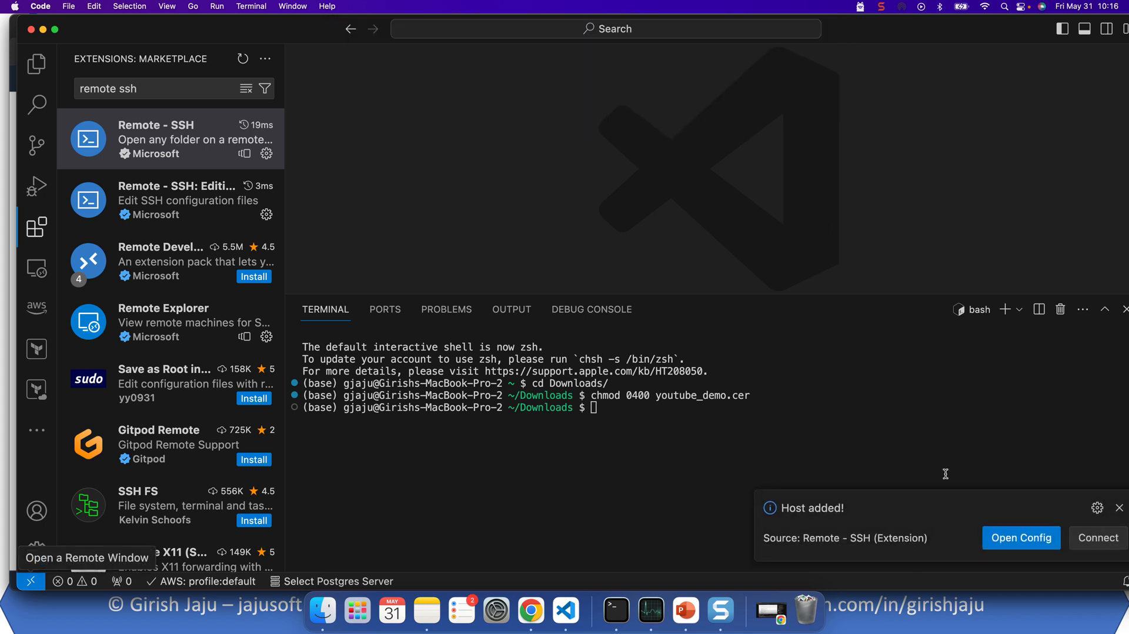
mouse_move(891, 55)
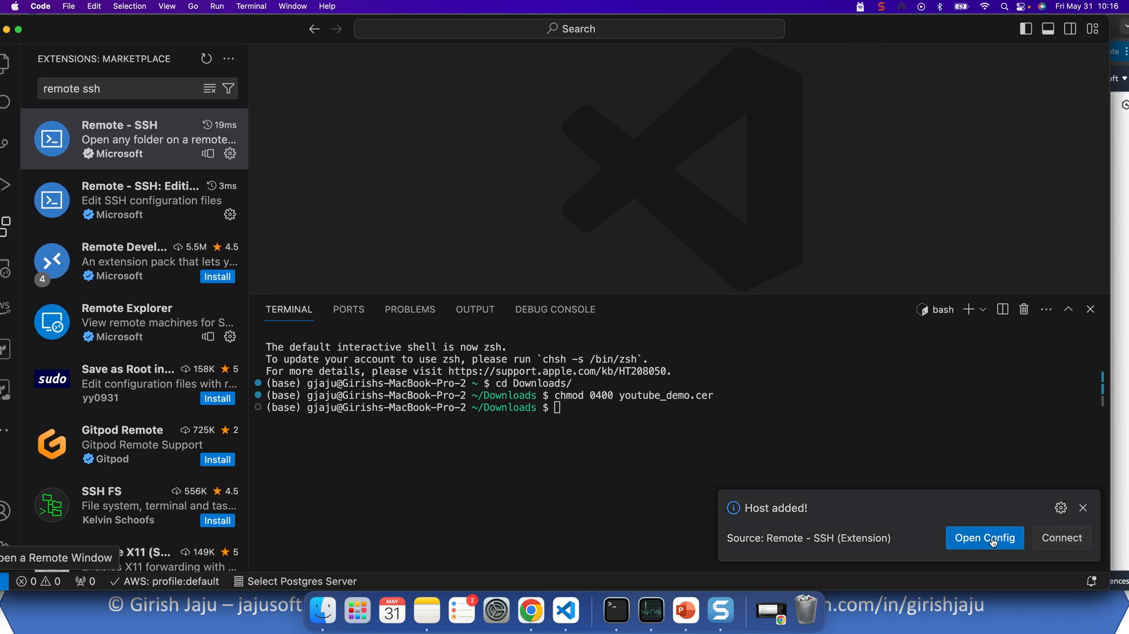
Set the TestSSH2 HostName to ec2-35-95-40-143.us-west-2.compute.amazonaws.com with ec2 user.
click(983, 537)
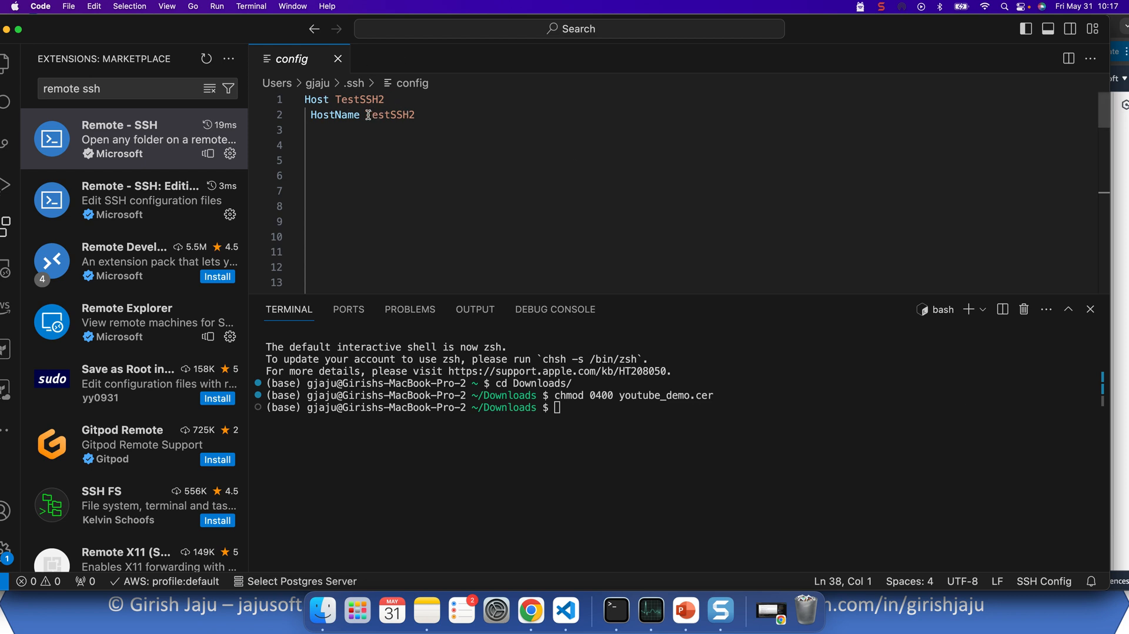
double_click(390, 114)
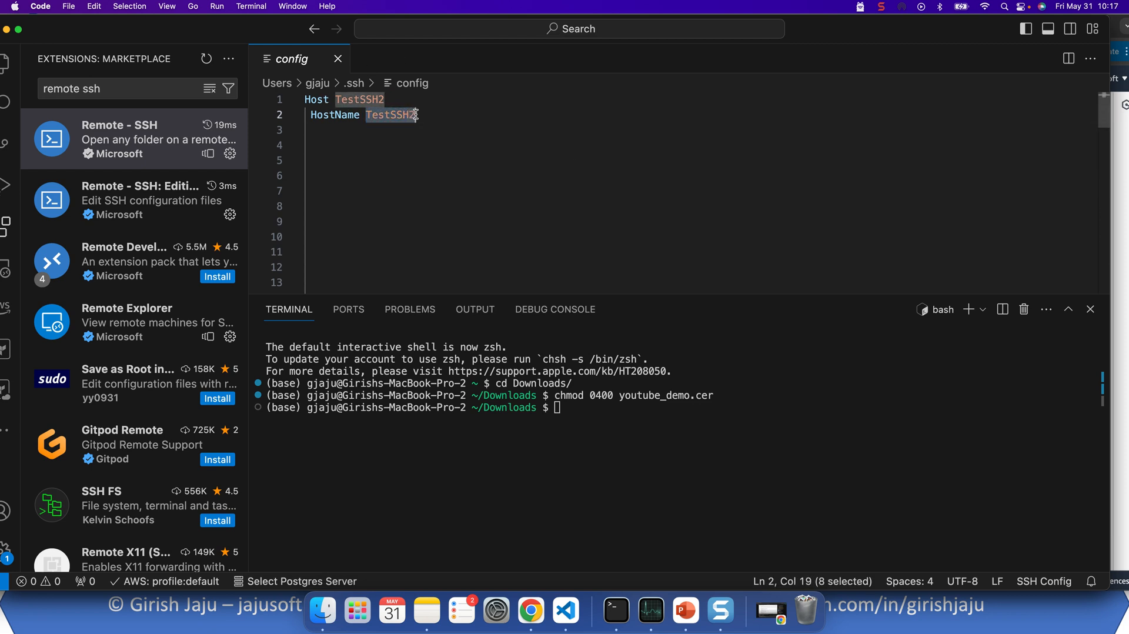
text(ec2-35-95-40-143.us-west-2.compute.amazonaws.com)
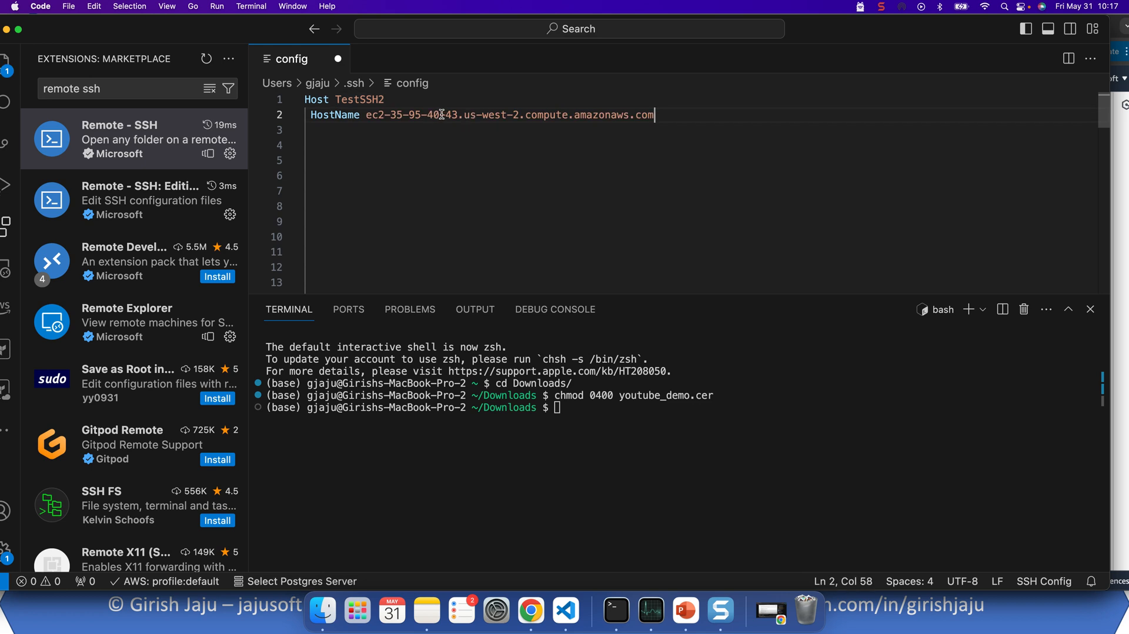
mouse_move(466, 117)
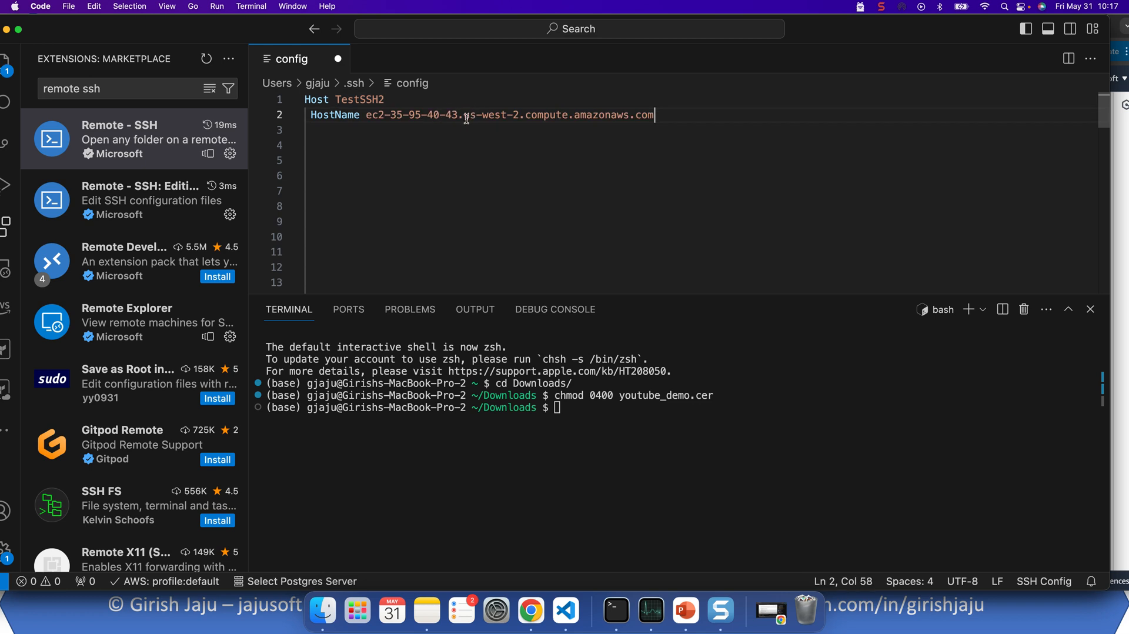
scroll(down, 3)
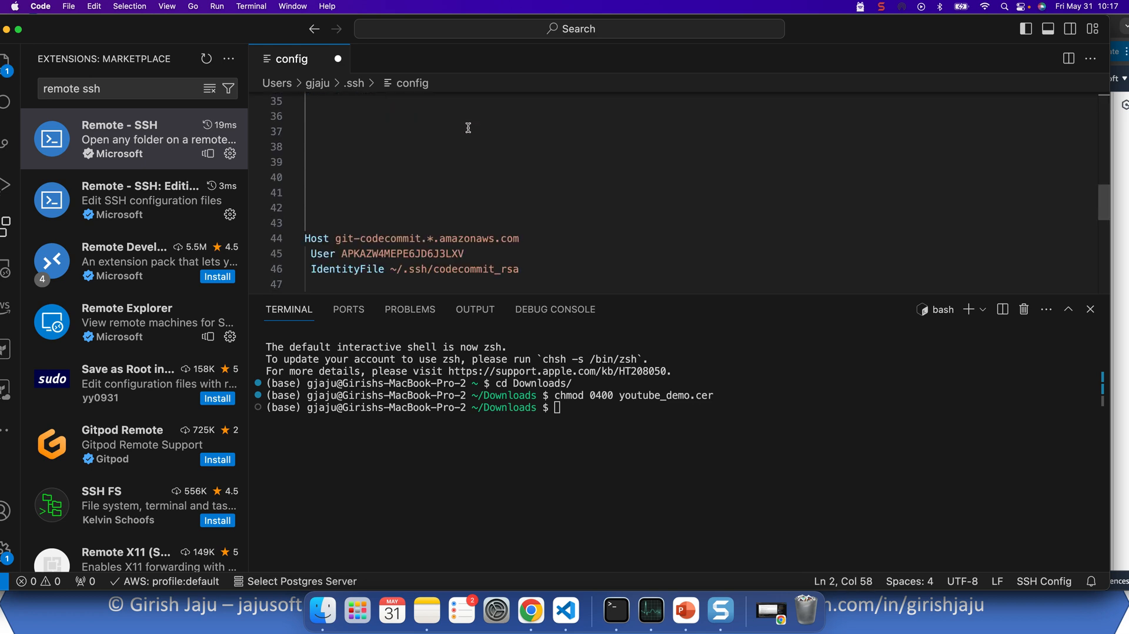
scroll(up, 3)
text(User)
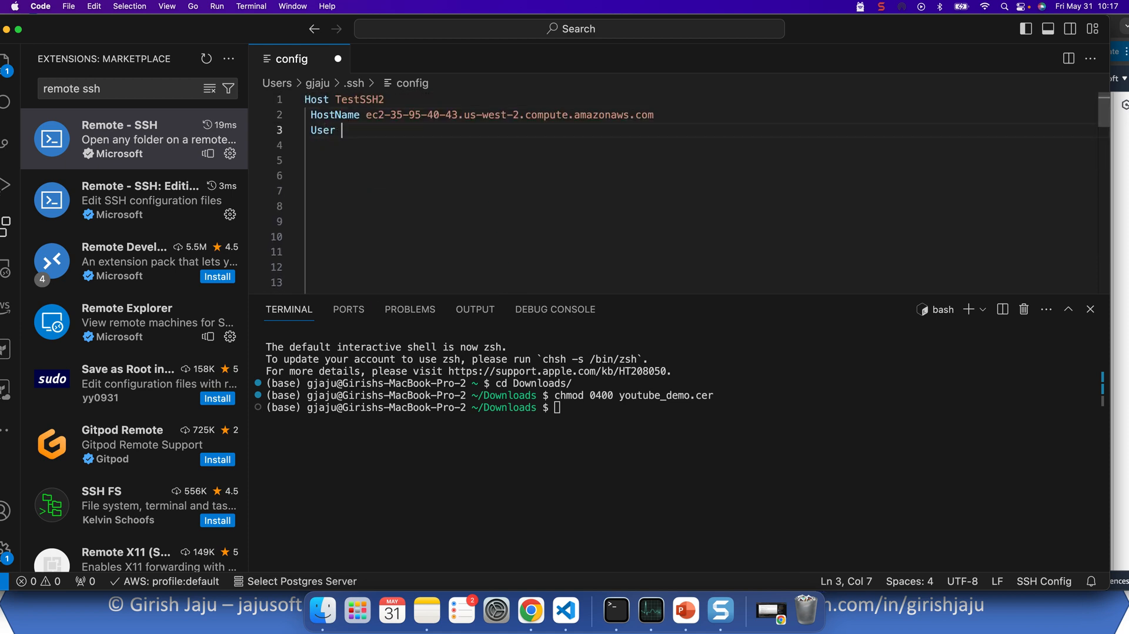
text(ec2-user)
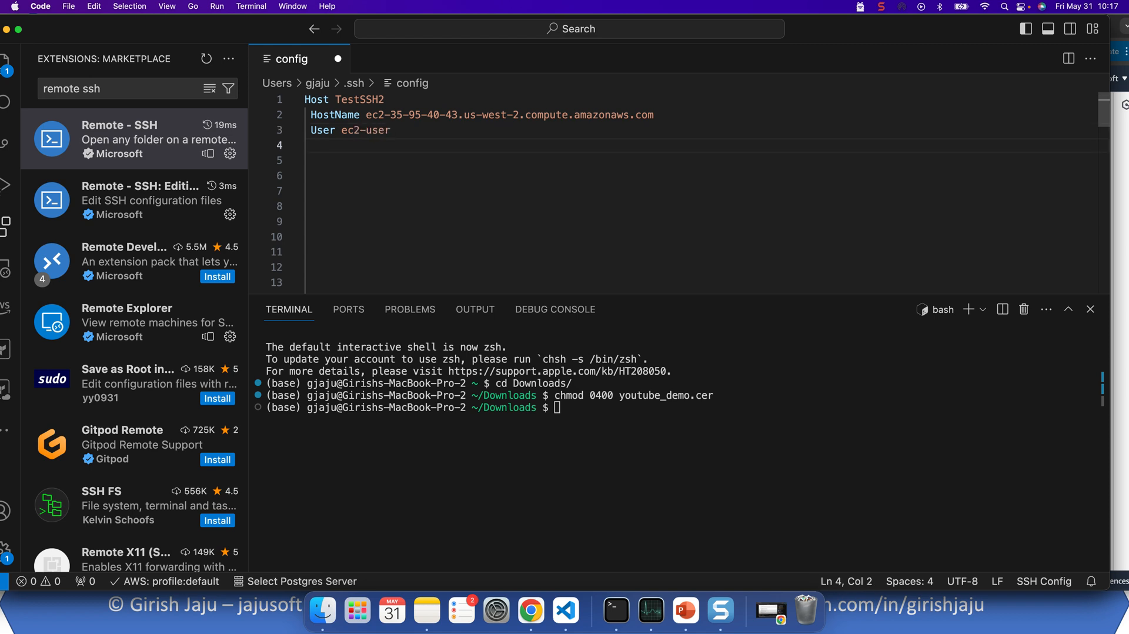
Add IdentityFile ~/Downloads/youtube_demo.cer to the TestSSH2 host and save the config.
text(IdentityFile ~)
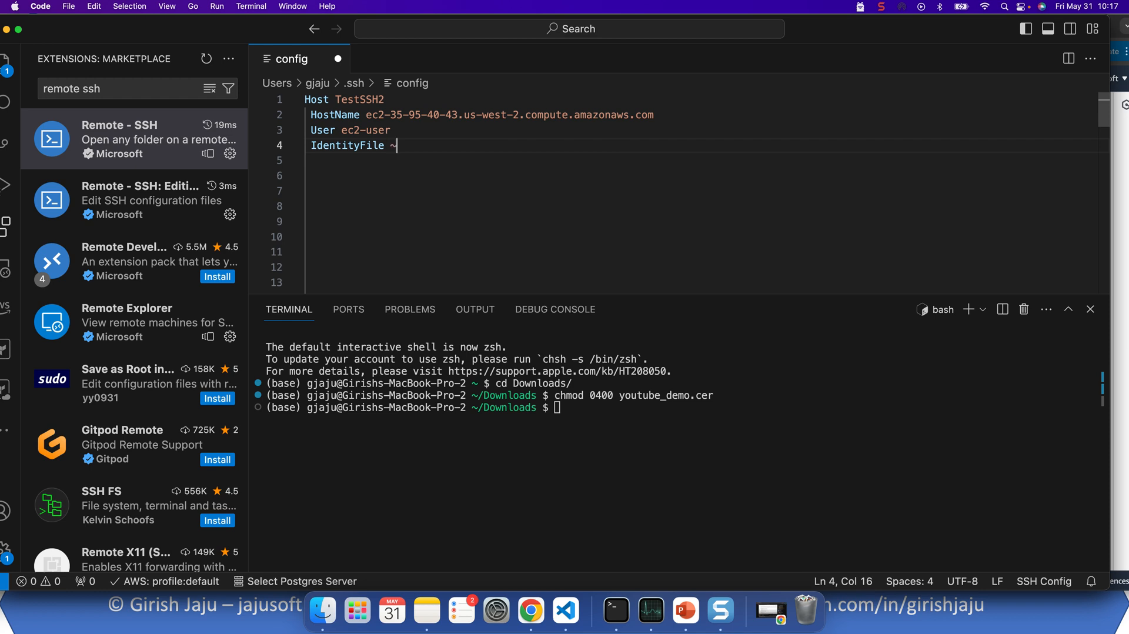
text(/Down)
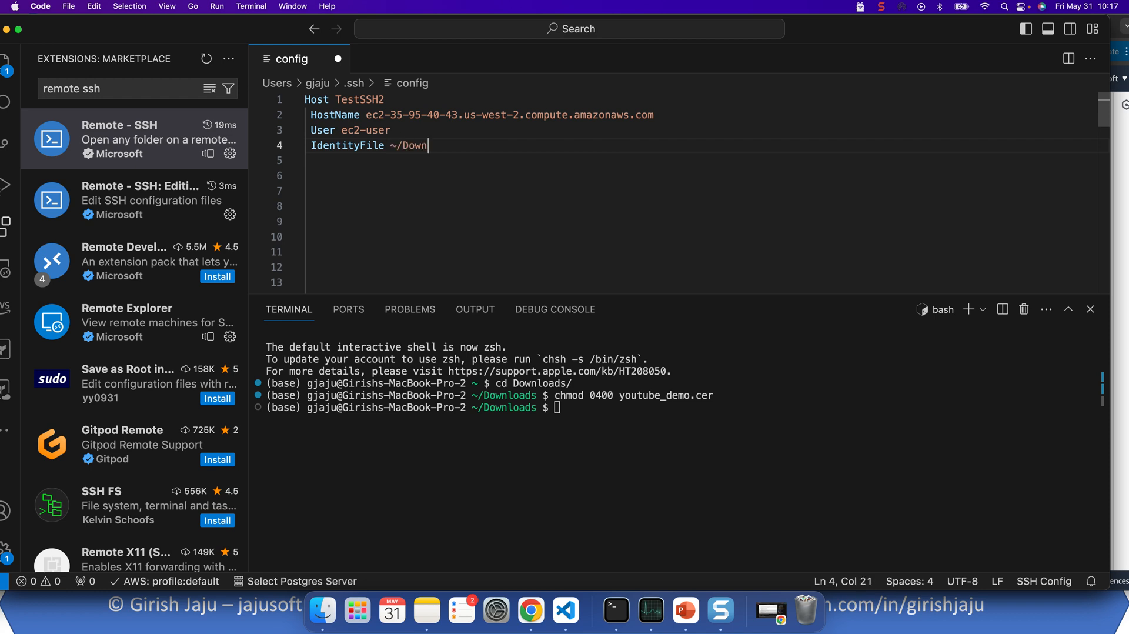
text(loads)
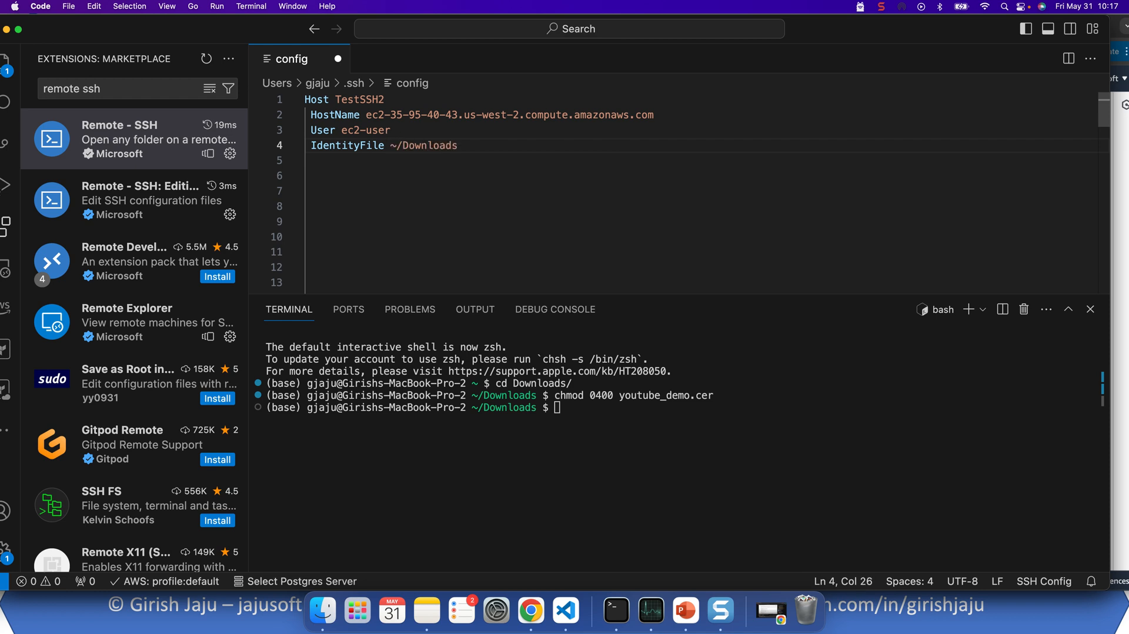
text(/)
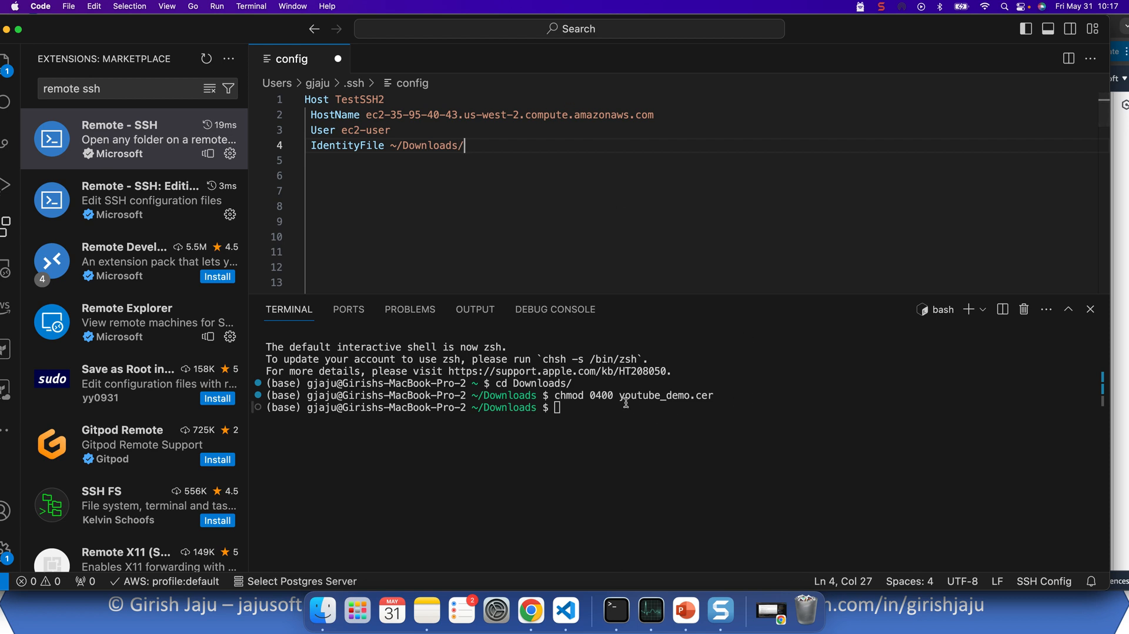
double_click(666, 395)
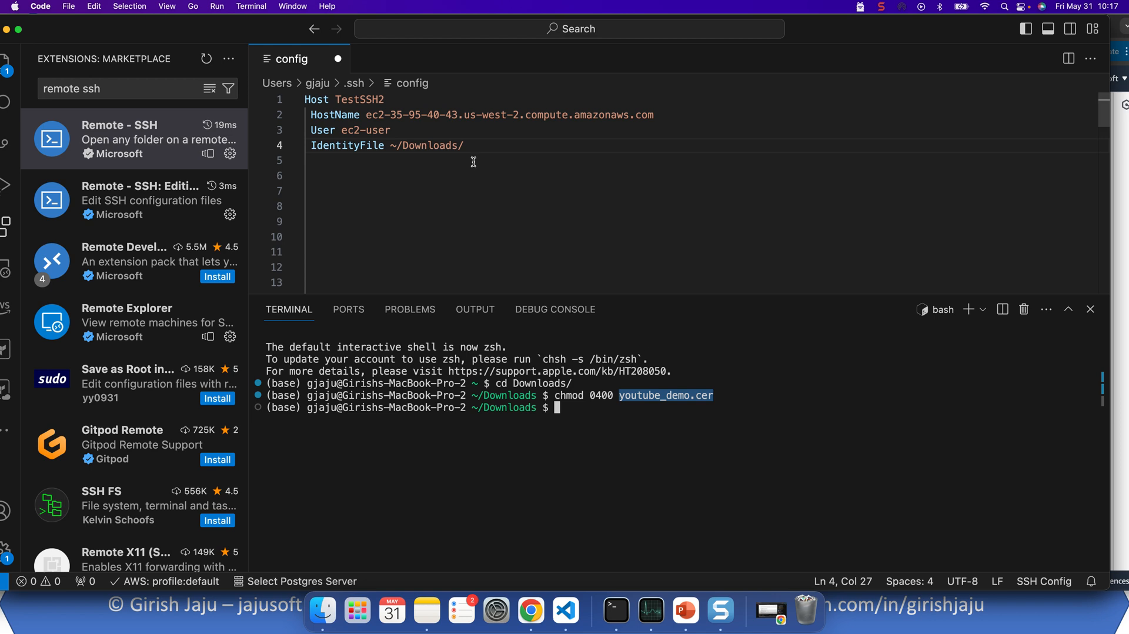
text(youtube_demo.cer)
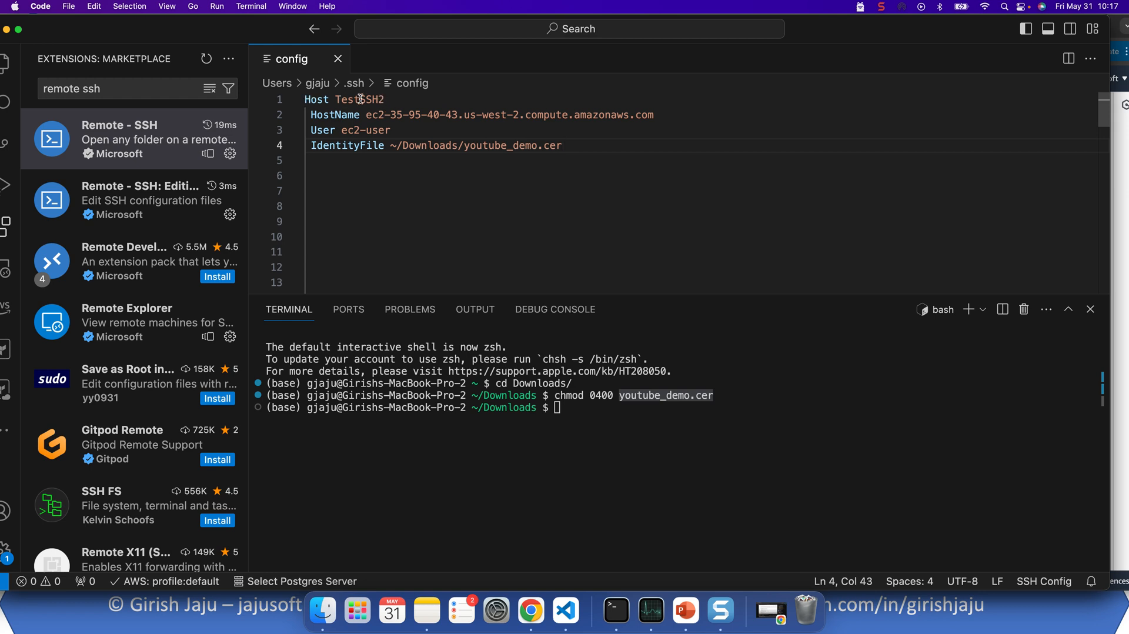
mouse_move(584, 114)
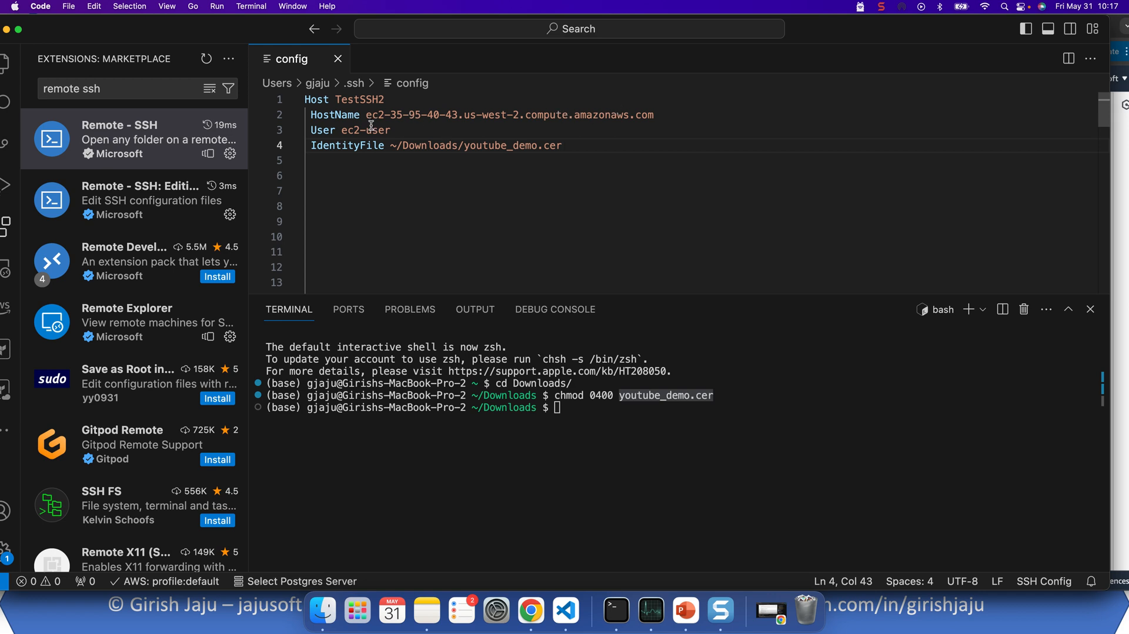
mouse_move(532, 145)
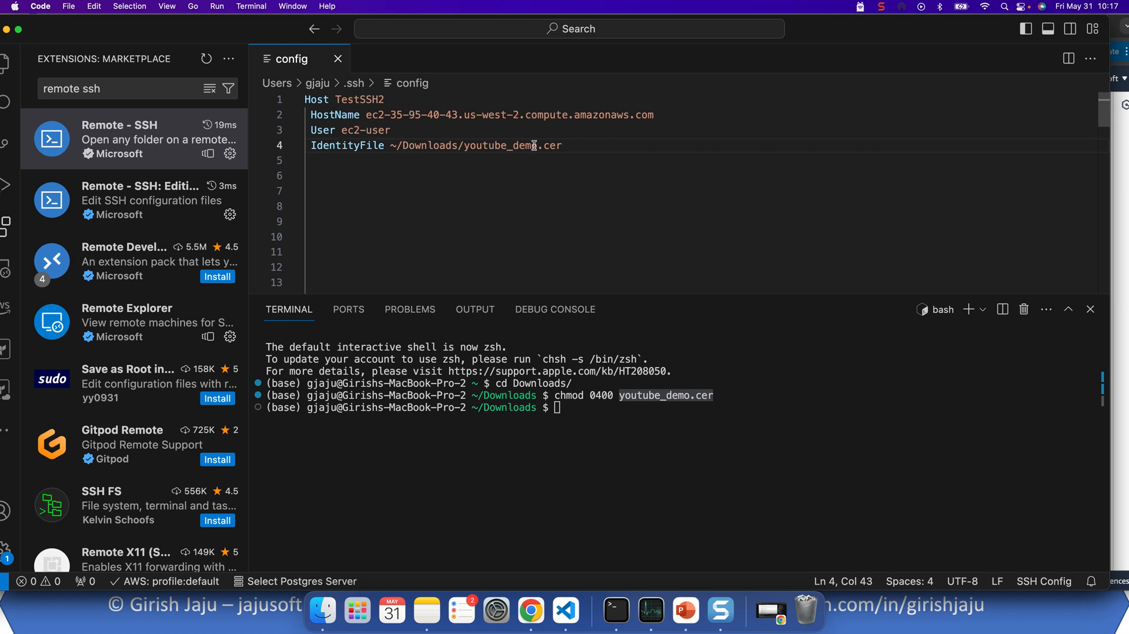
mouse_move(431, 108)
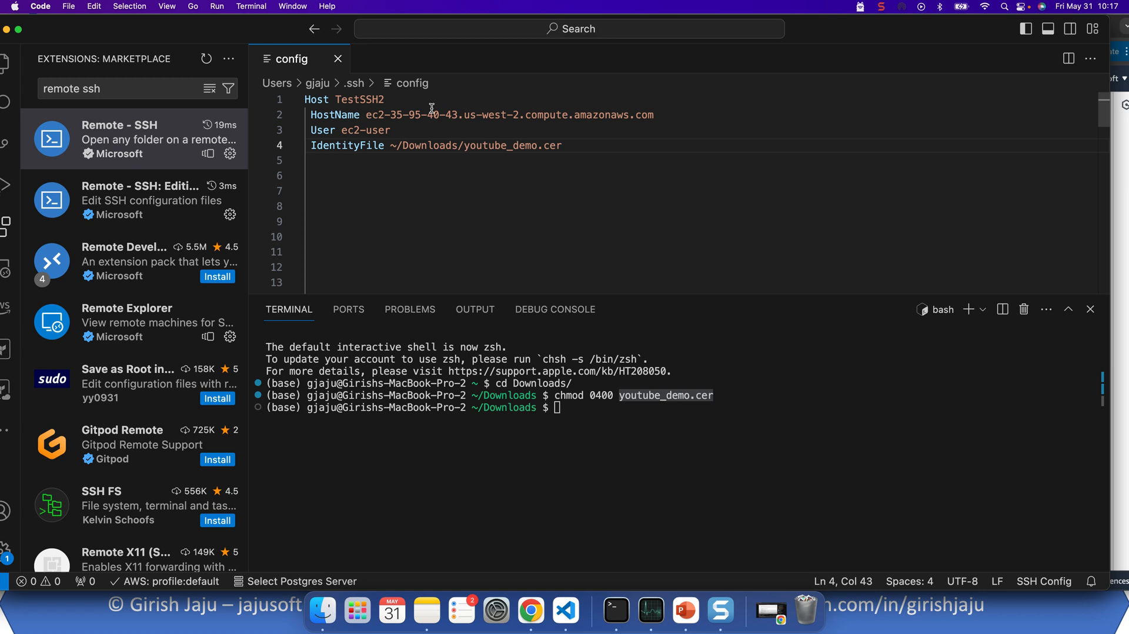
click(391, 131)
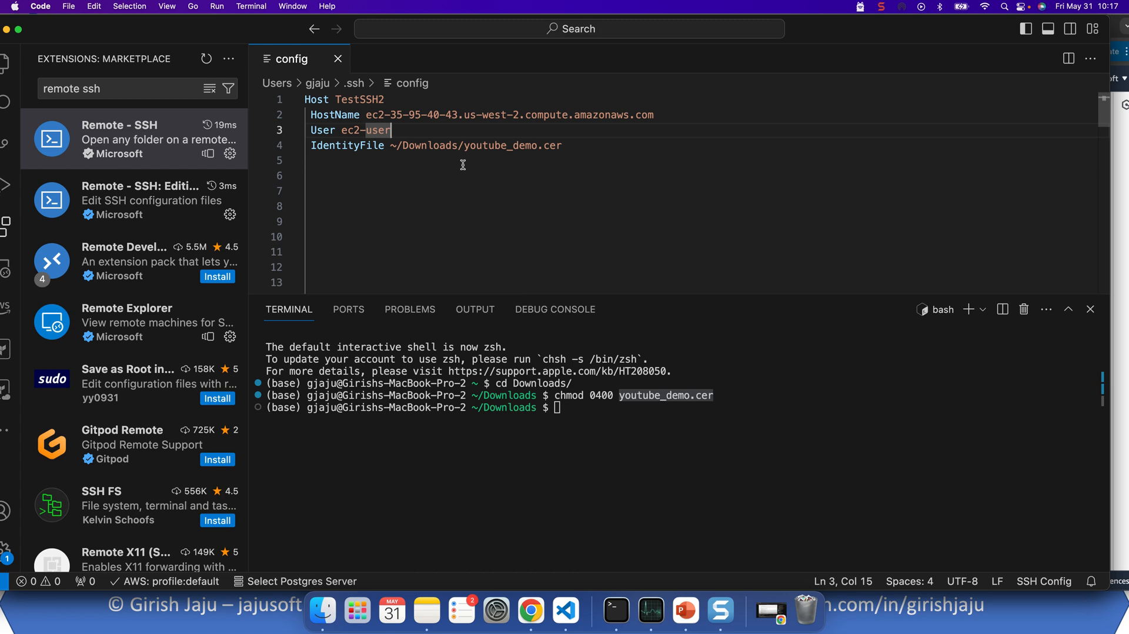
mouse_move(509, 104)
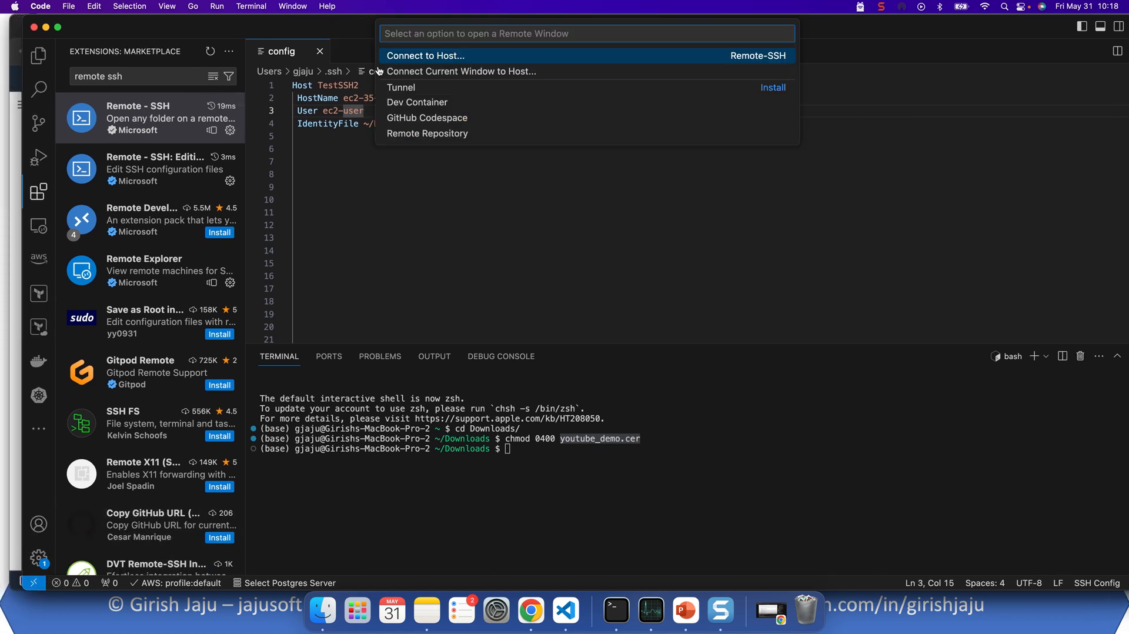
Connect a new window to TestSSH2, retrying once and accepting the host fingerprint.
click(424, 55)
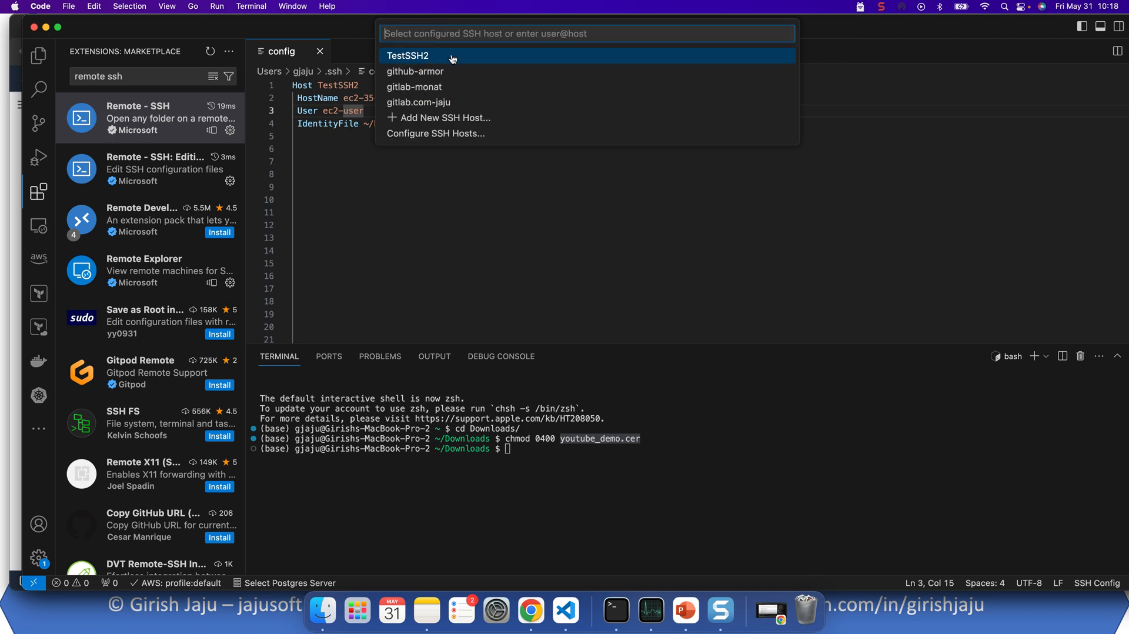
mouse_move(415, 71)
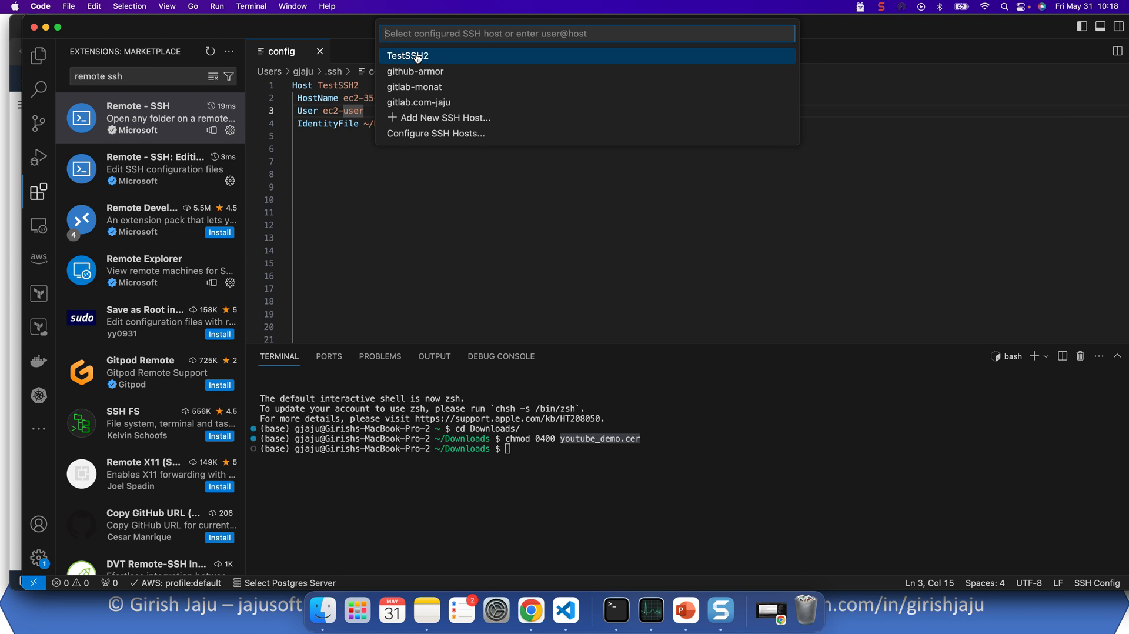
click(409, 55)
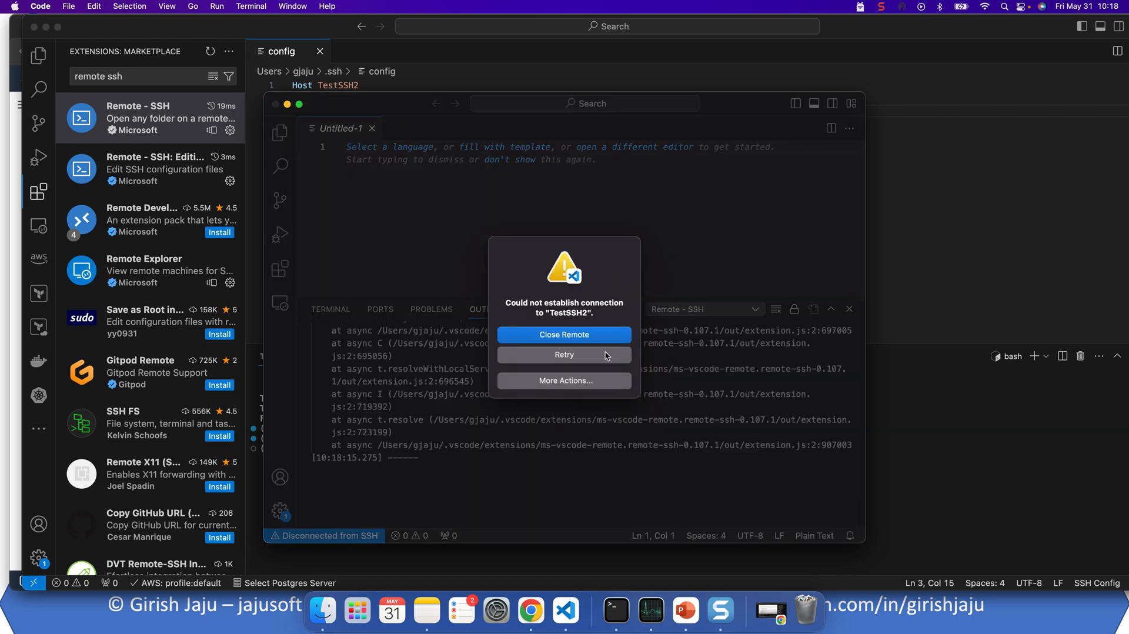
mouse_move(564, 334)
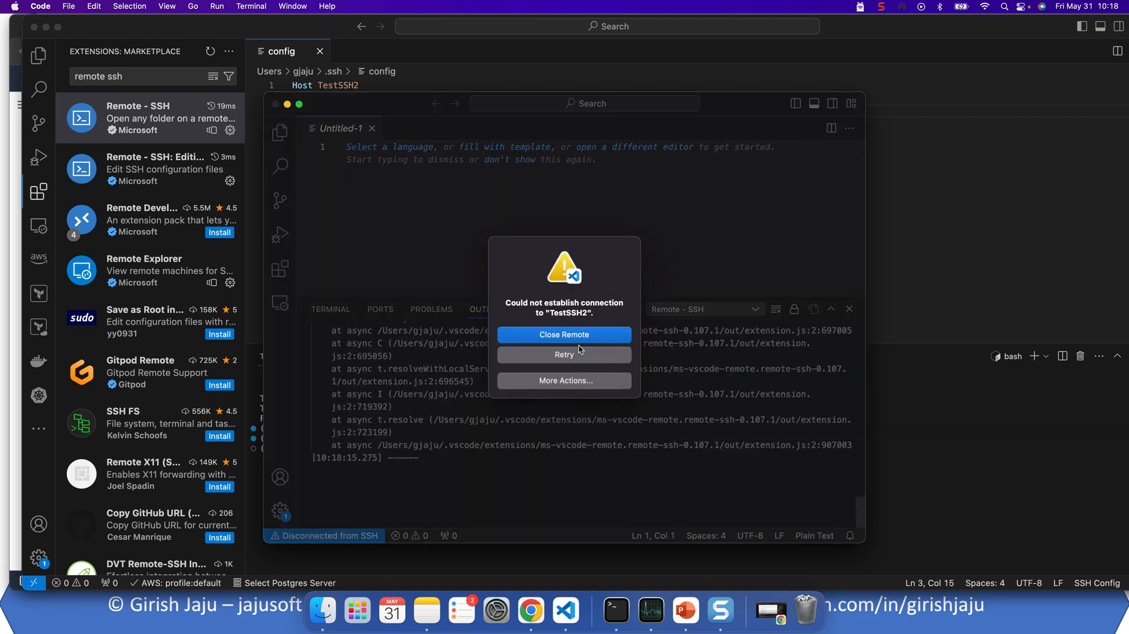
click(563, 334)
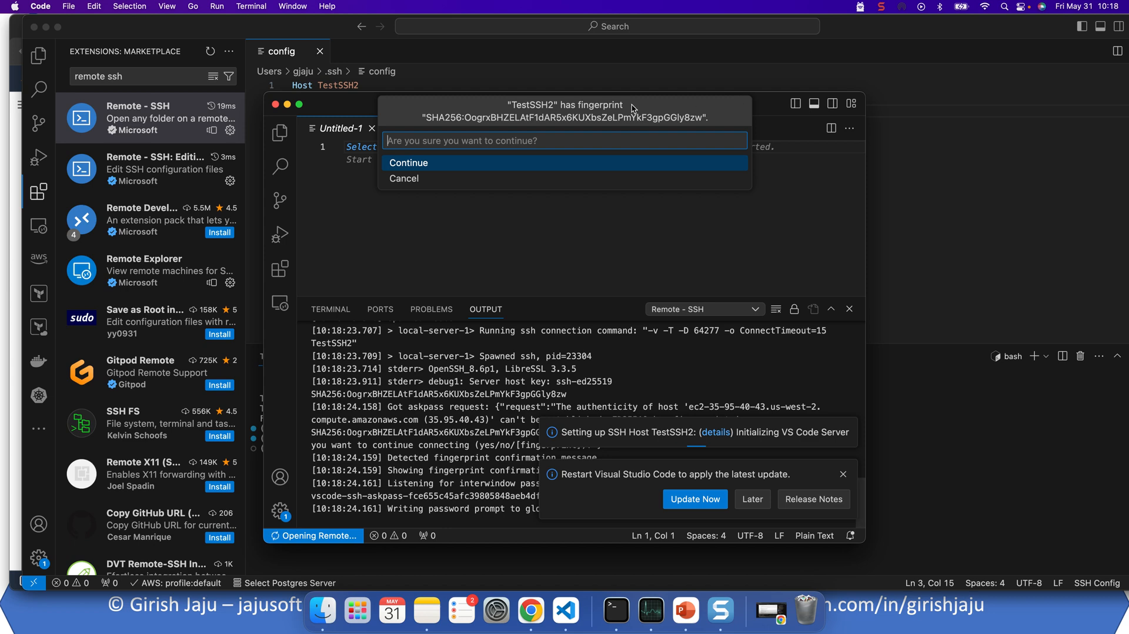
mouse_move(580, 116)
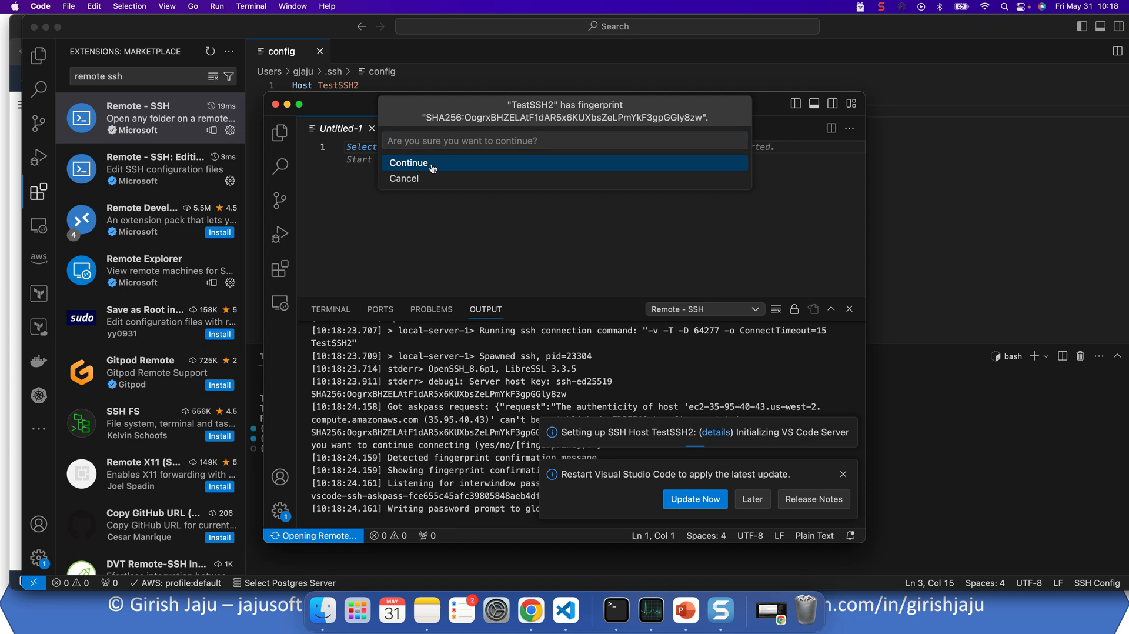
click(408, 162)
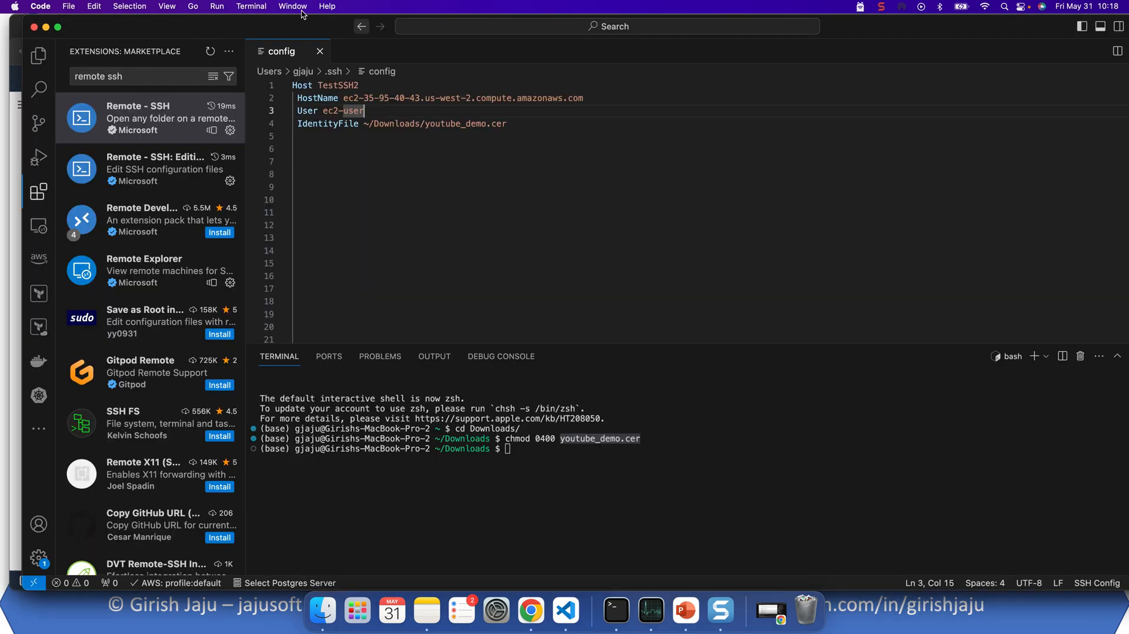
click(292, 6)
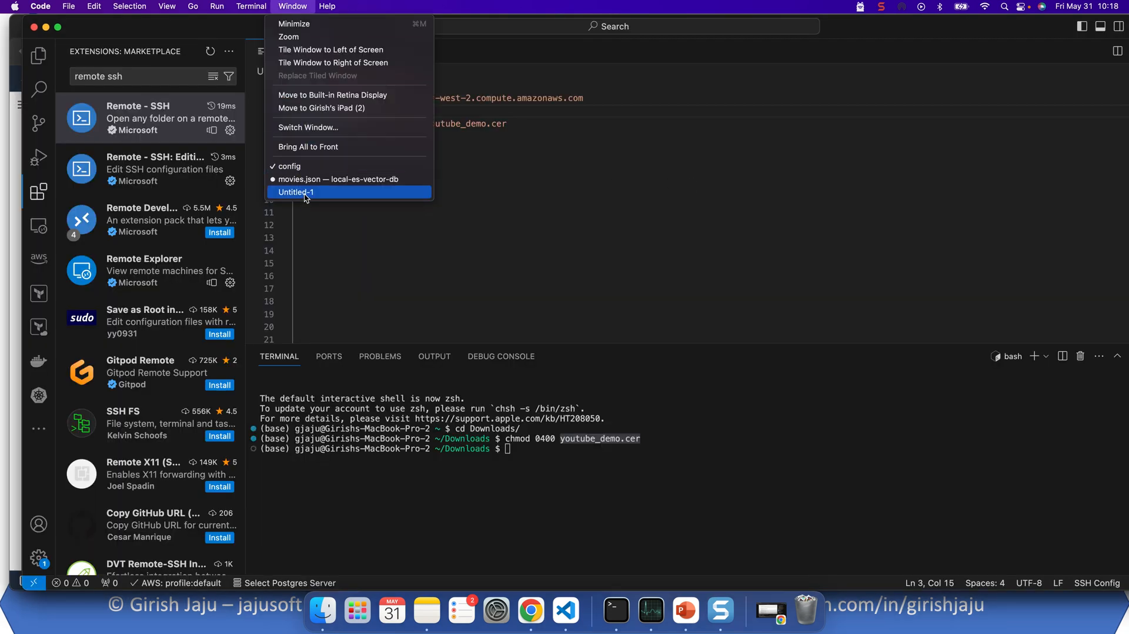
Bring the remote Untitled-1 window connected to TestSSH2 to the front.
click(295, 192)
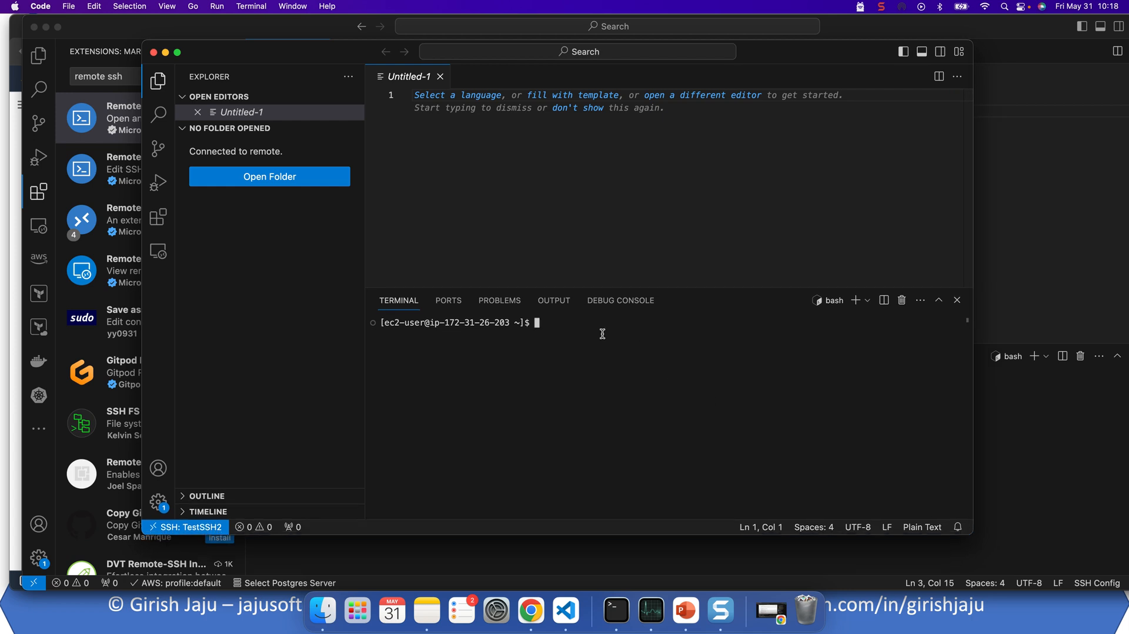
mouse_move(473, 323)
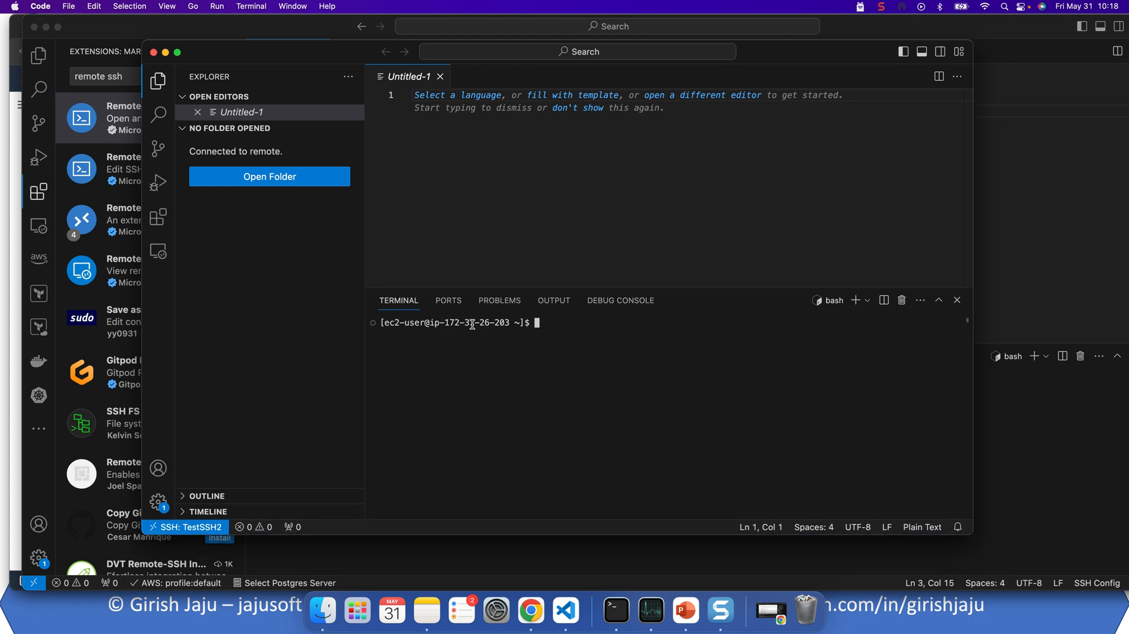
mouse_move(592, 324)
text(pwd)
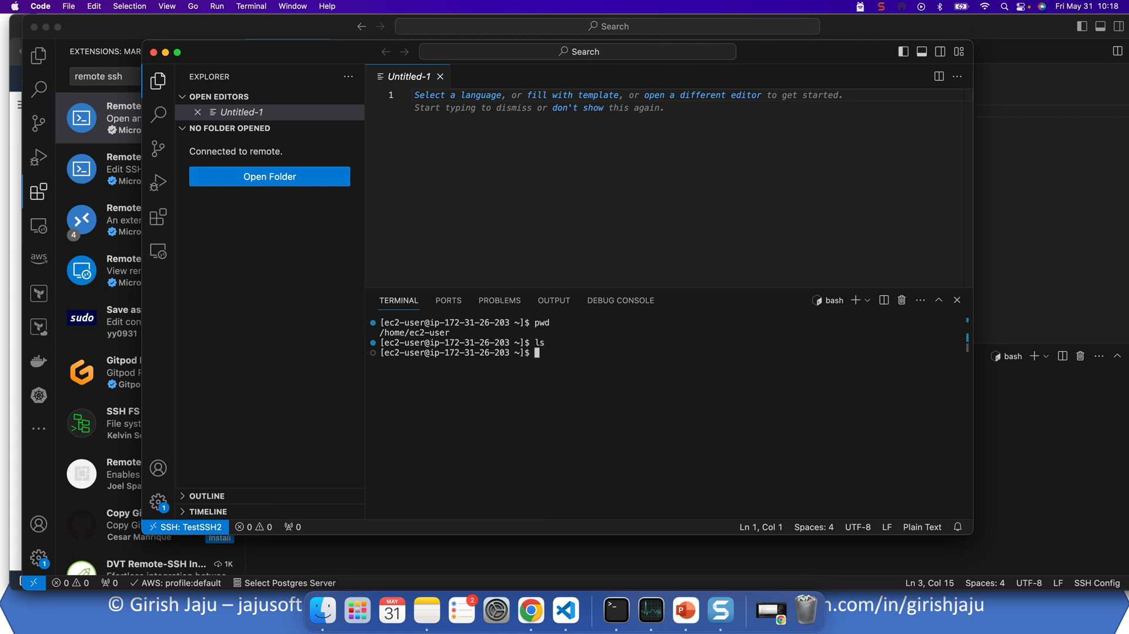
mouse_move(490, 239)
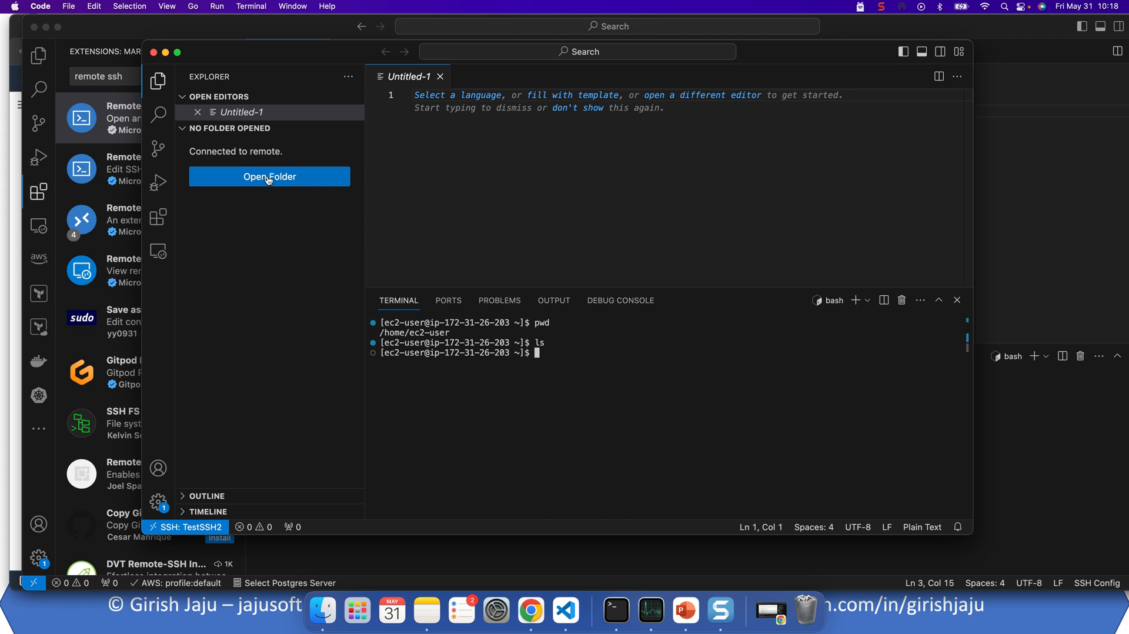
Open /home/ec2-user/ on the remote, trusting the parent folder and its authors.
click(268, 176)
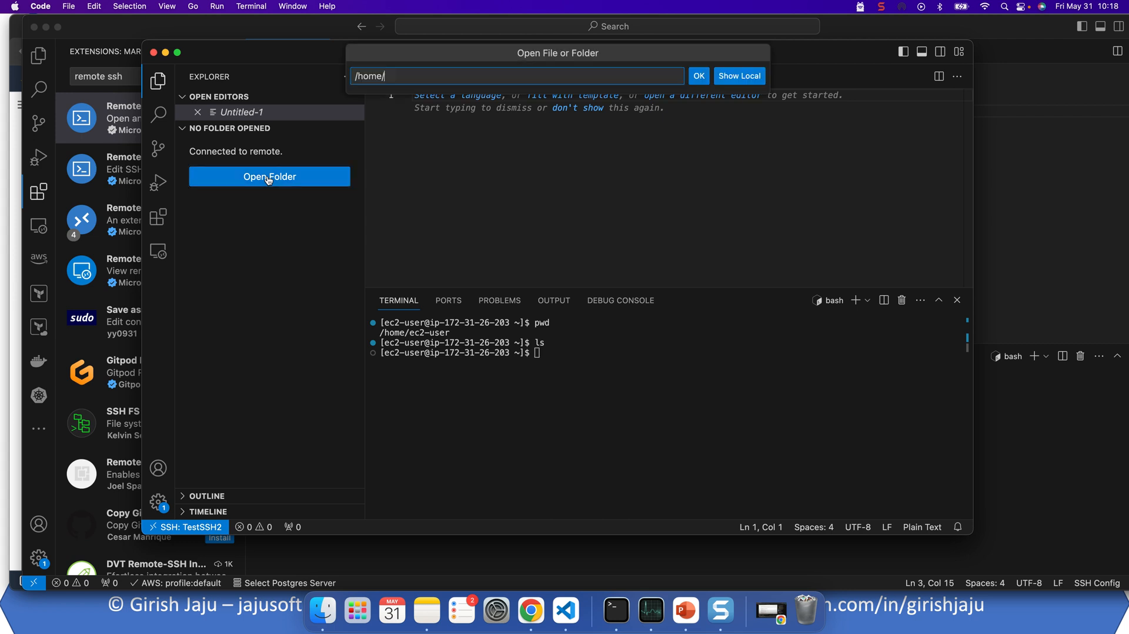
text(ec2-user/)
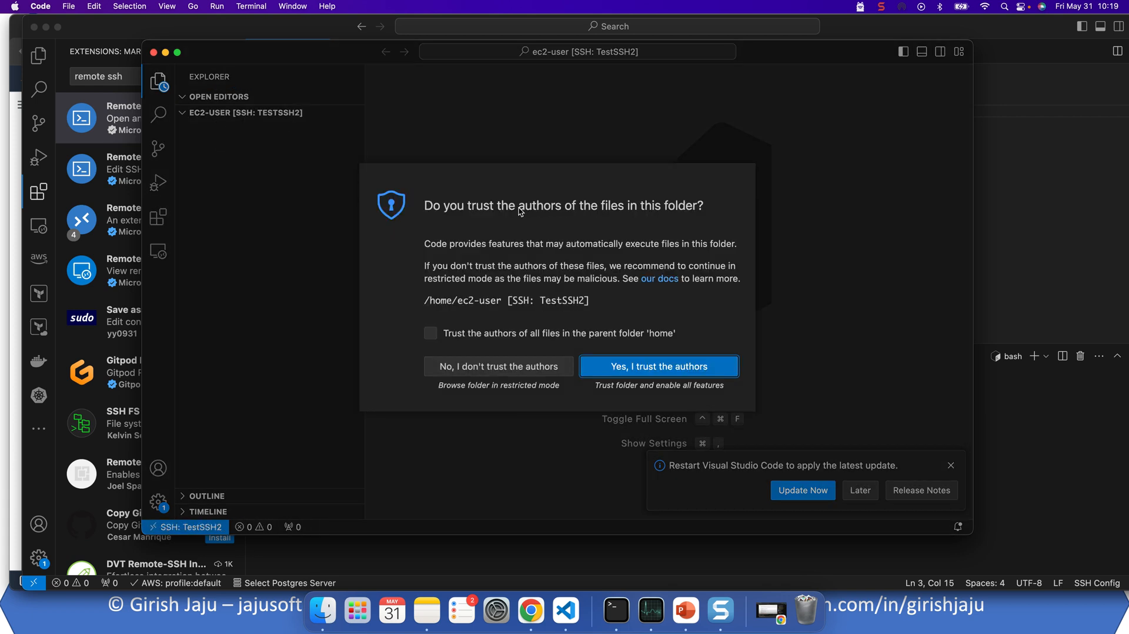
click(430, 333)
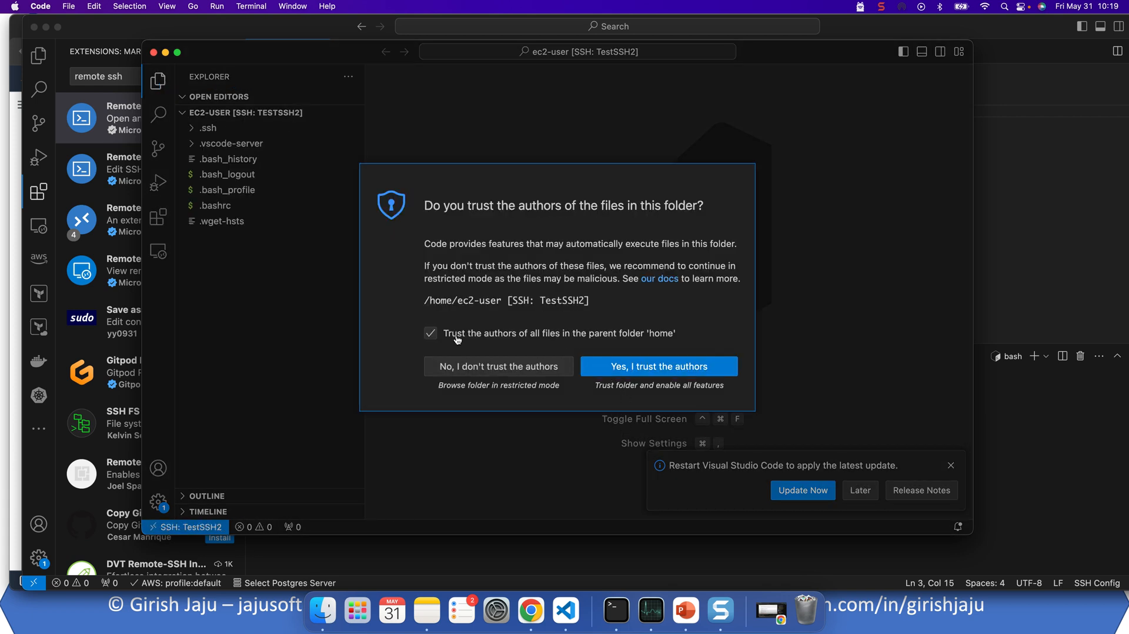
click(656, 366)
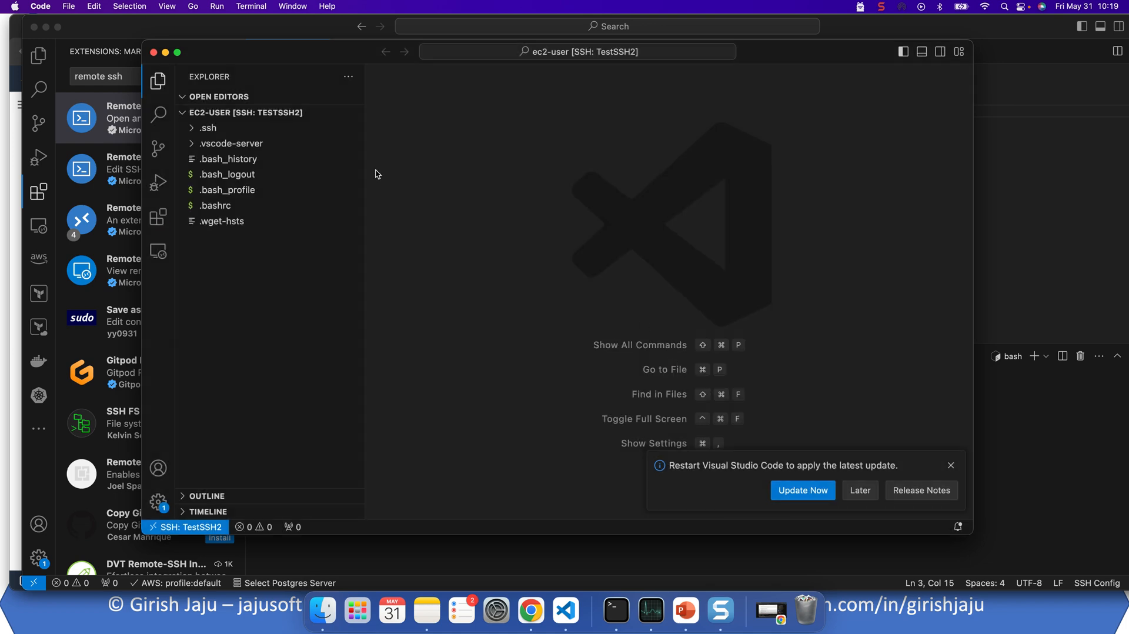
mouse_move(373, 220)
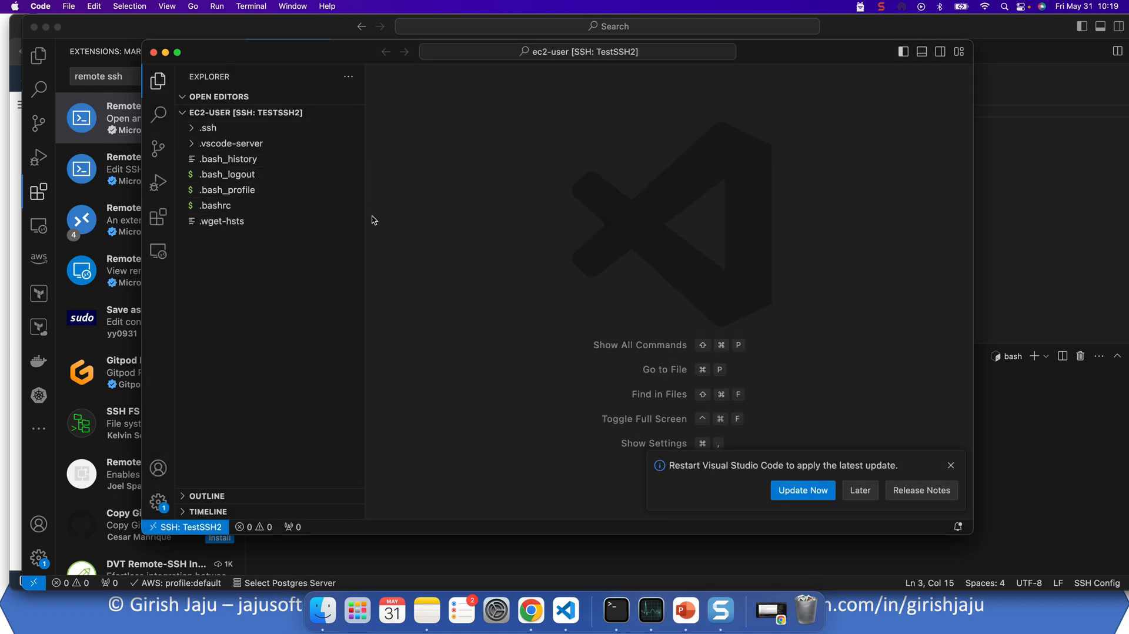
click(529, 610)
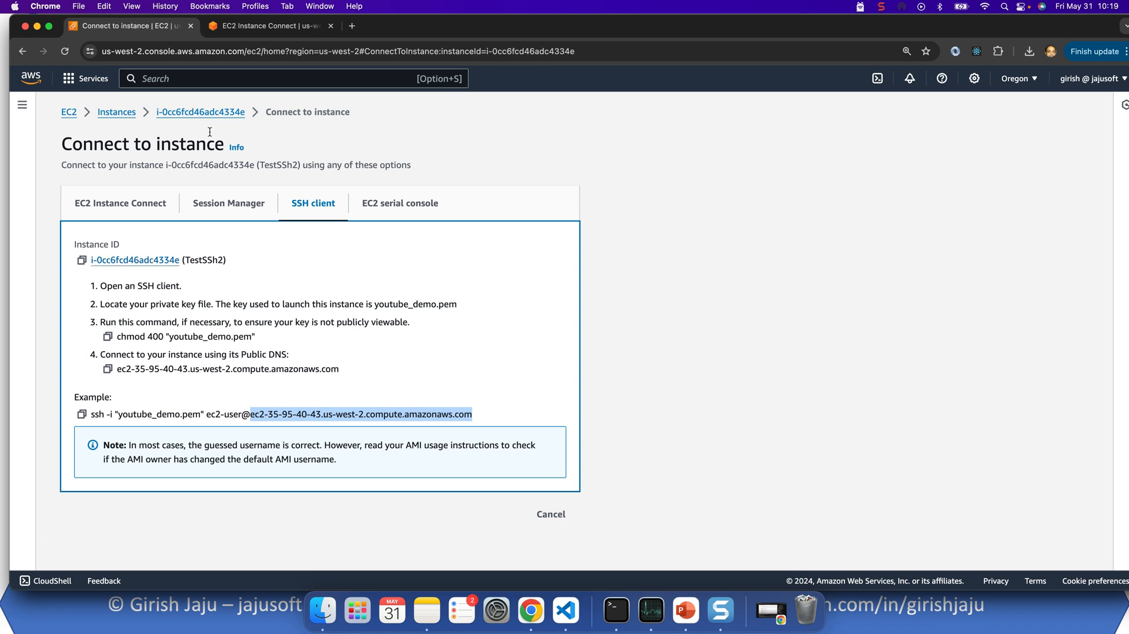
Run ls -lat in the EC2 Instance Connect shell to show .vscode-server, then return to VS Code.
click(269, 25)
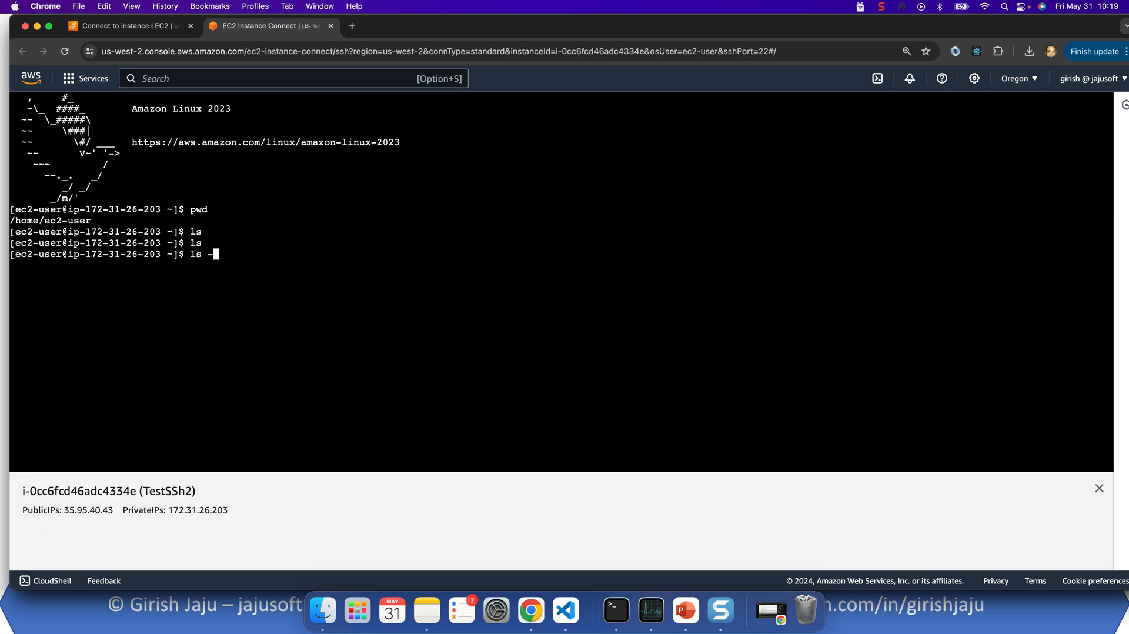
text(lat)
key(Return)
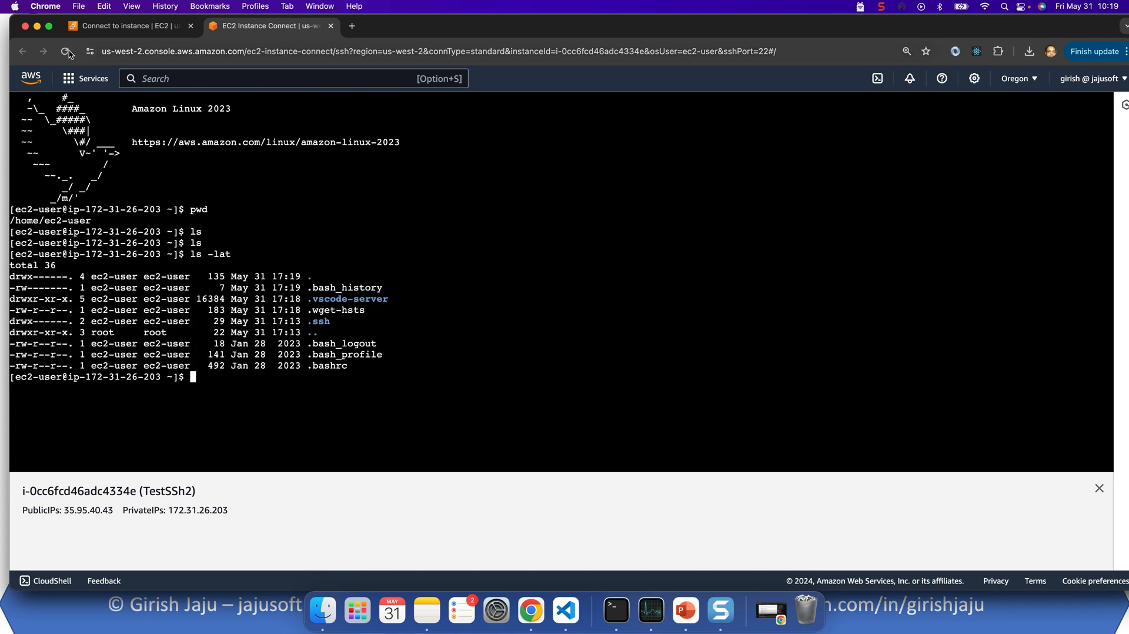
click(566, 611)
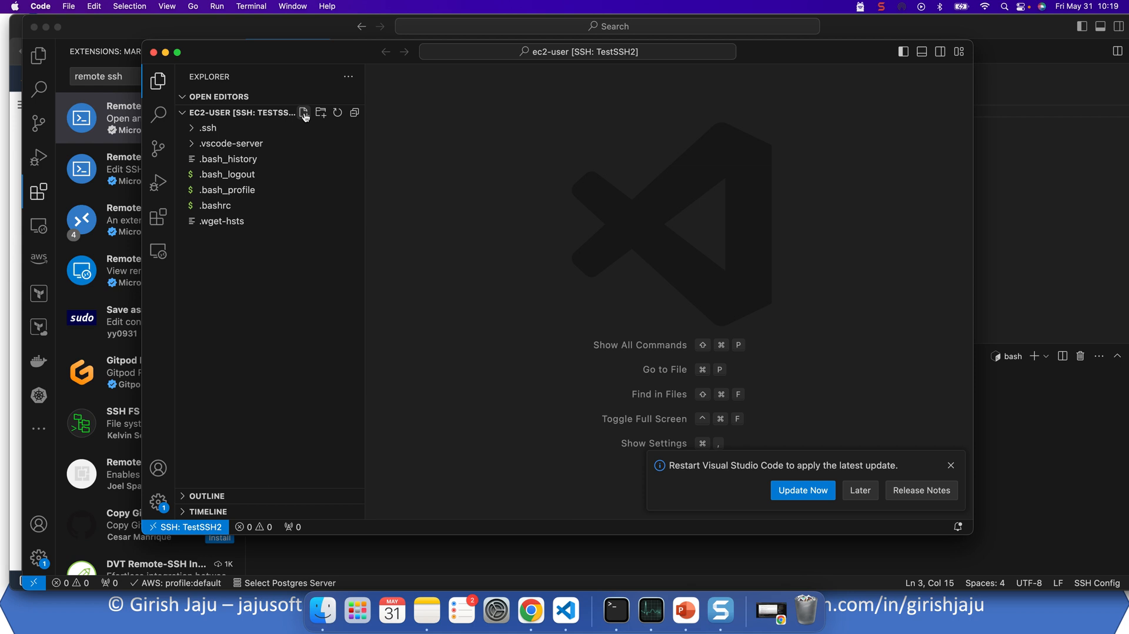
Create test.py in the remote home folder containing print("Hello..").
click(304, 114)
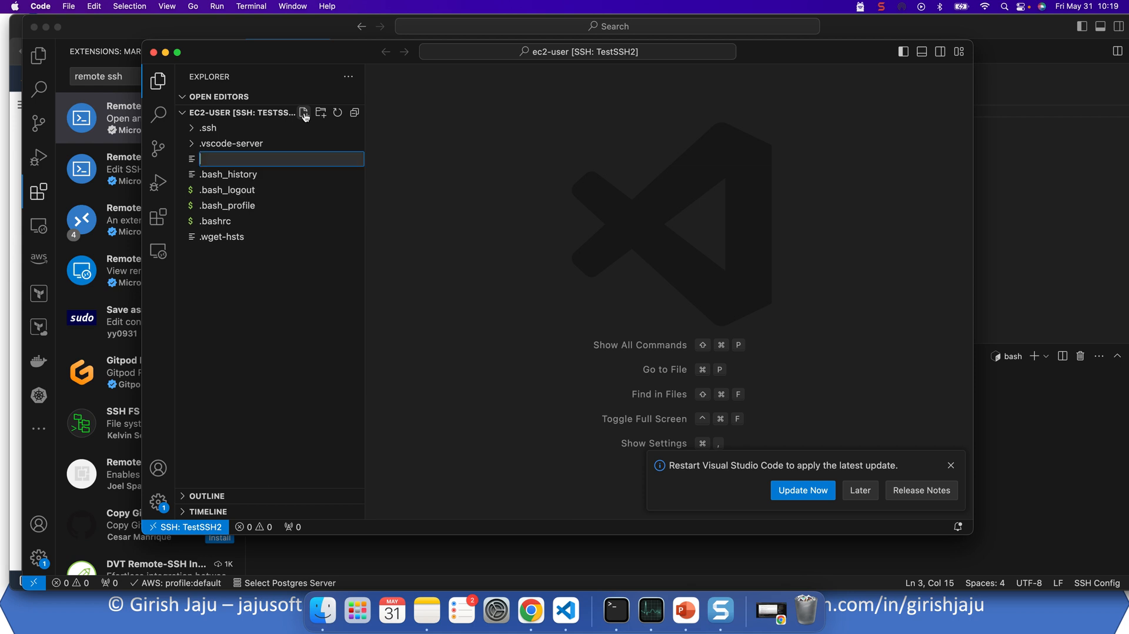
text(test.)
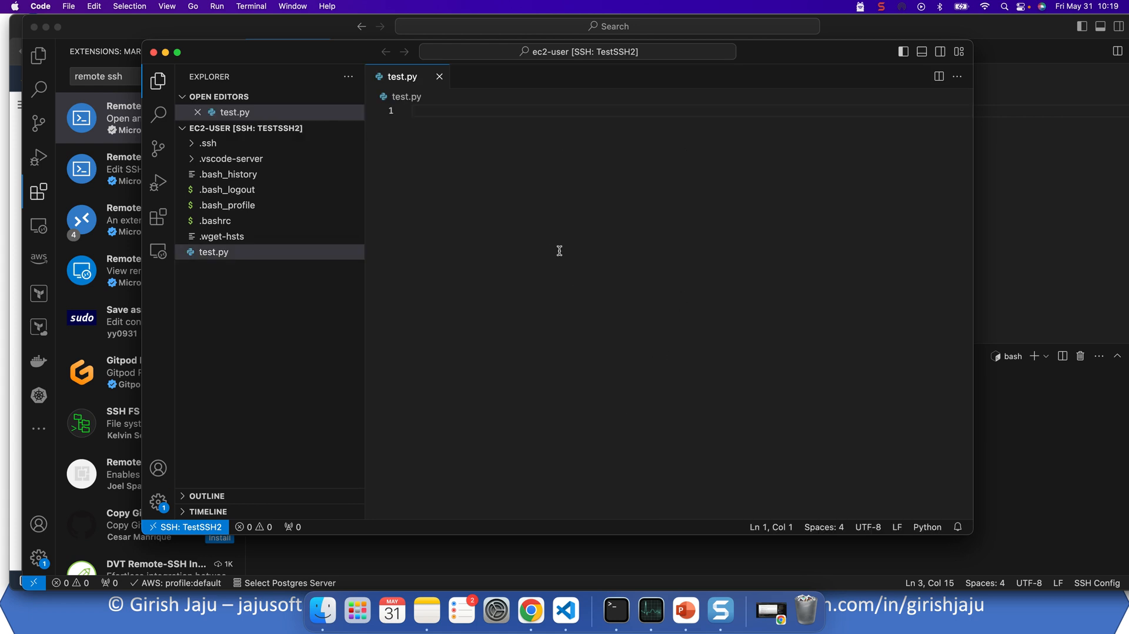
text(print())
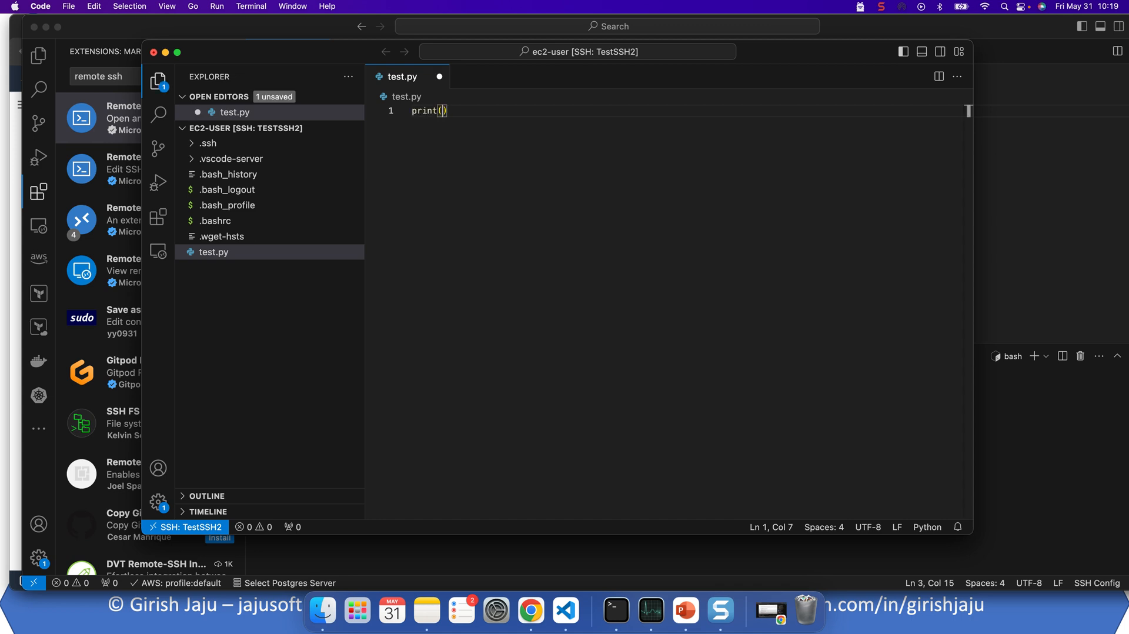
text("Hello")
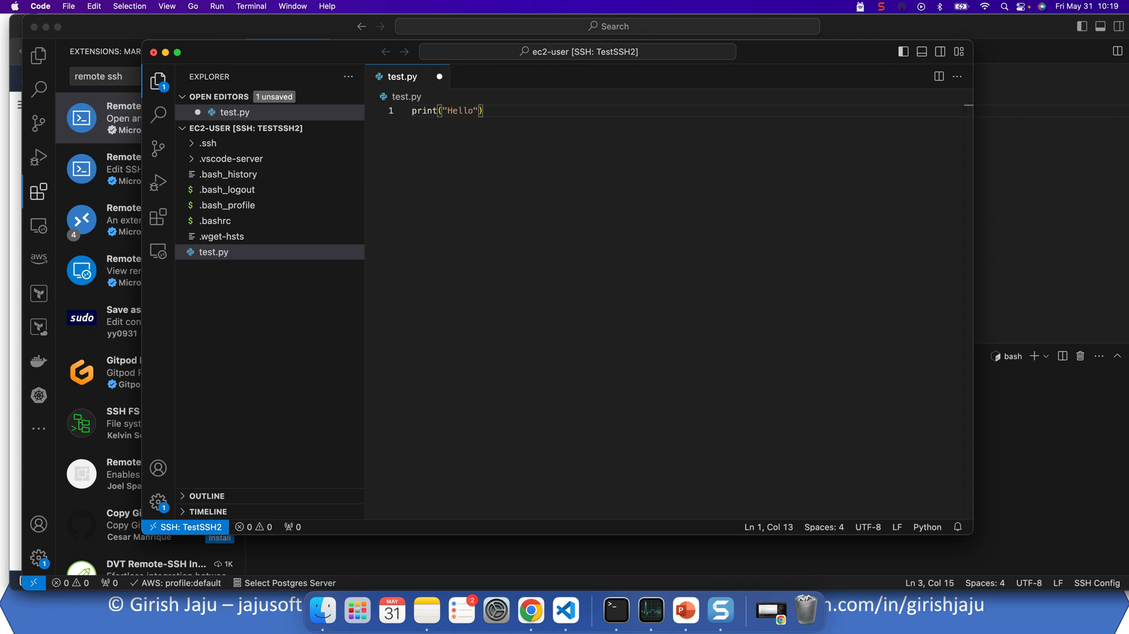
text(..)
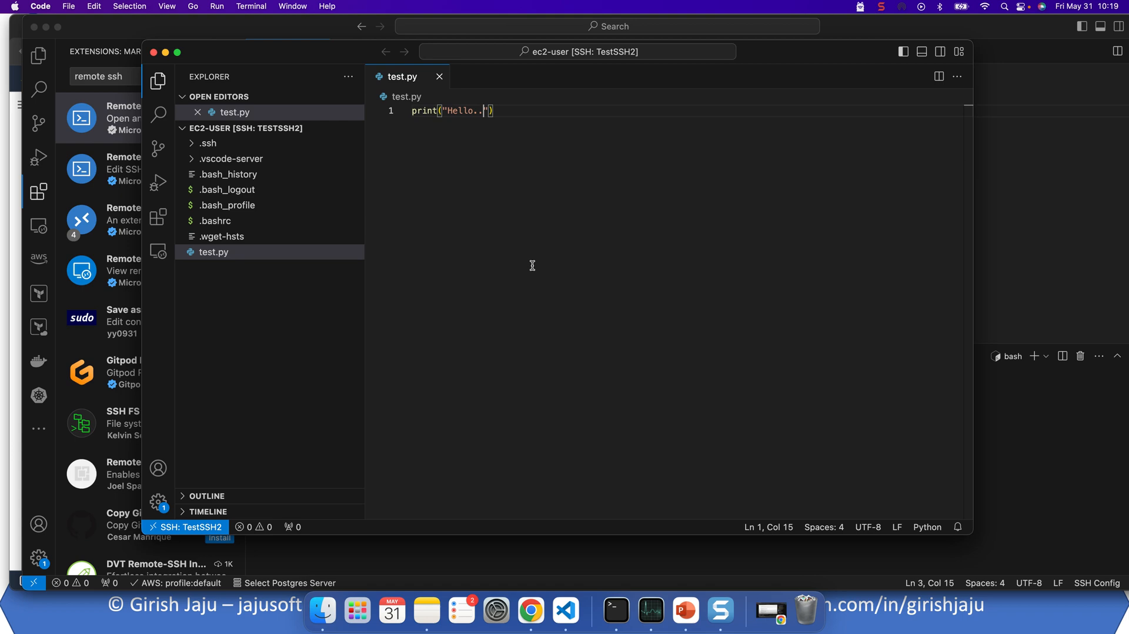
mouse_move(576, 232)
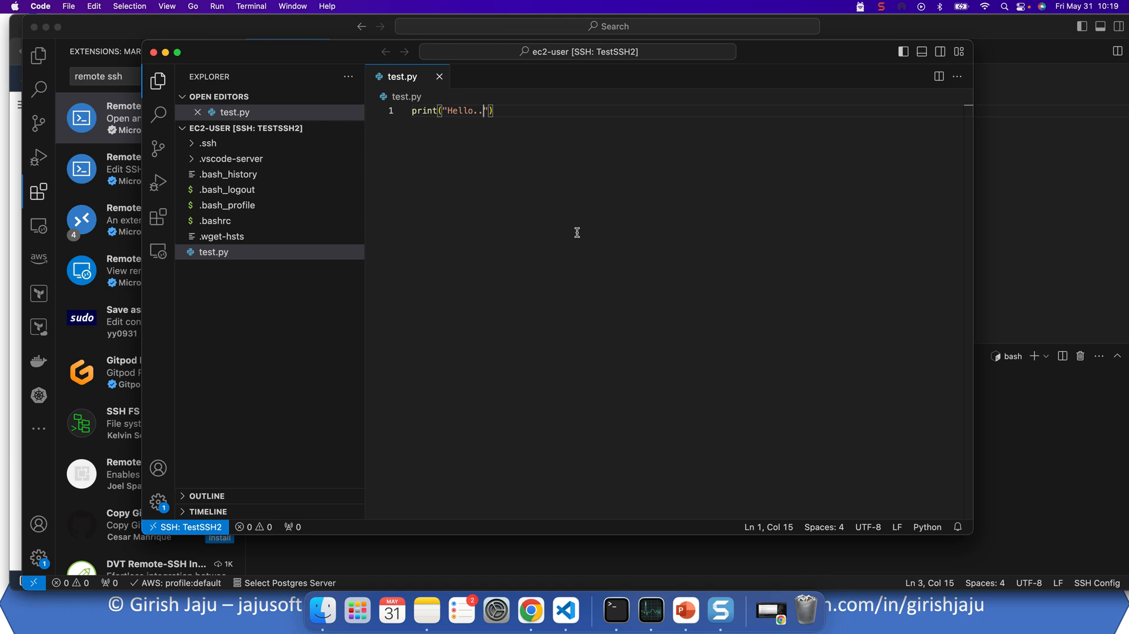
Verify test.py and its contents in the EC2 Instance Connect shell, then return to VS Code.
click(531, 610)
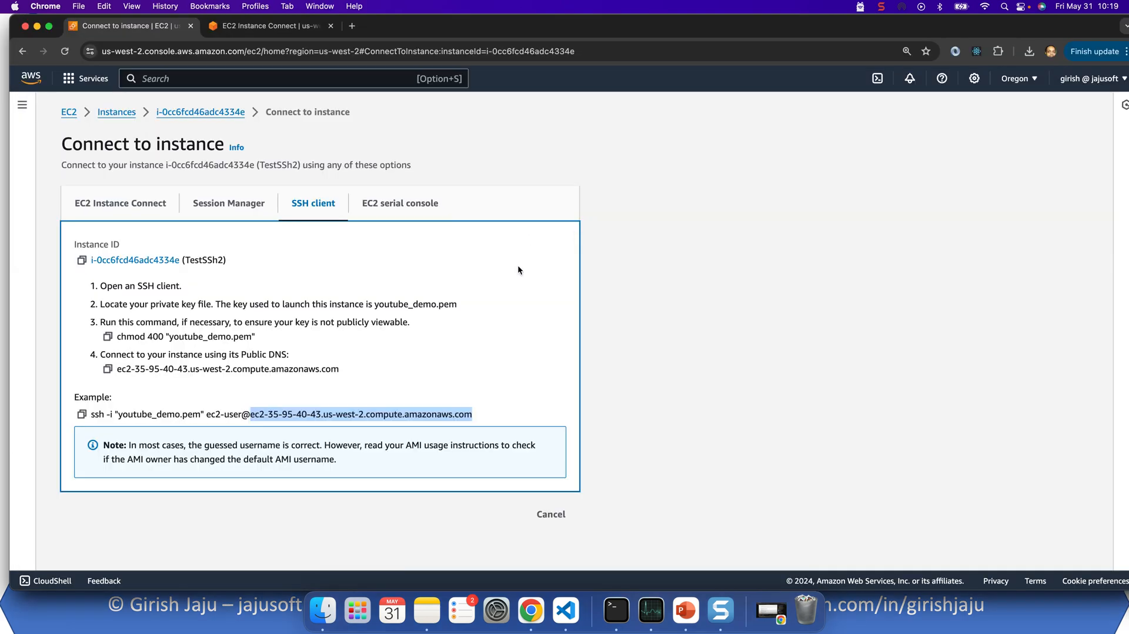
click(267, 26)
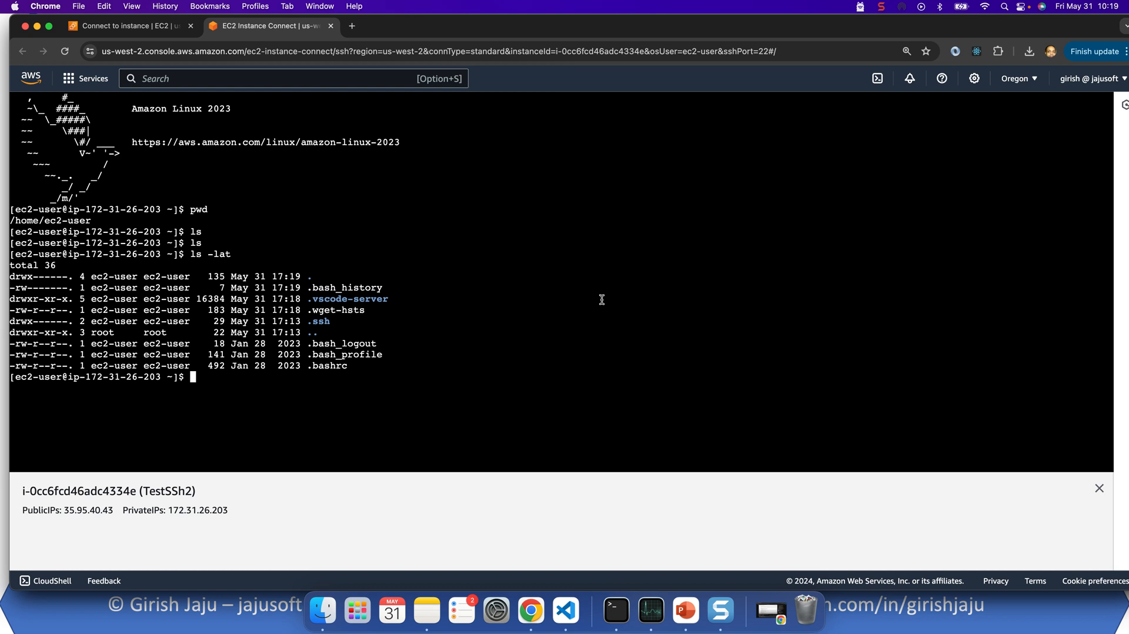
key(Return)
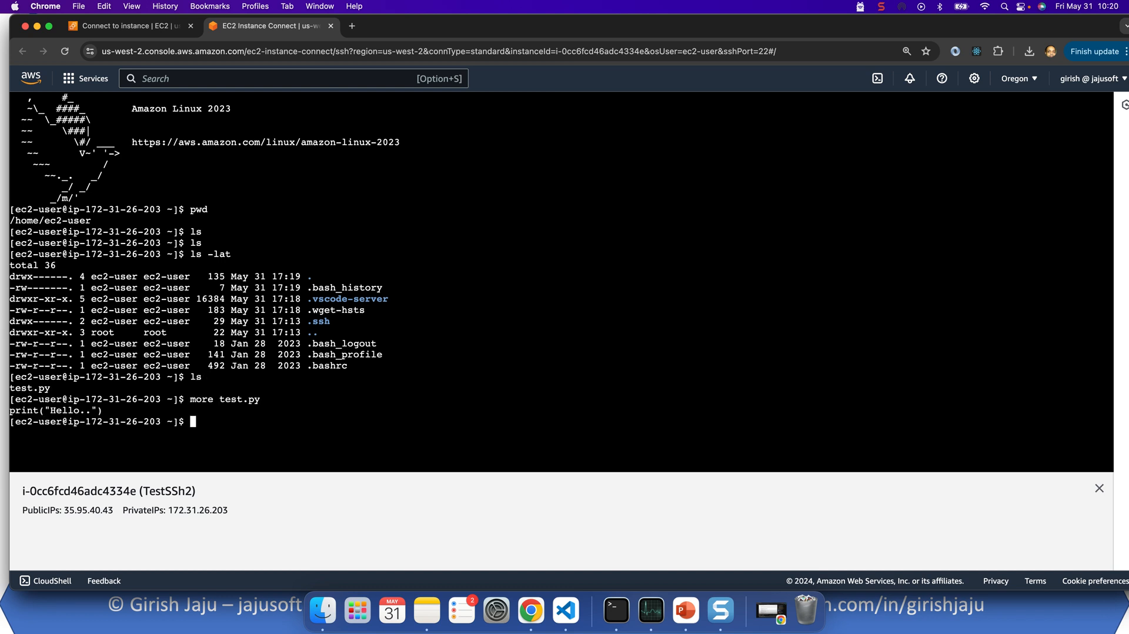
click(564, 611)
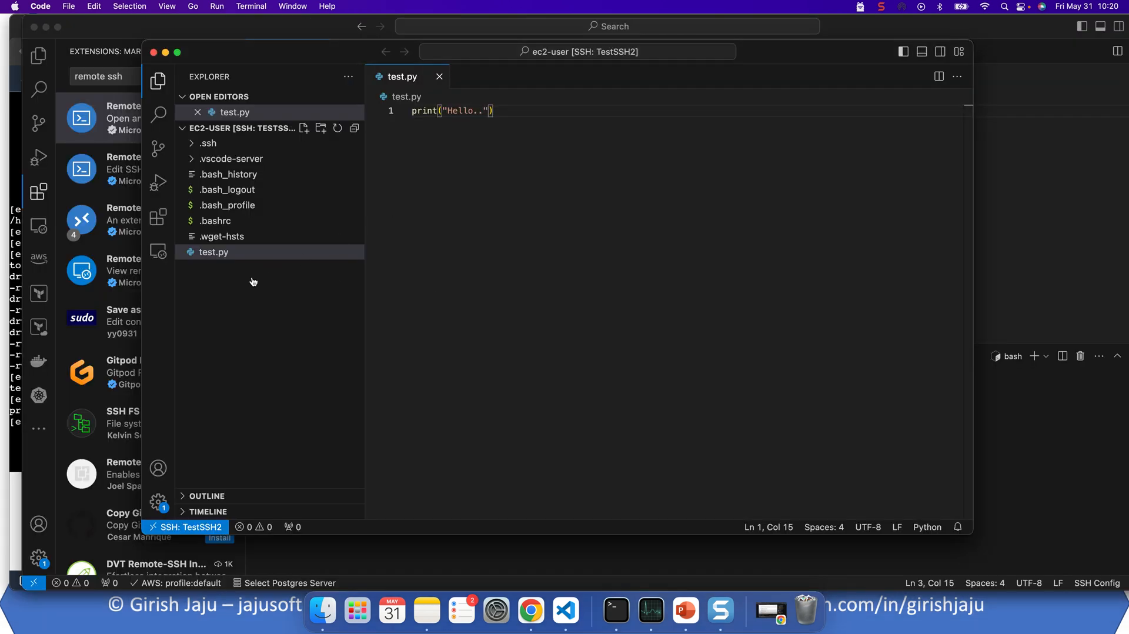
mouse_move(332, 254)
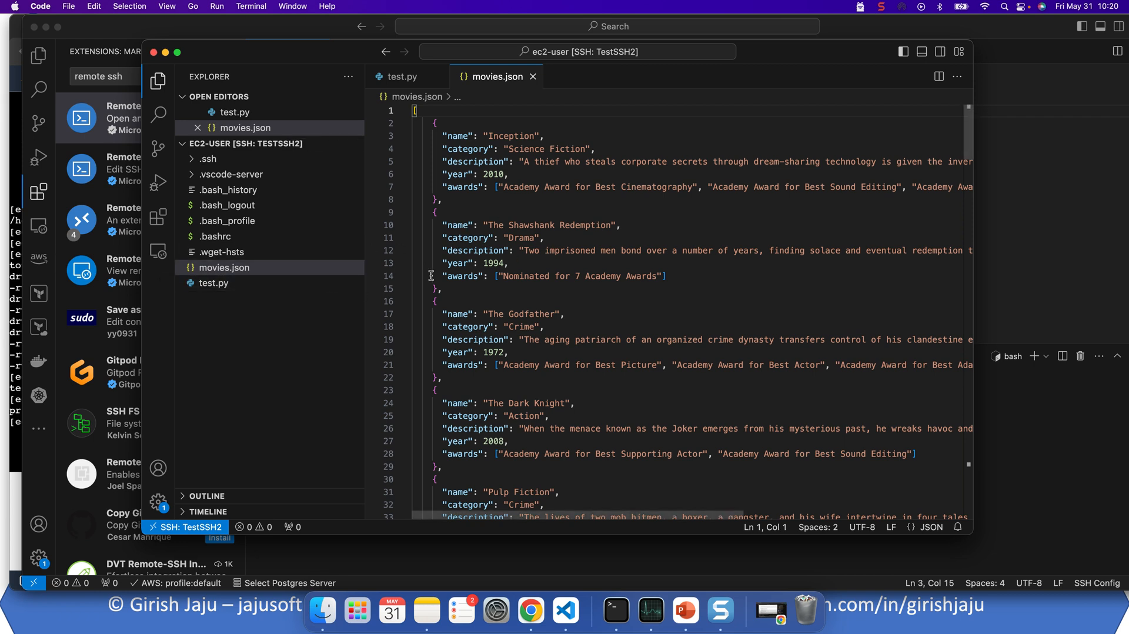
mouse_move(223, 273)
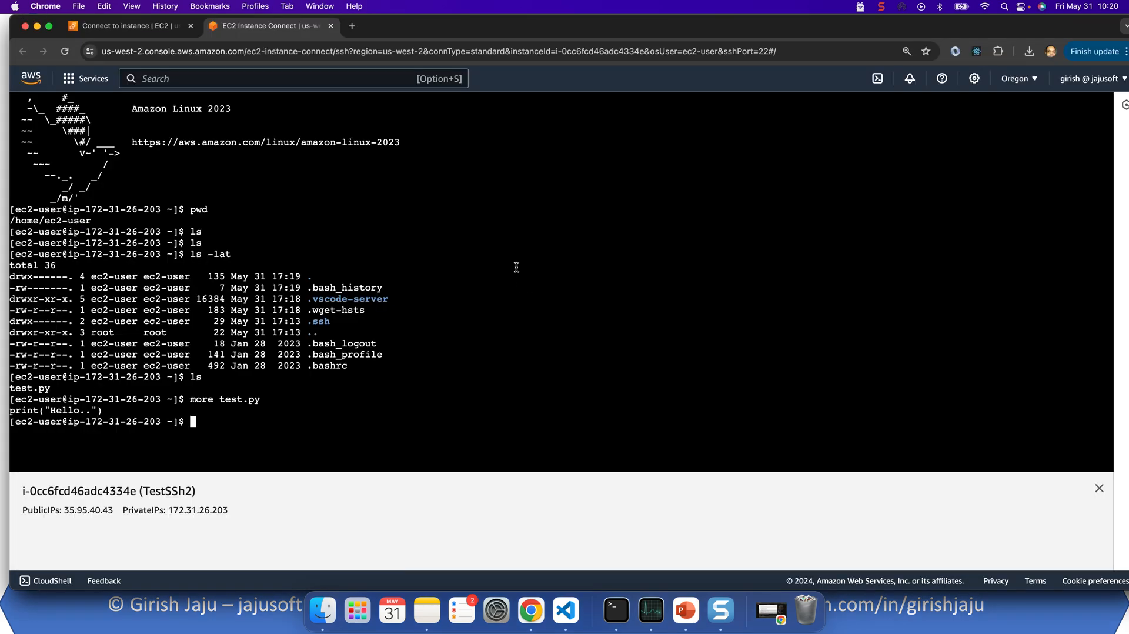
List the home folder showing movies.json beside test.py and page through its contents with more.
key(Return)
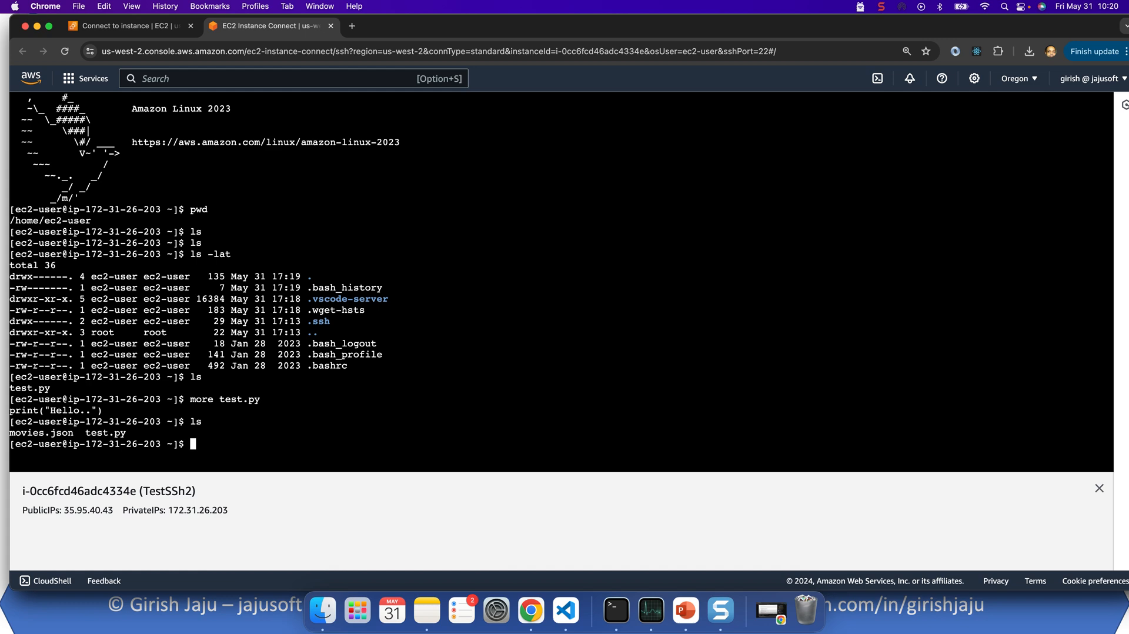
text(more)
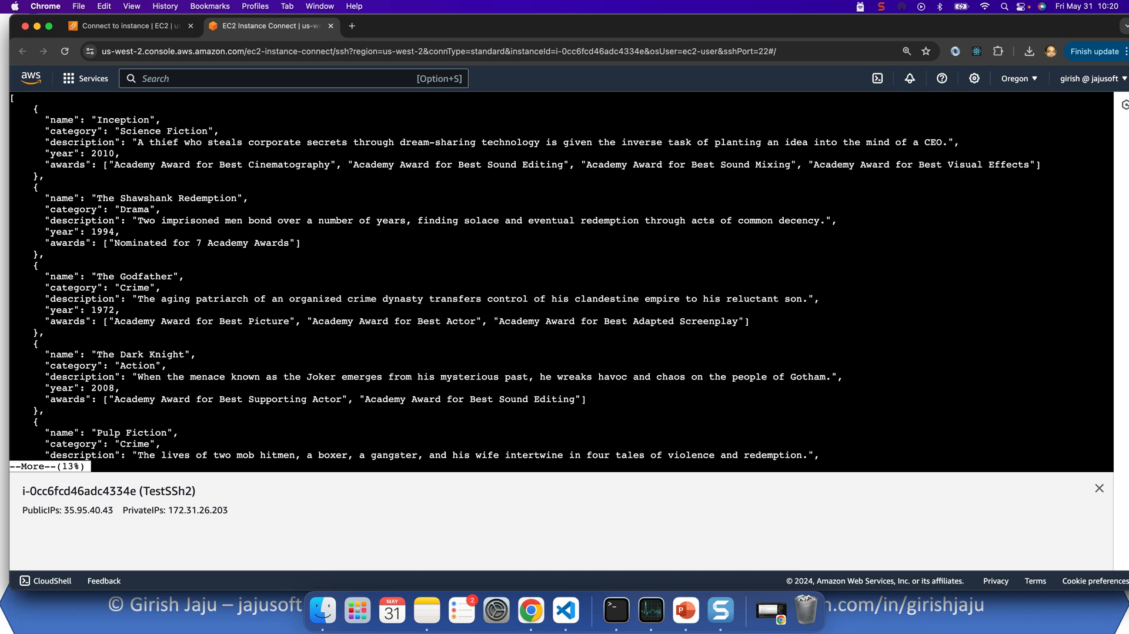
click(566, 610)
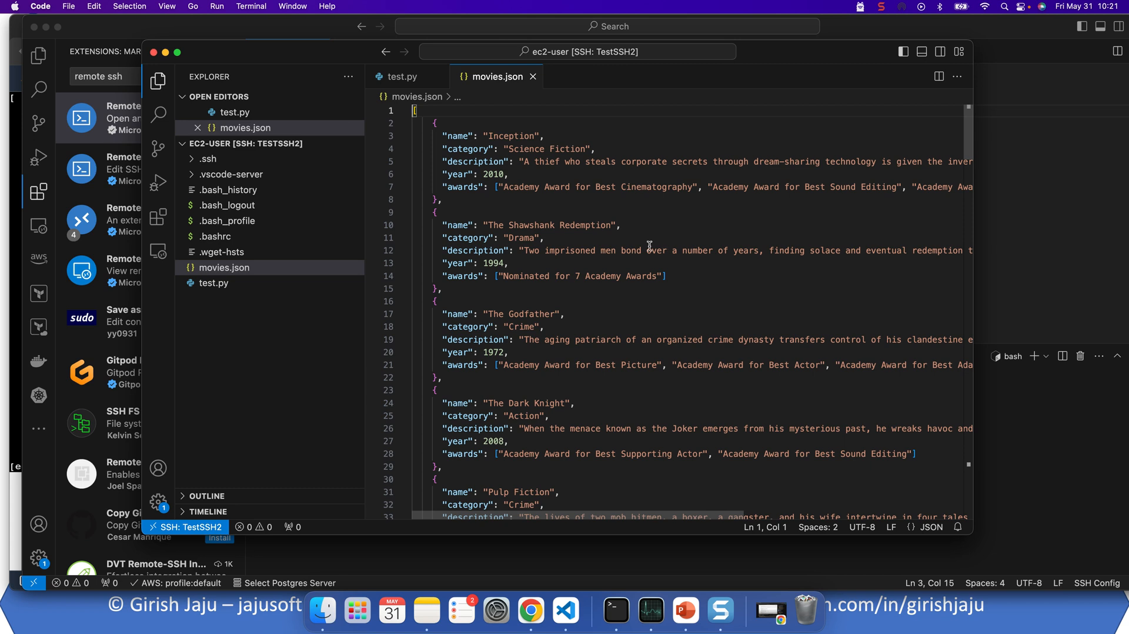
mouse_move(611, 254)
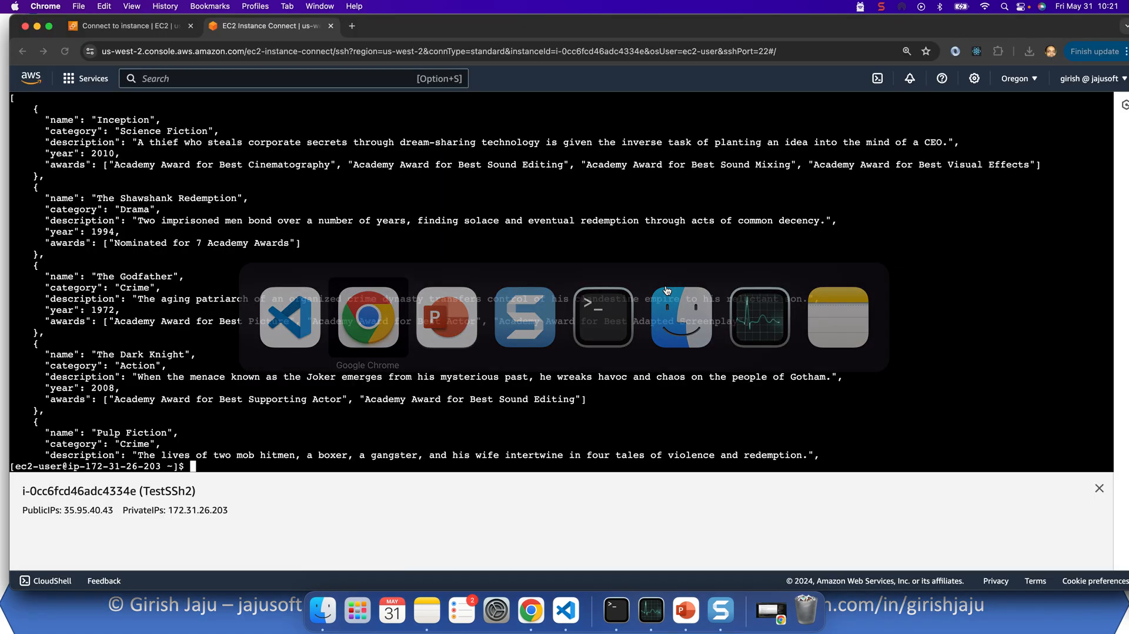
Terminate the TestSSh2 instance from the EC2 Instances list and confirm.
click(129, 26)
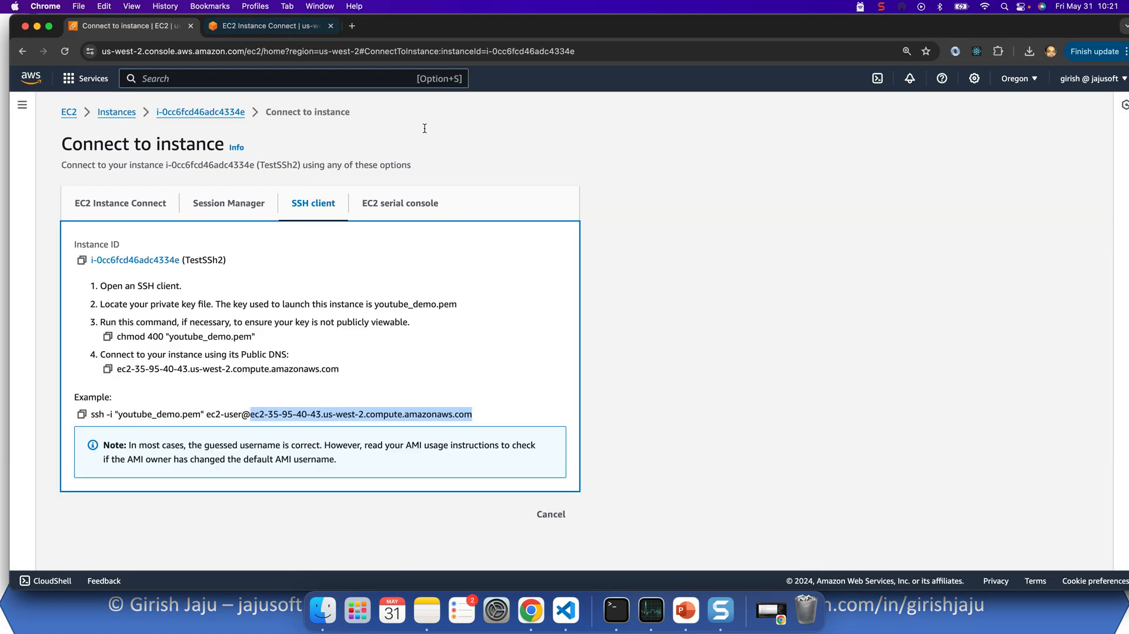
mouse_move(116, 112)
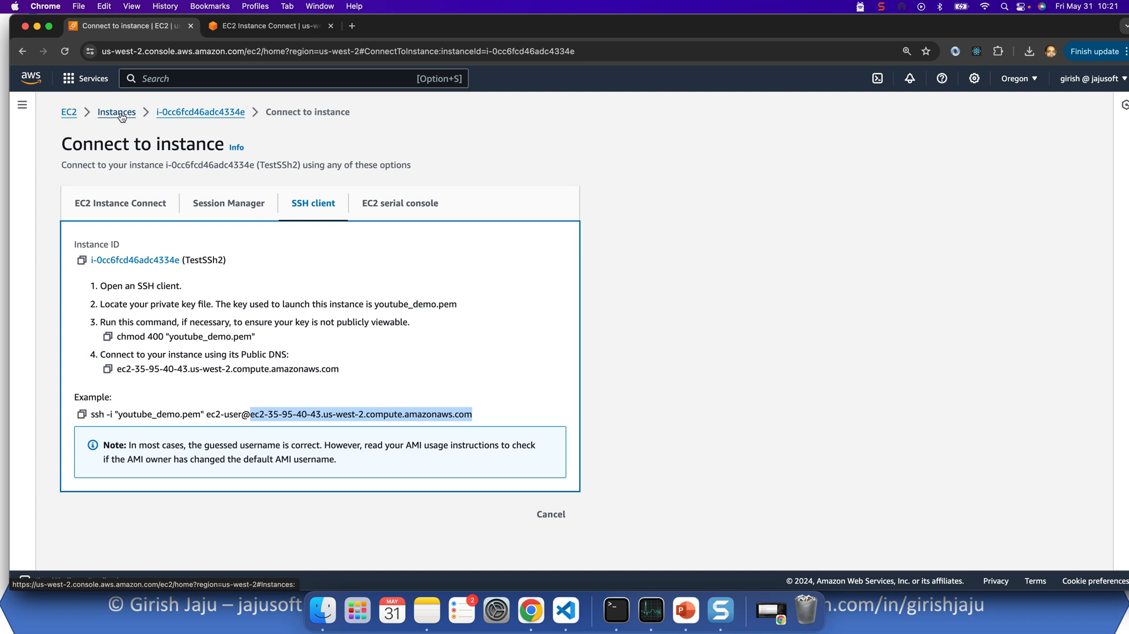
click(116, 111)
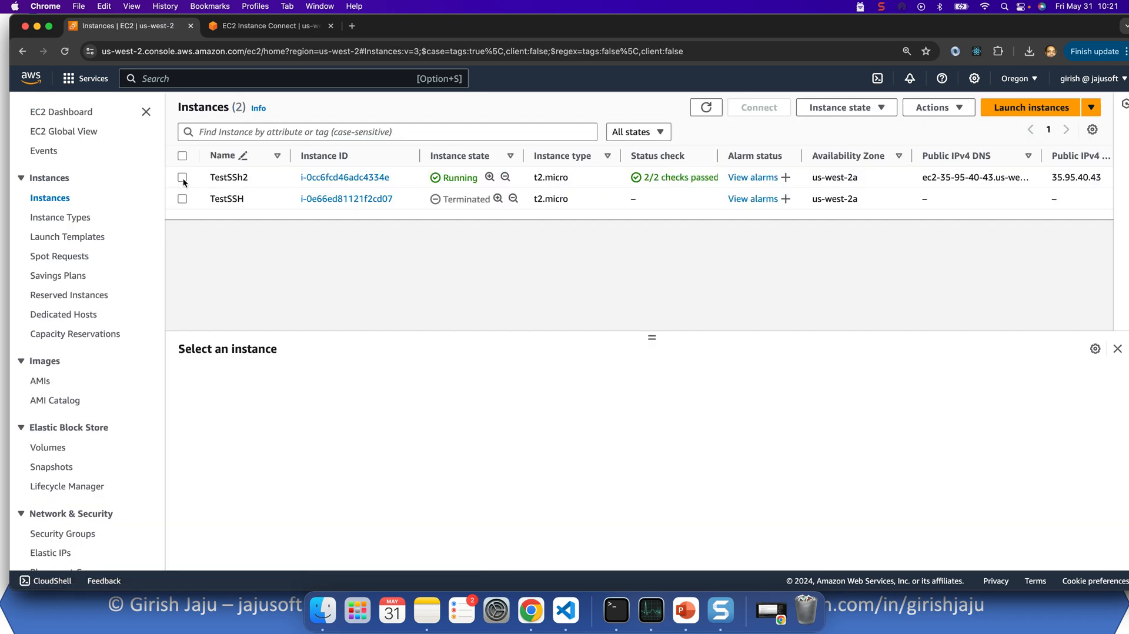
click(184, 178)
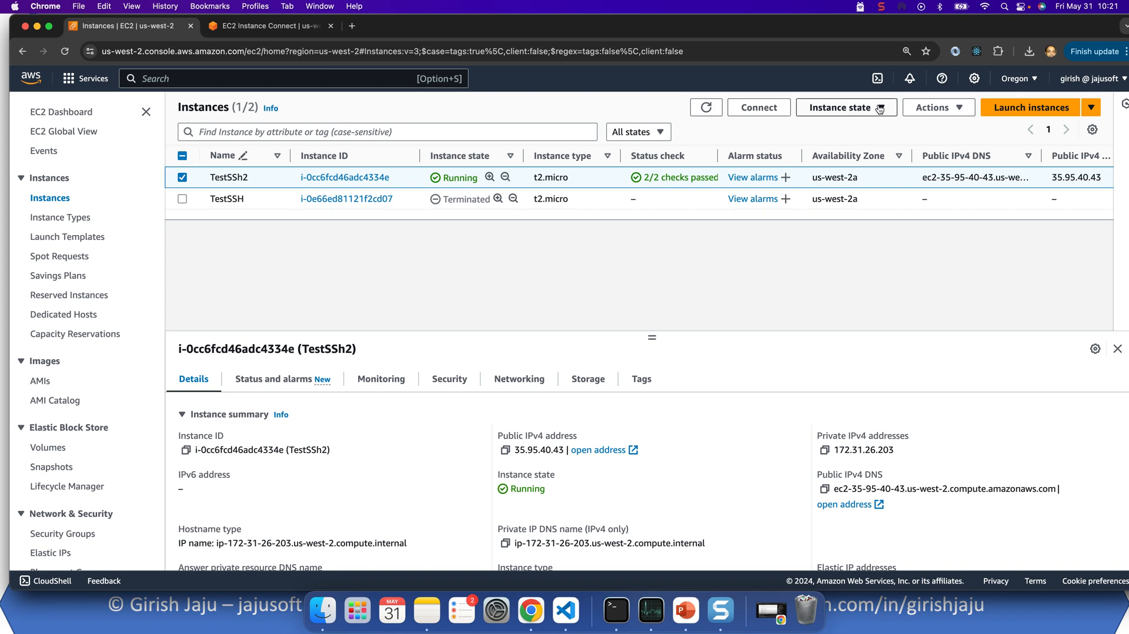
click(846, 107)
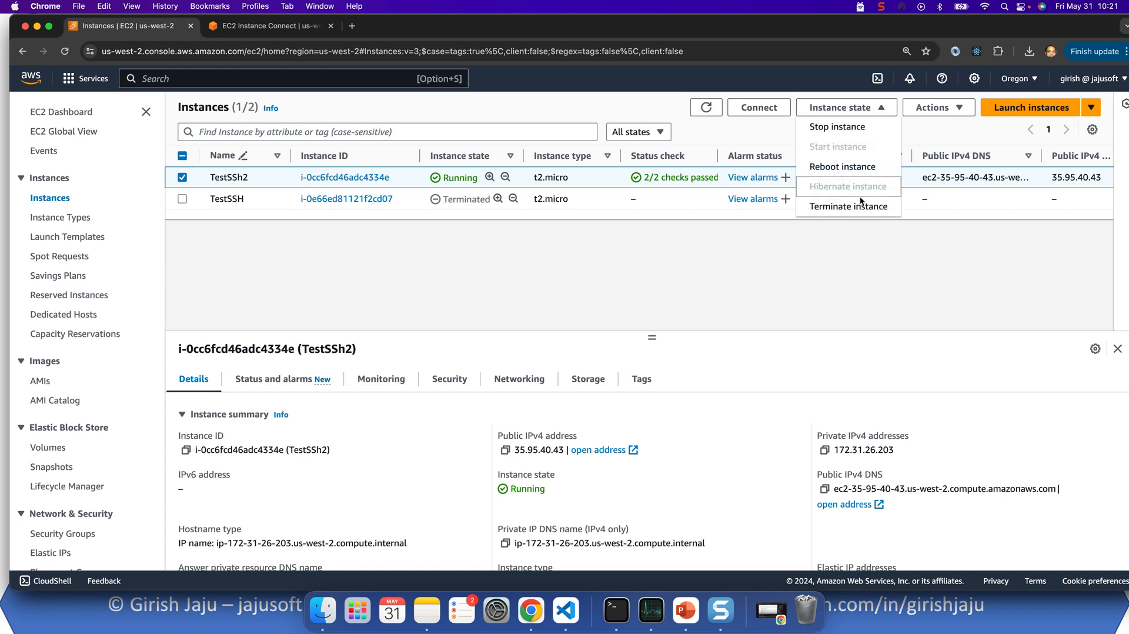
click(848, 207)
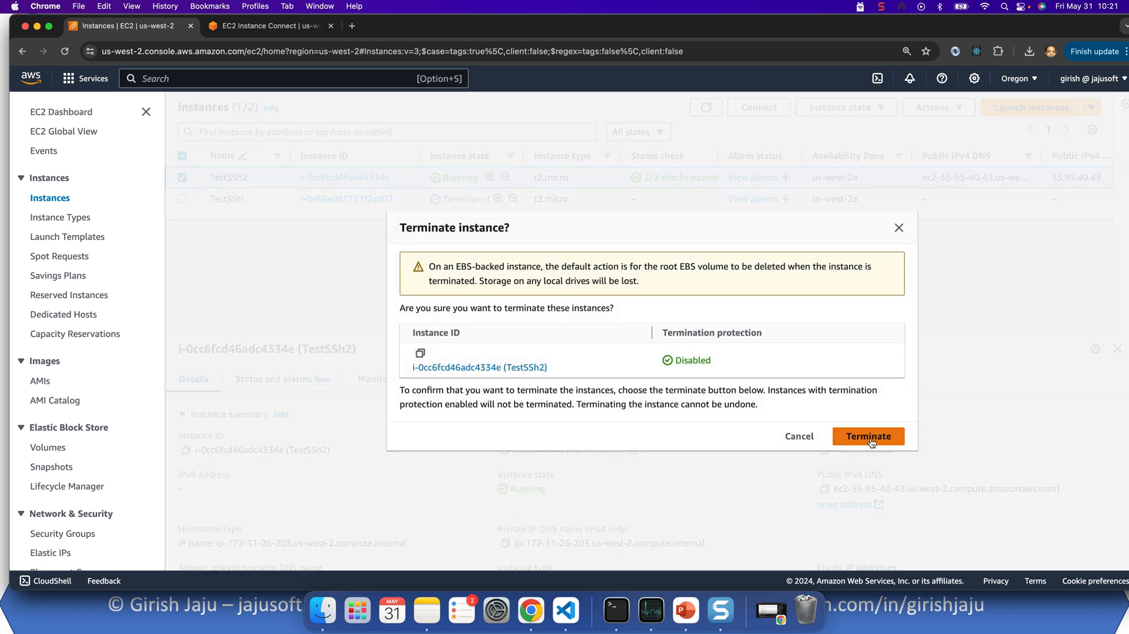
click(866, 436)
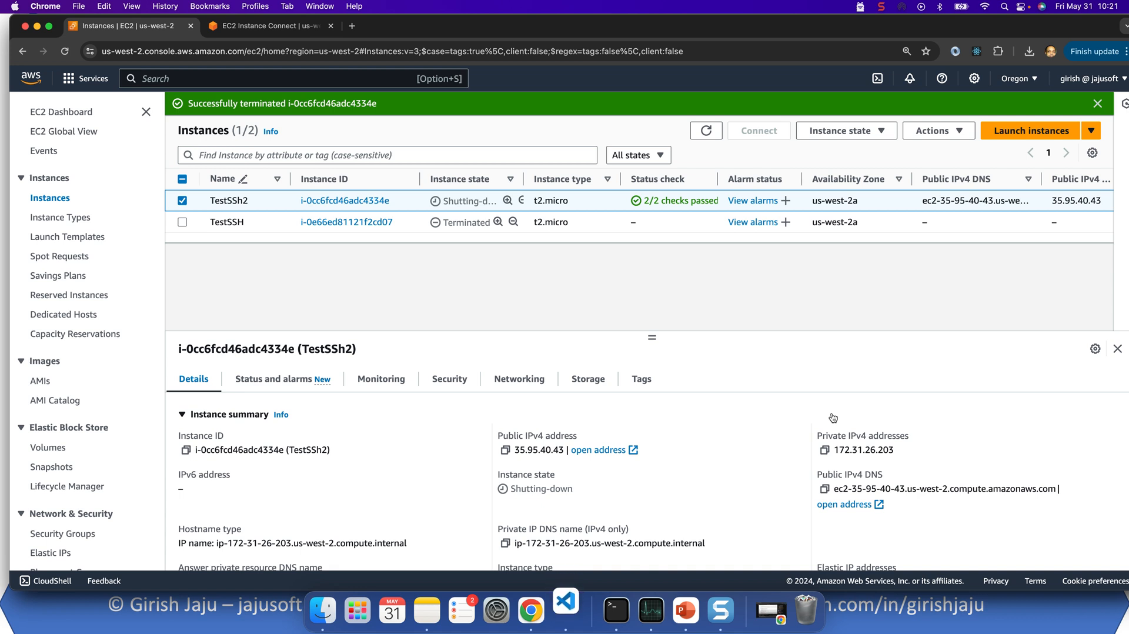
mouse_move(614, 312)
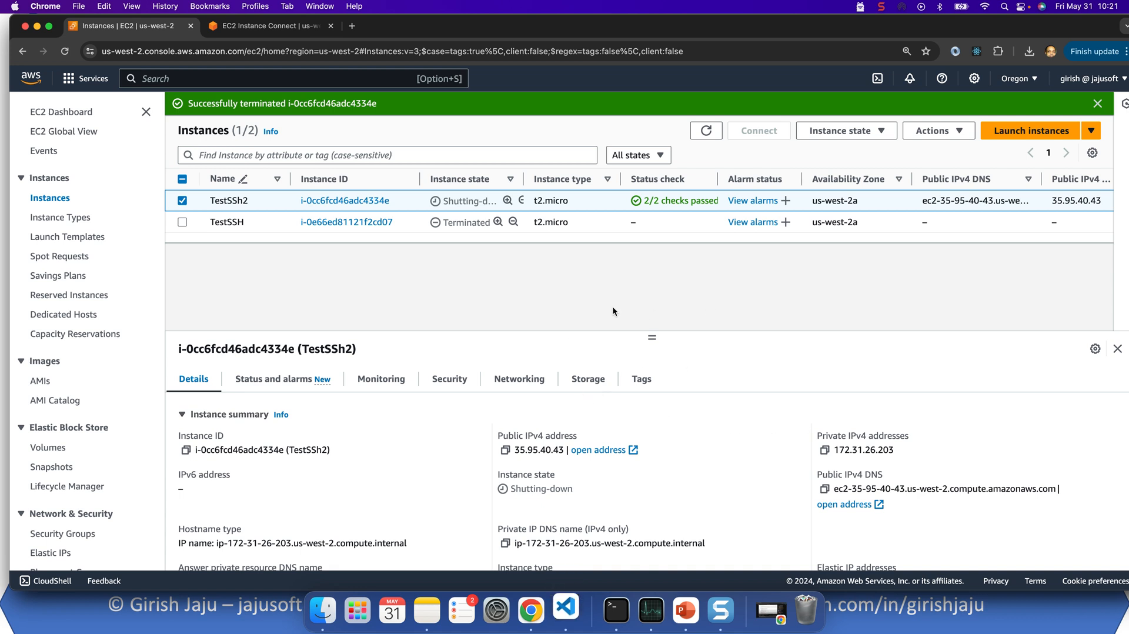